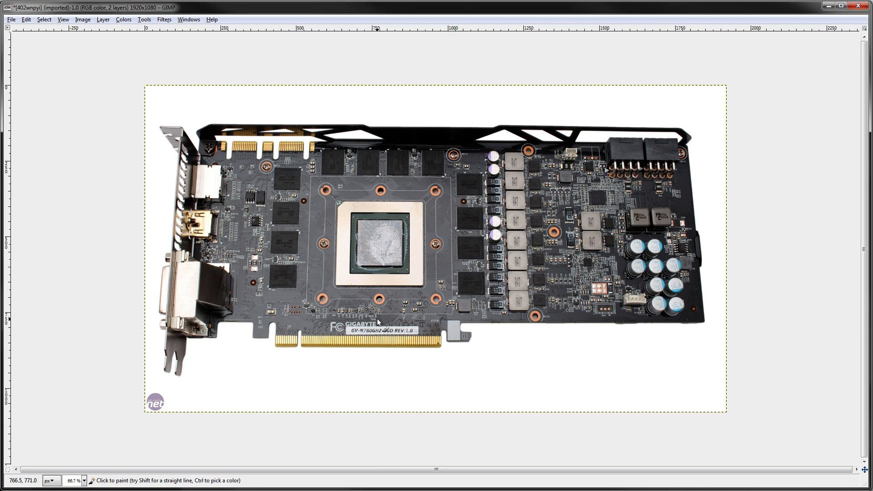
mouse_move(378, 323)
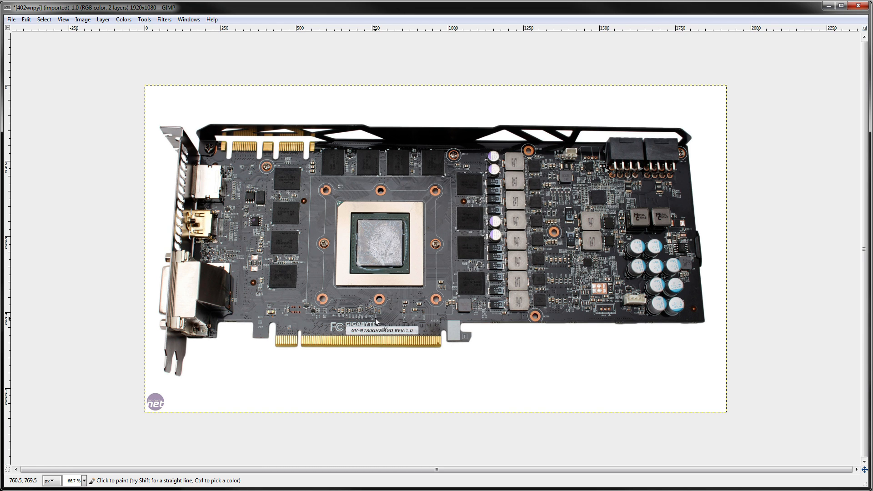
mouse_move(375, 323)
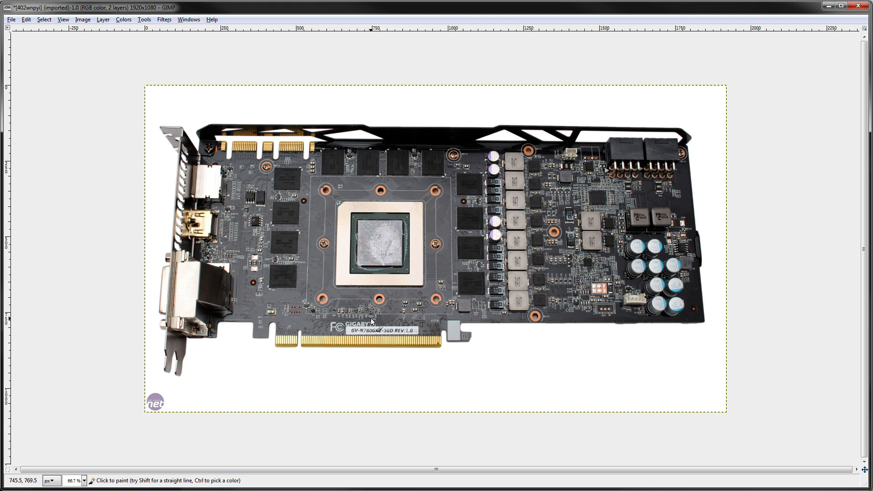
mouse_move(520, 244)
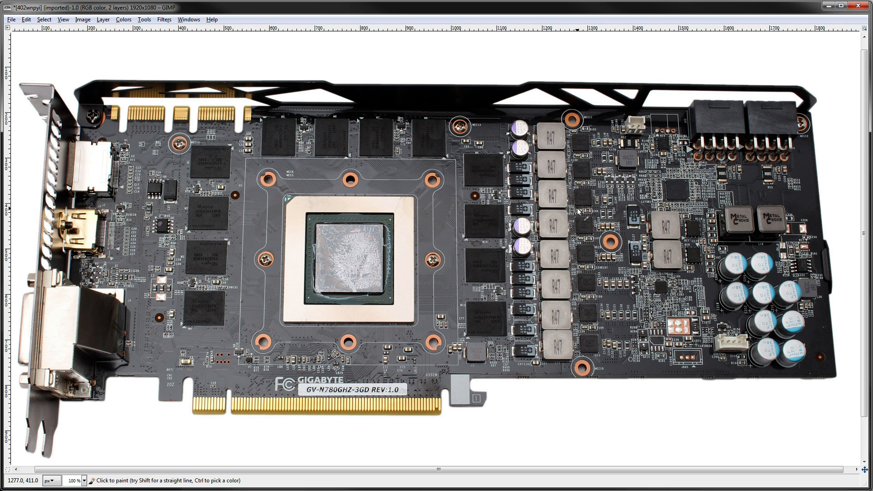
mouse_move(573, 183)
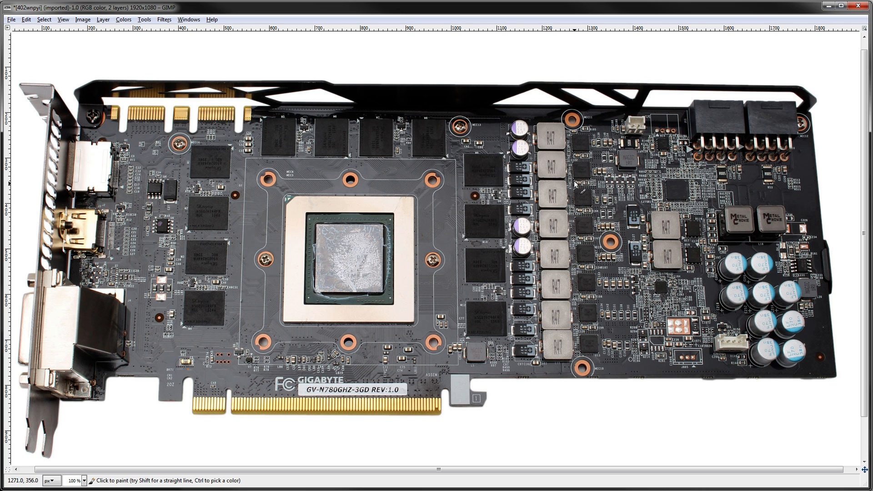
mouse_move(505, 126)
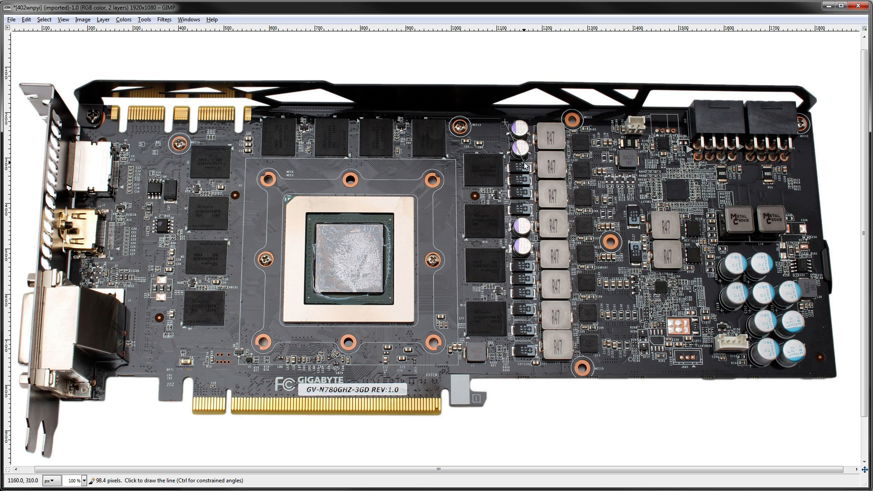
mouse_move(512, 388)
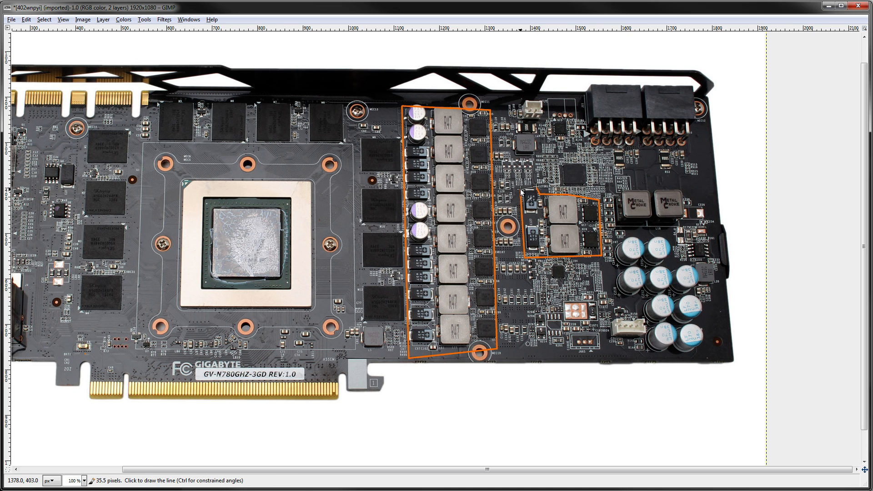
mouse_move(626, 219)
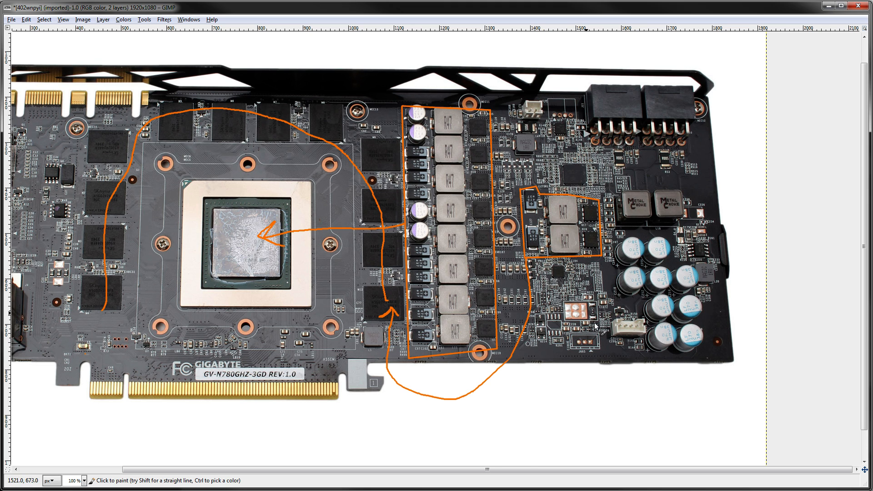
mouse_move(324, 130)
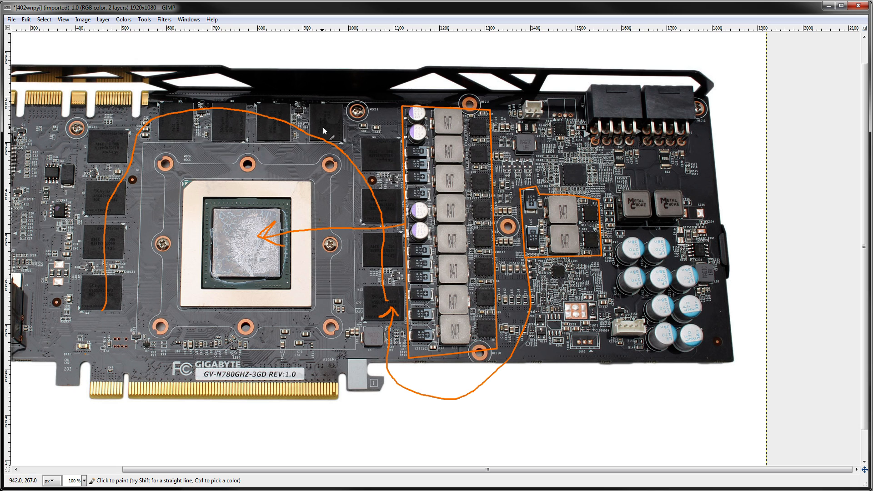
mouse_move(585, 174)
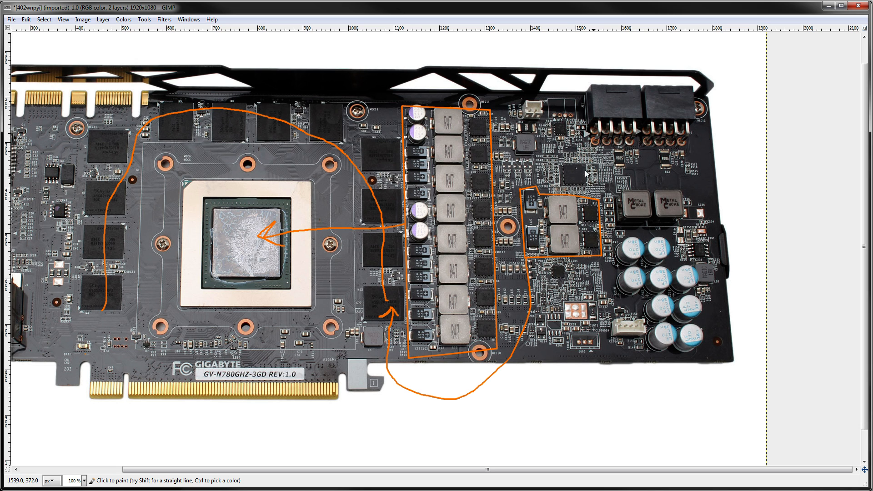
mouse_move(468, 384)
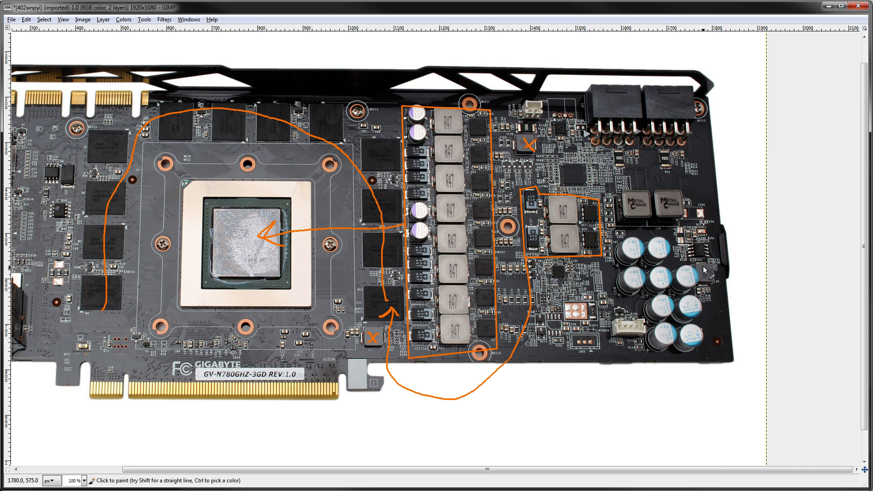
- Mark a component beside the capacitor cluster with a small orange X
click(707, 277)
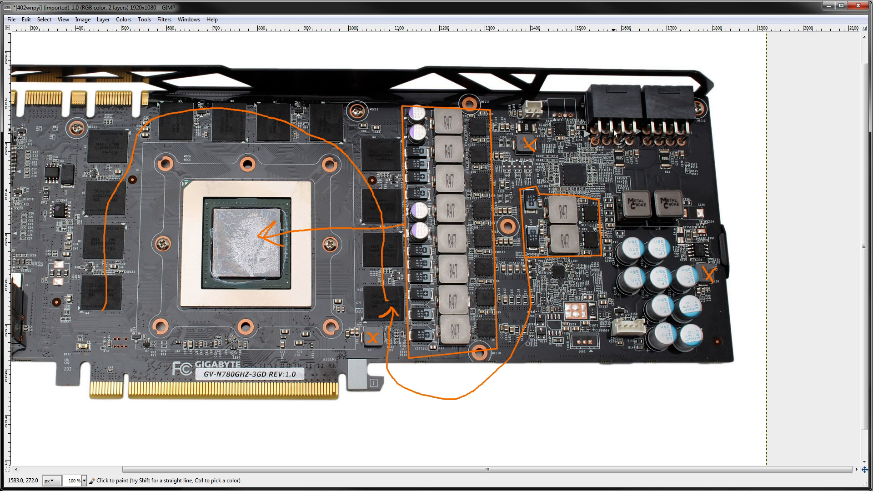
mouse_move(551, 173)
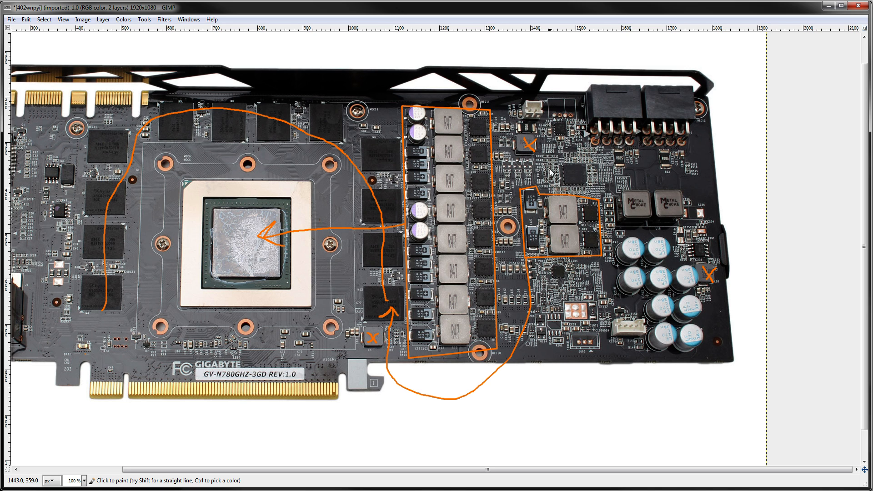
mouse_move(495, 136)
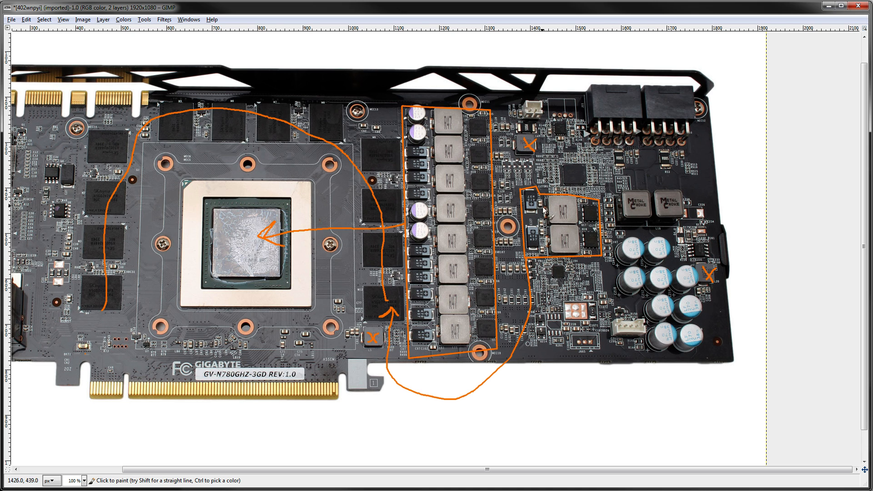
mouse_move(635, 200)
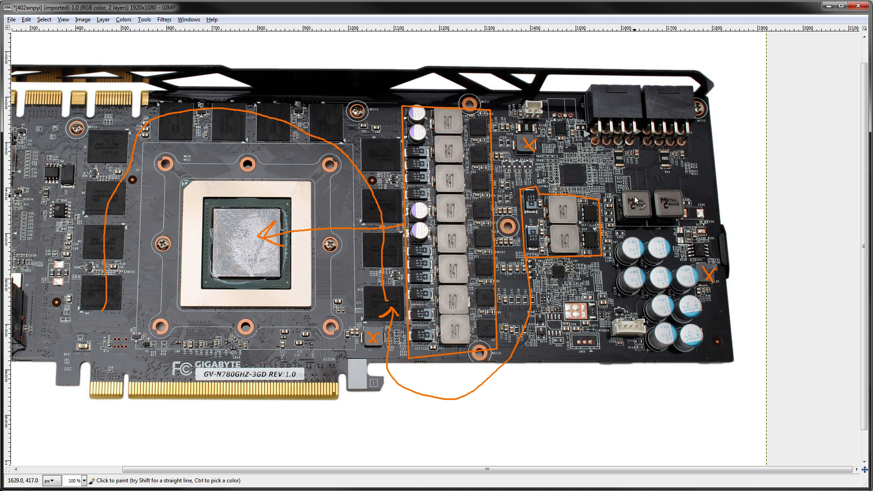
mouse_move(635, 200)
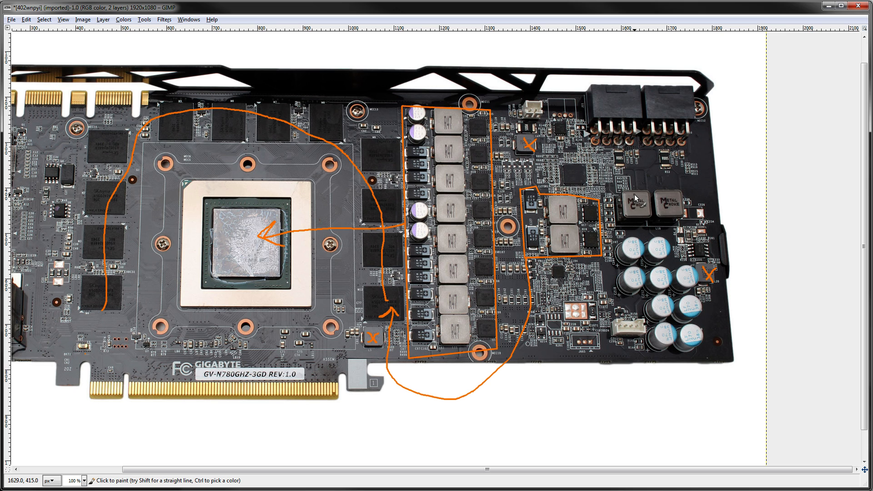
mouse_move(612, 93)
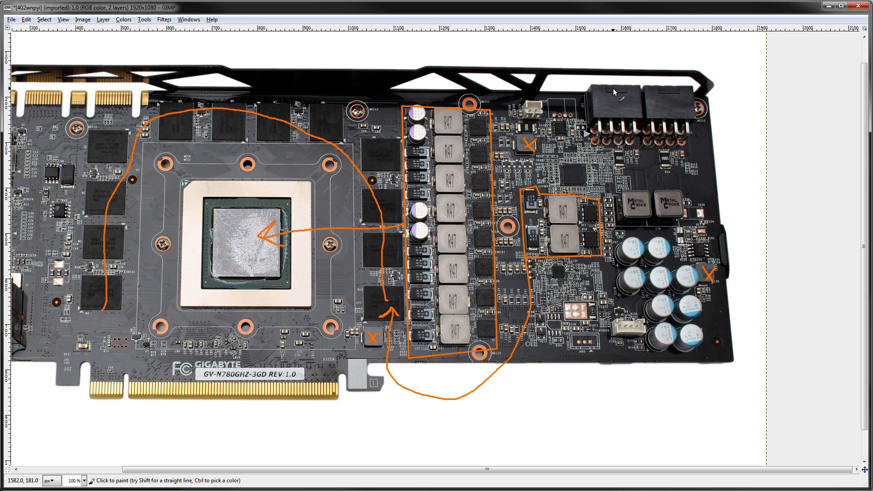
mouse_move(524, 112)
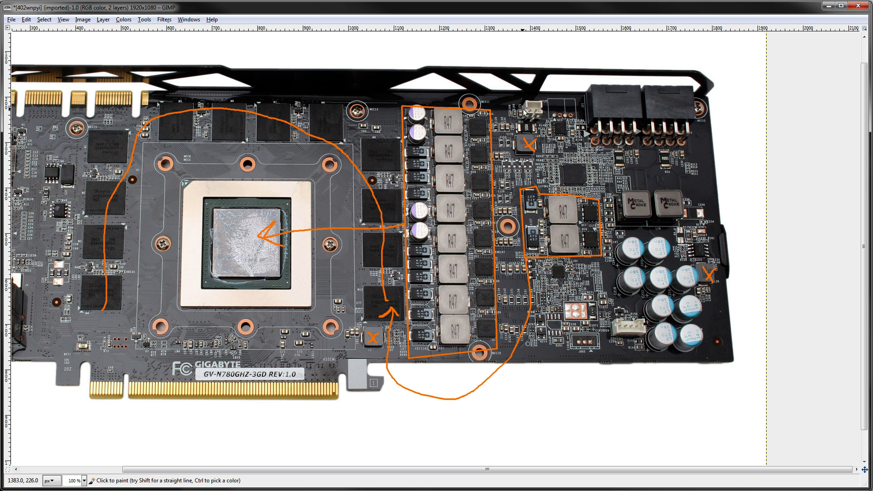
mouse_move(541, 144)
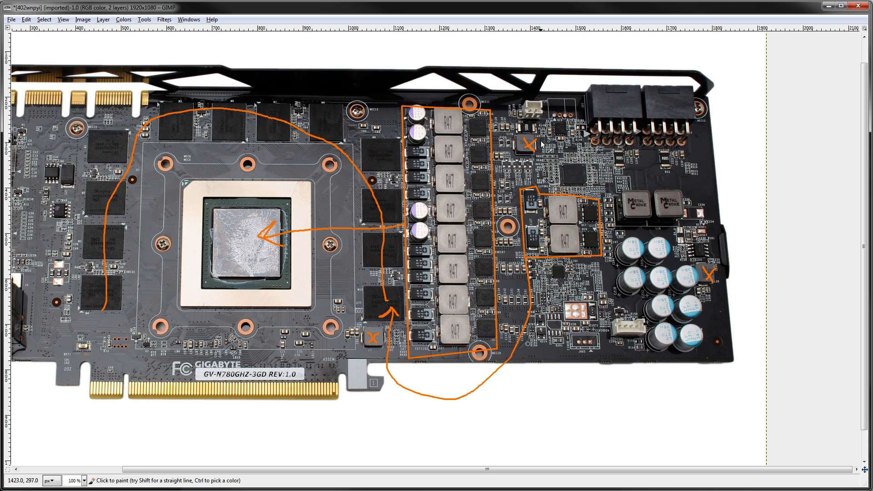
mouse_move(517, 135)
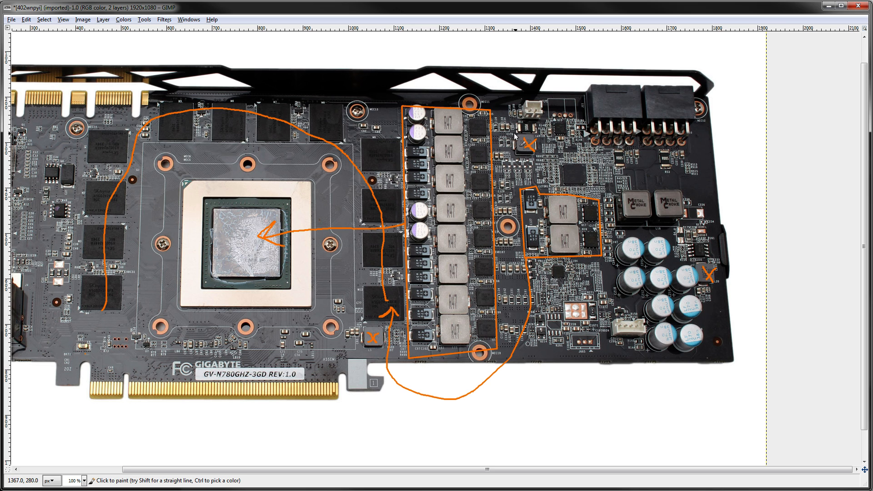
mouse_move(587, 147)
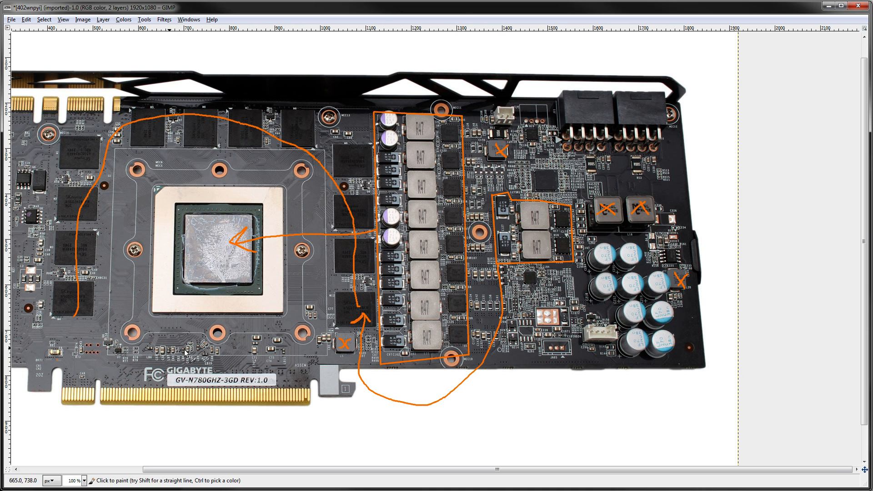
scroll(left, 3)
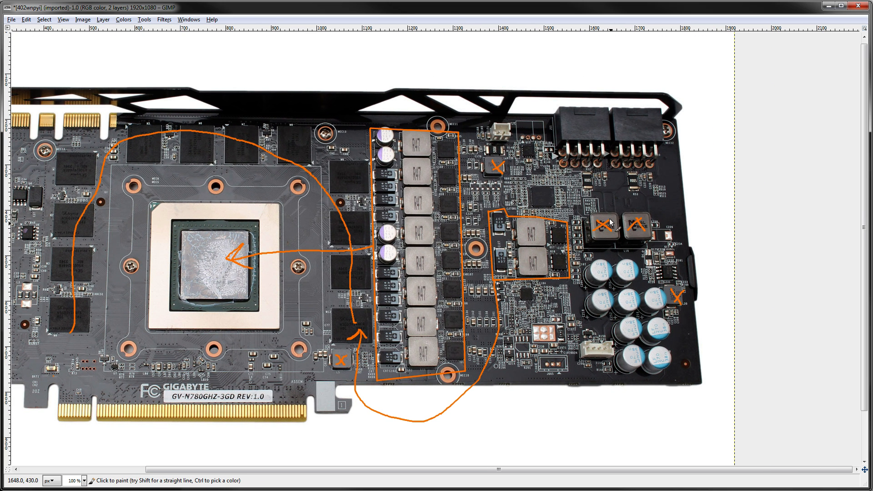
mouse_move(540, 194)
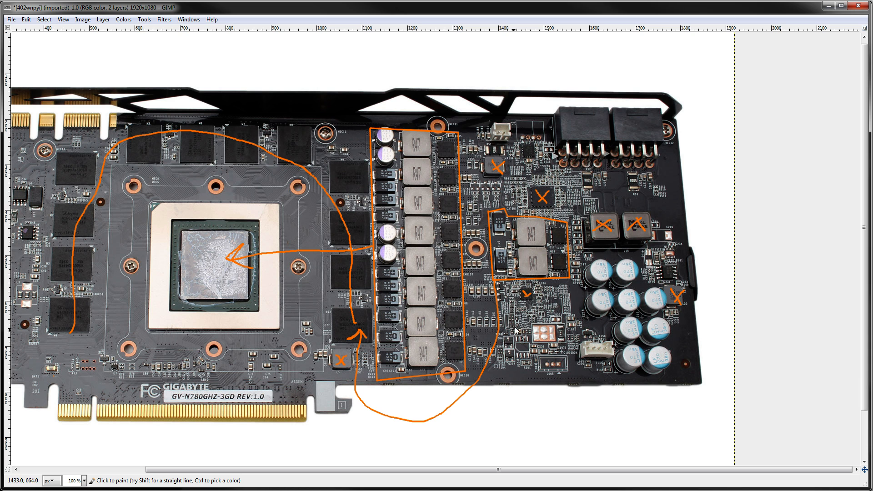
mouse_move(463, 240)
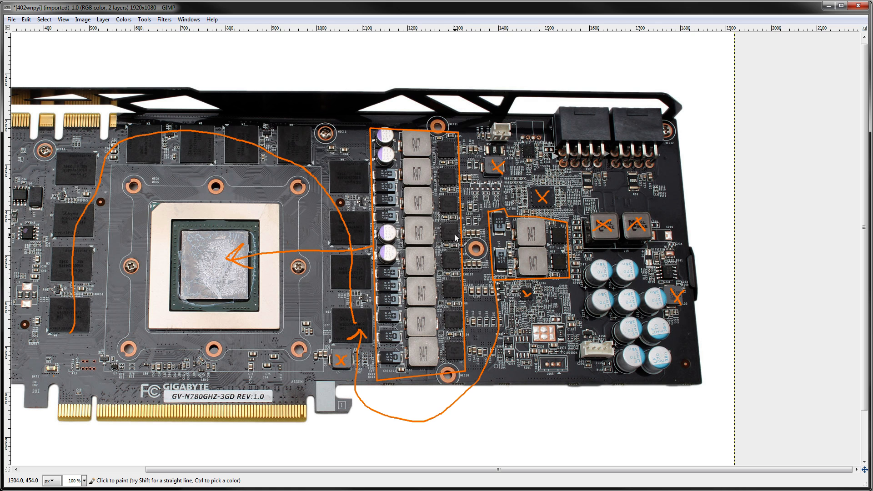
mouse_move(443, 154)
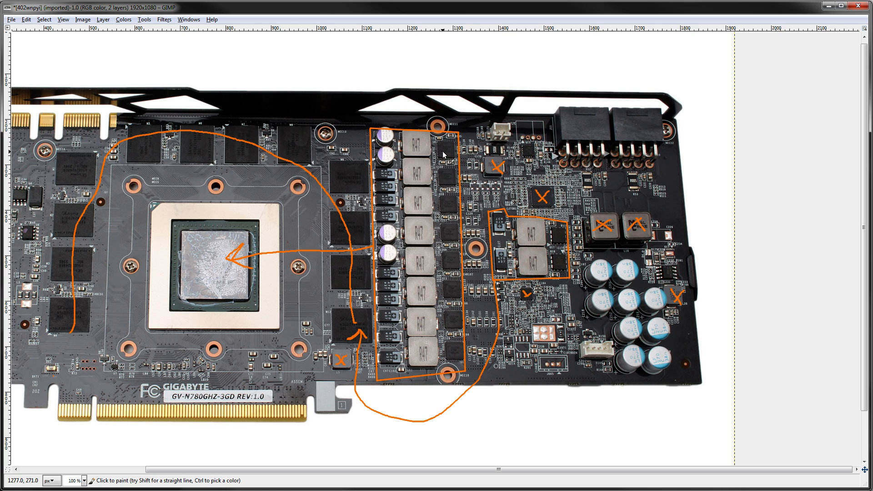
mouse_move(446, 159)
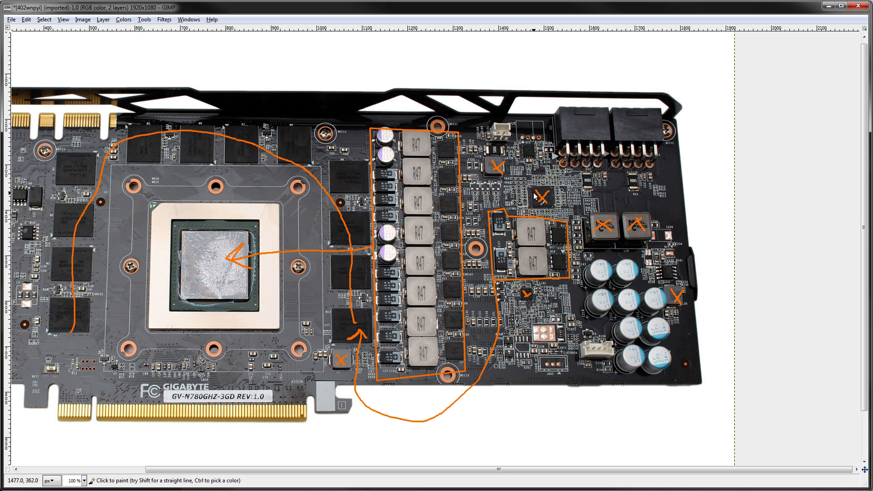
mouse_move(524, 183)
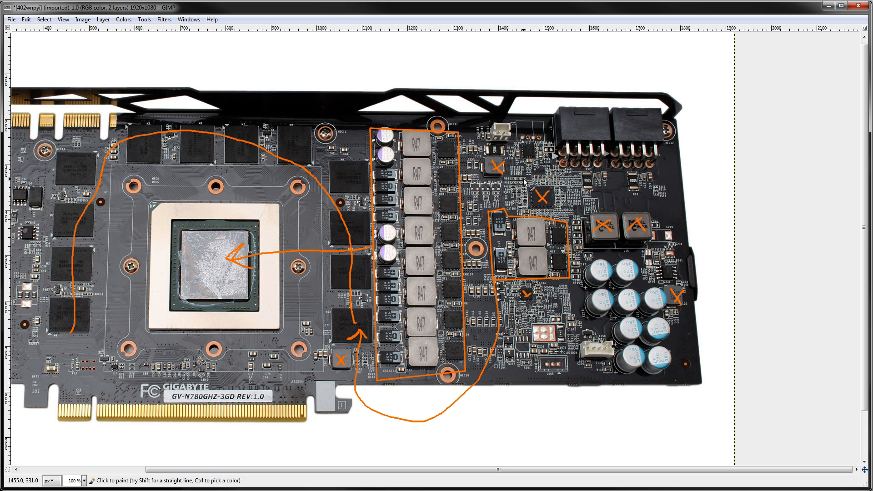
mouse_move(445, 170)
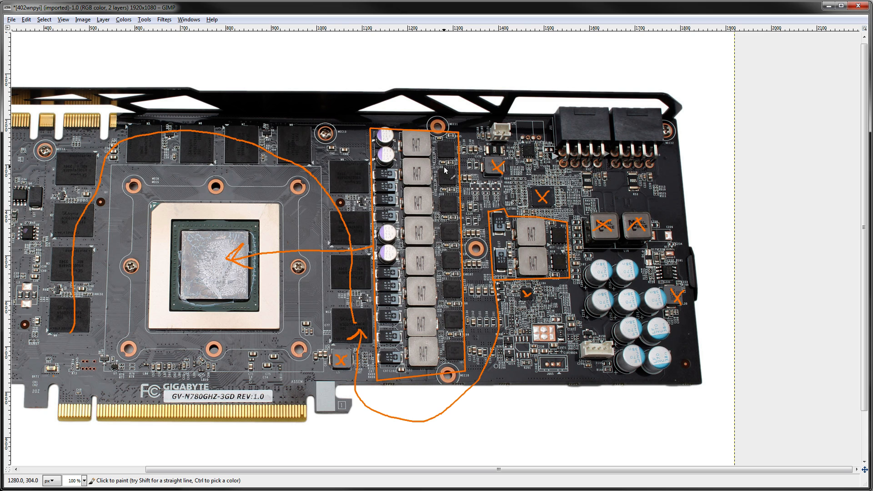
mouse_move(444, 165)
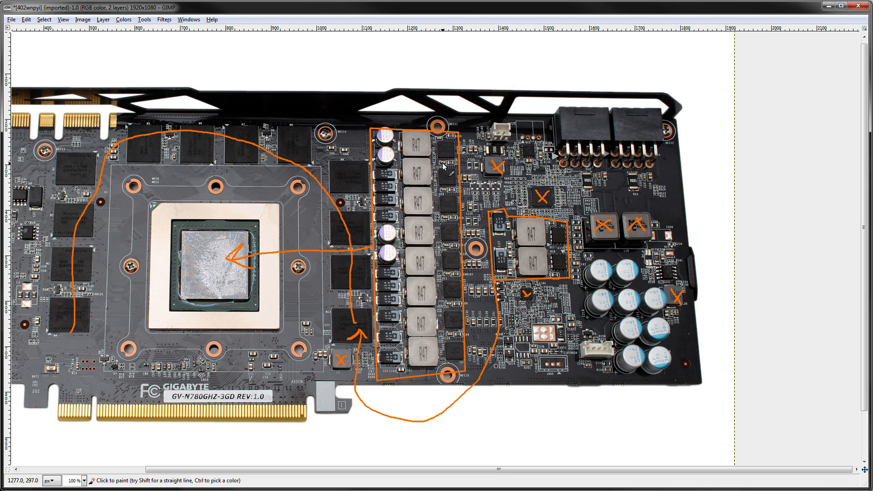
mouse_move(446, 165)
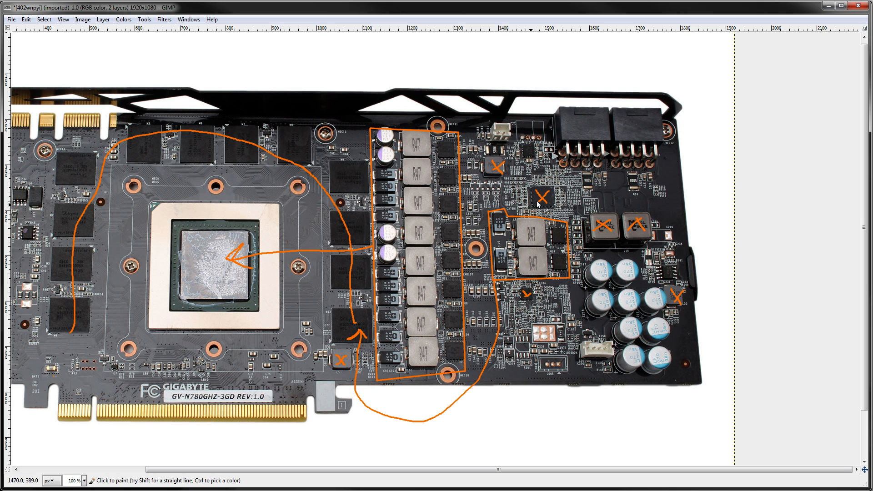
mouse_move(554, 246)
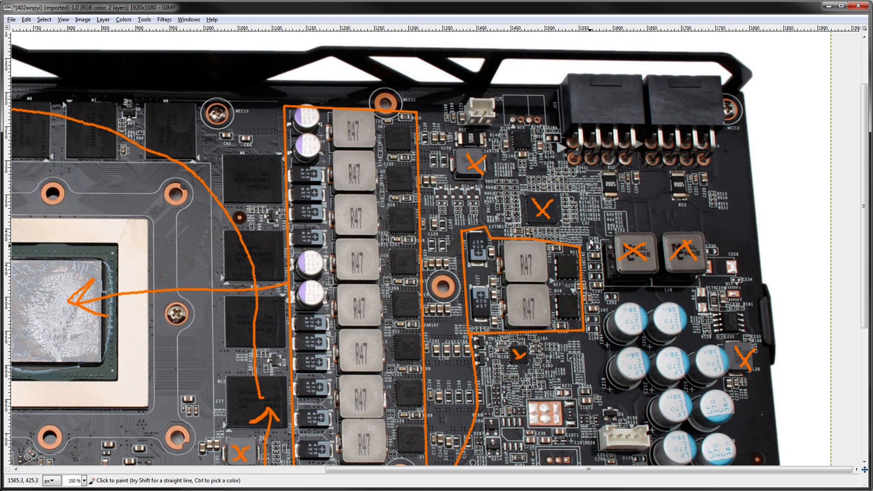
- Dot an R47 inductor in the boxed main VRM column with orange
scroll(down, 3)
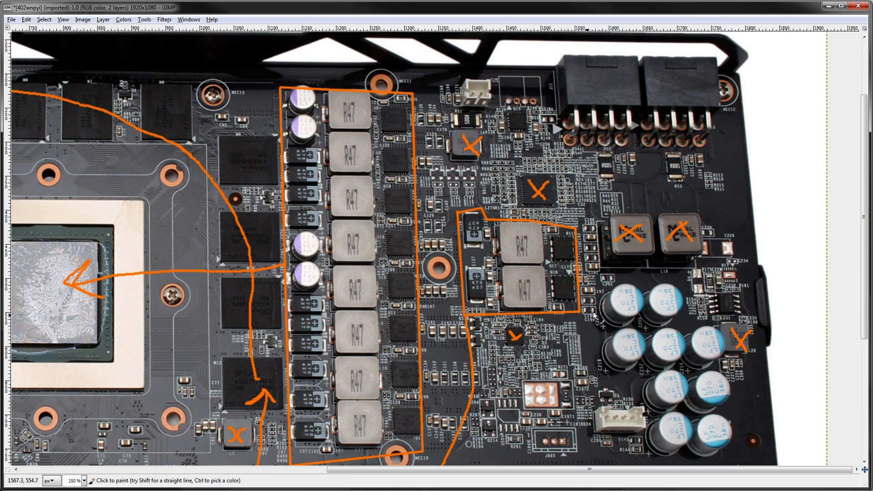
mouse_move(572, 238)
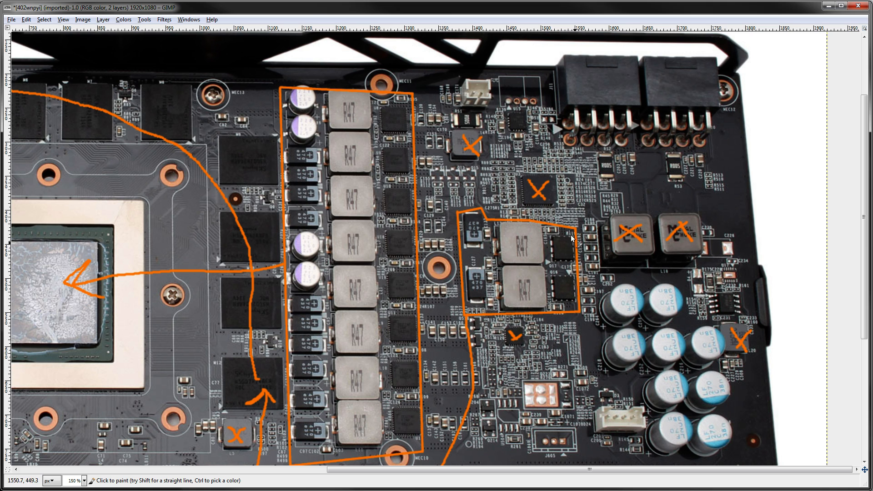
mouse_move(507, 251)
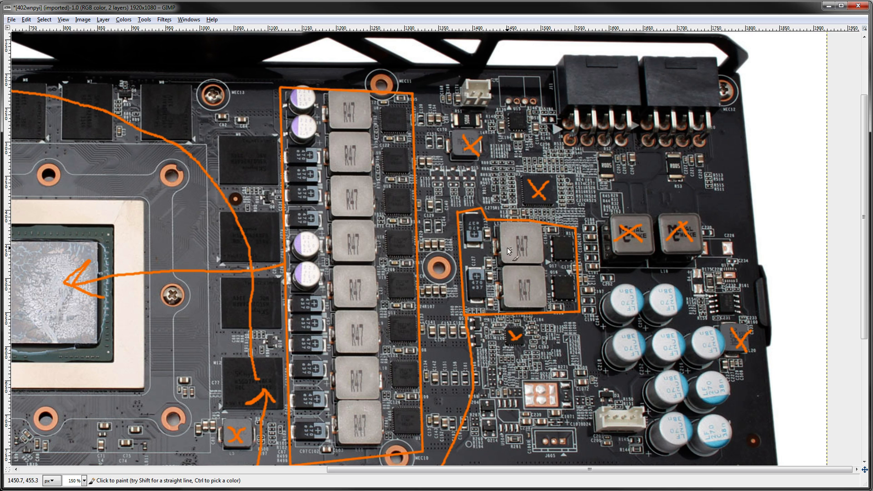
mouse_move(619, 228)
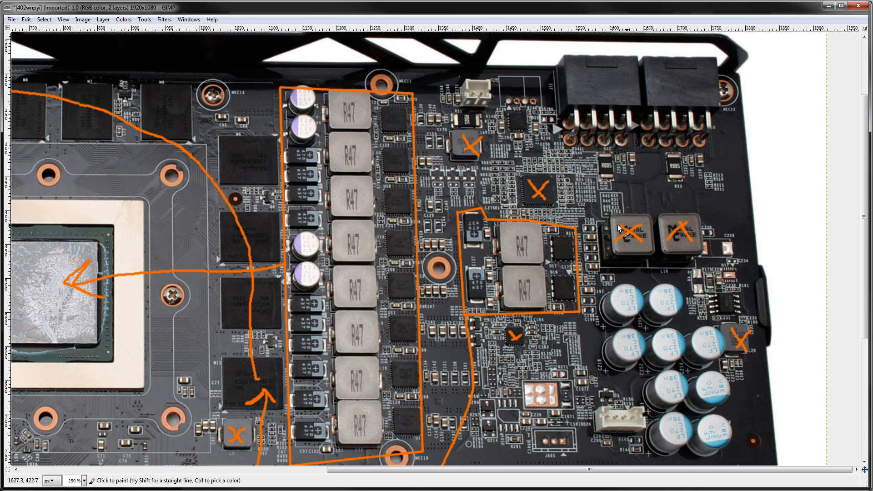
mouse_move(529, 215)
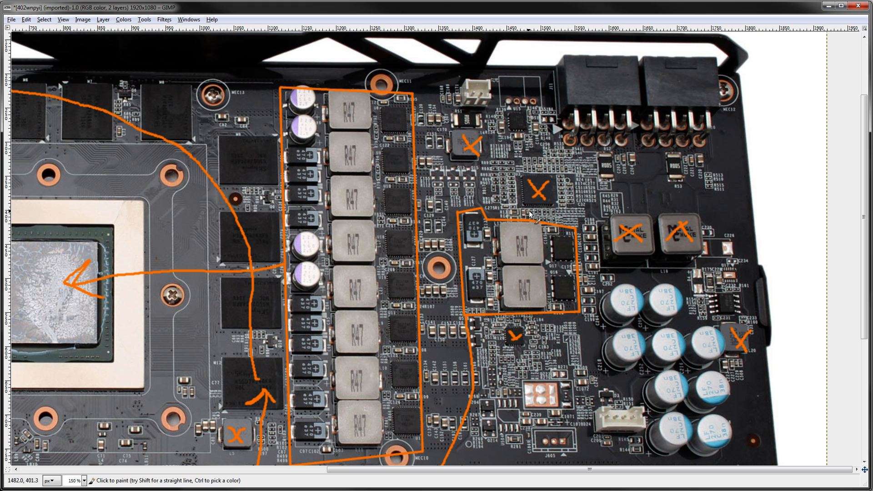
mouse_move(504, 156)
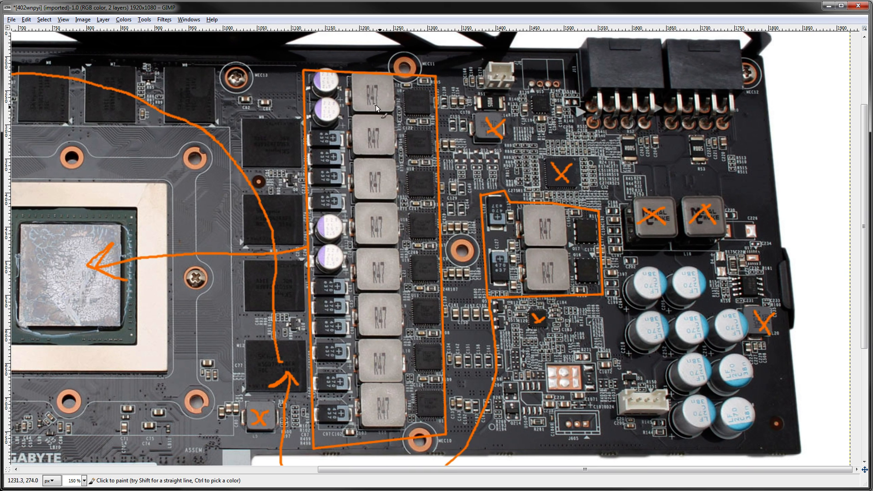
mouse_move(318, 98)
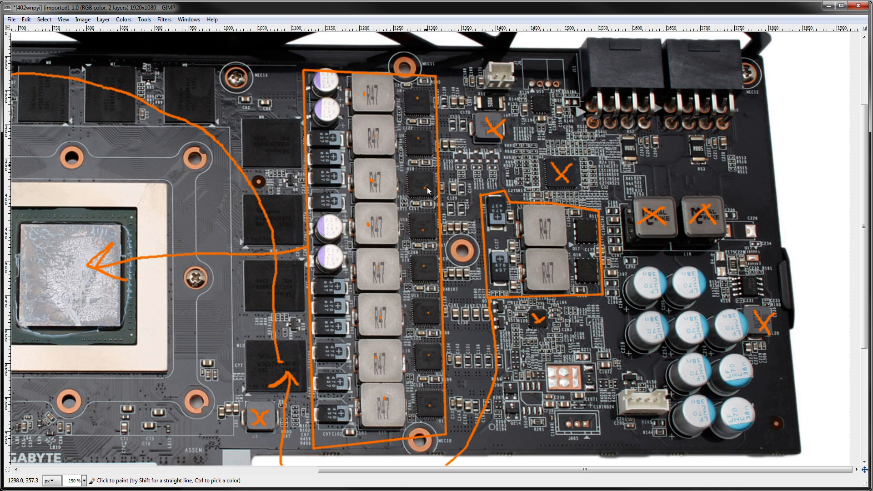
mouse_move(574, 167)
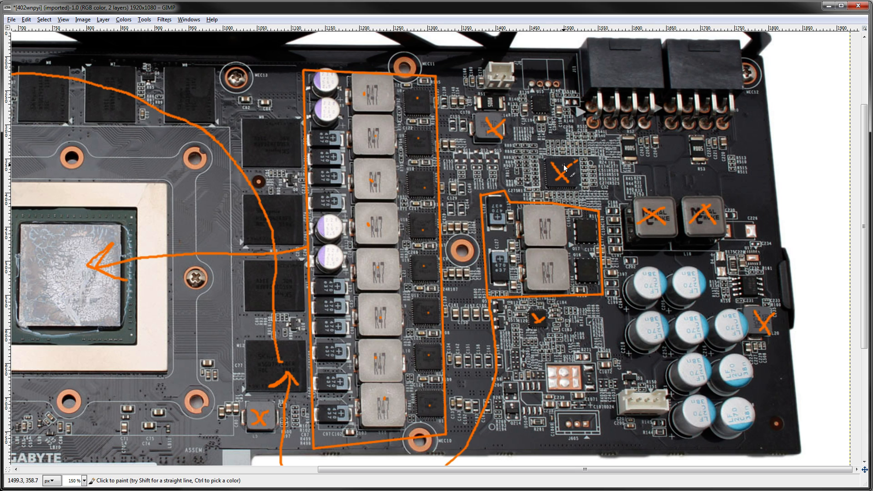
mouse_move(559, 162)
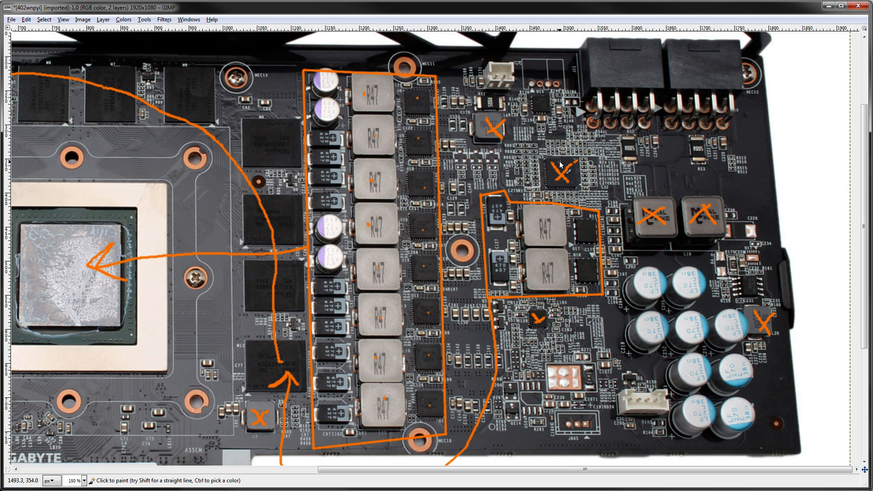
mouse_move(561, 162)
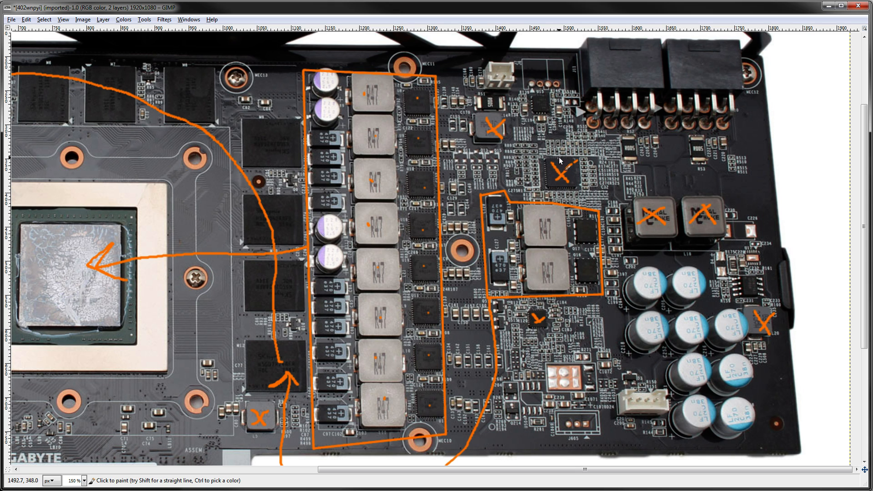
click(578, 160)
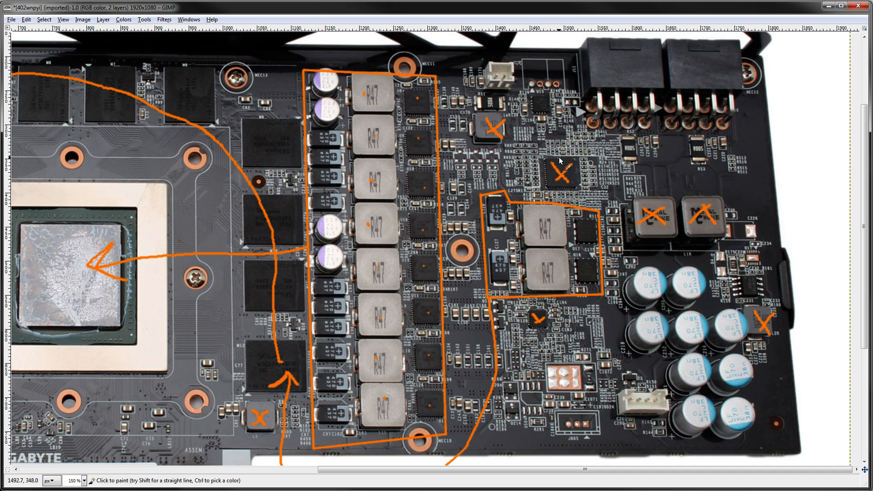
mouse_move(574, 158)
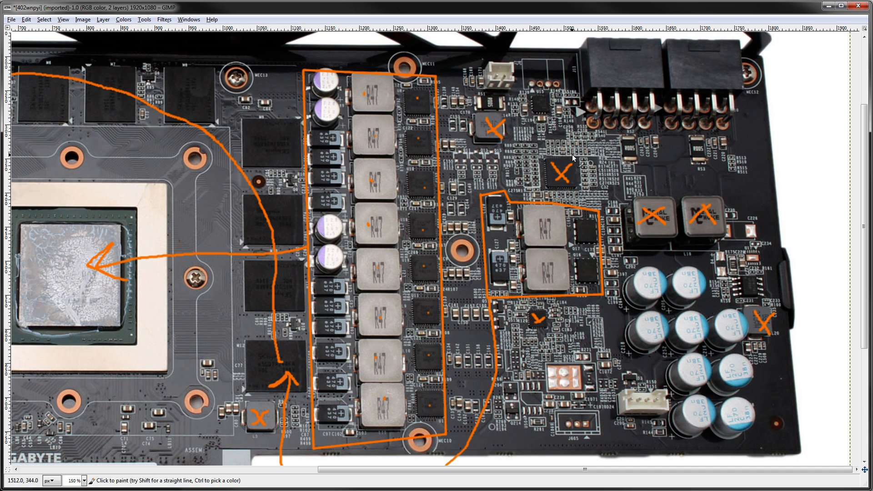
mouse_move(404, 111)
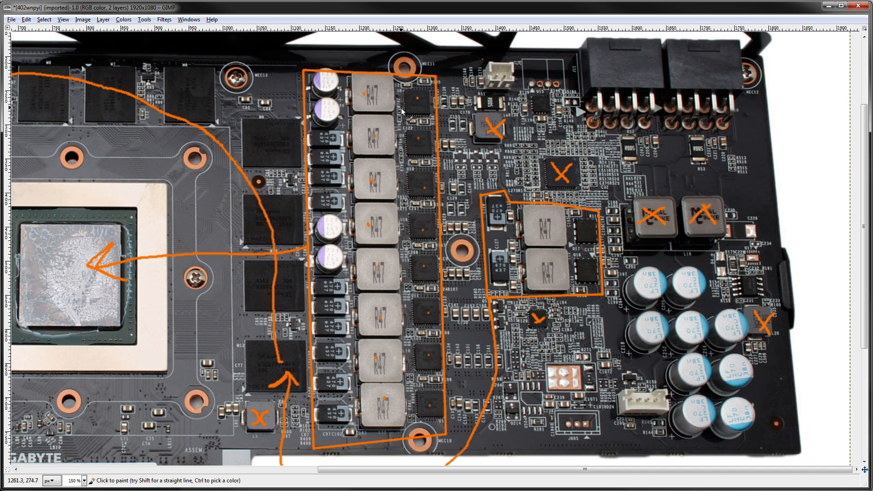
mouse_move(398, 105)
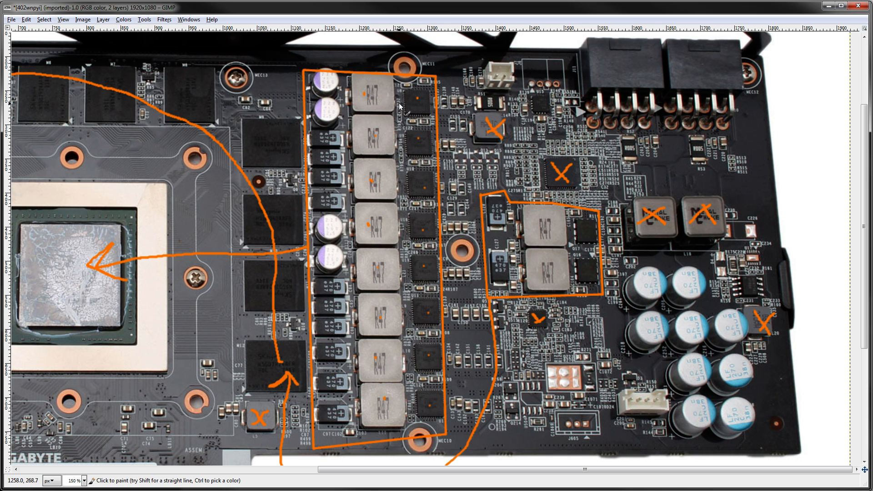
mouse_move(399, 106)
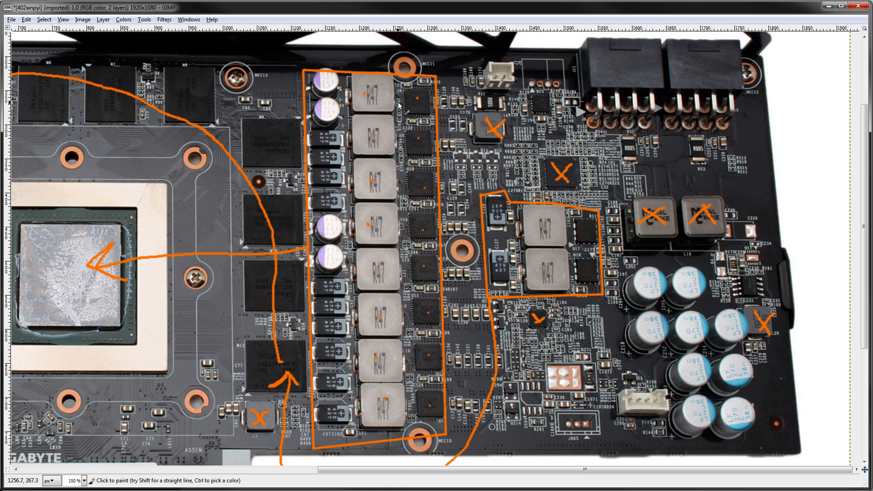
mouse_move(254, 160)
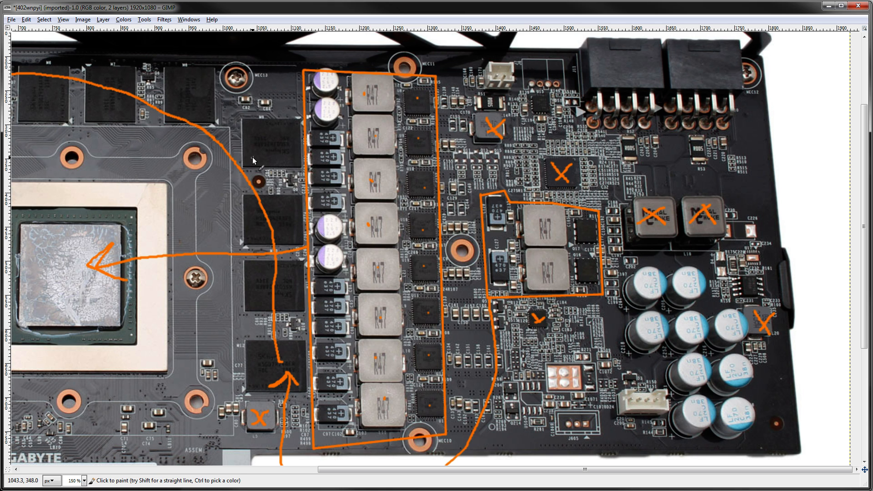
mouse_move(321, 86)
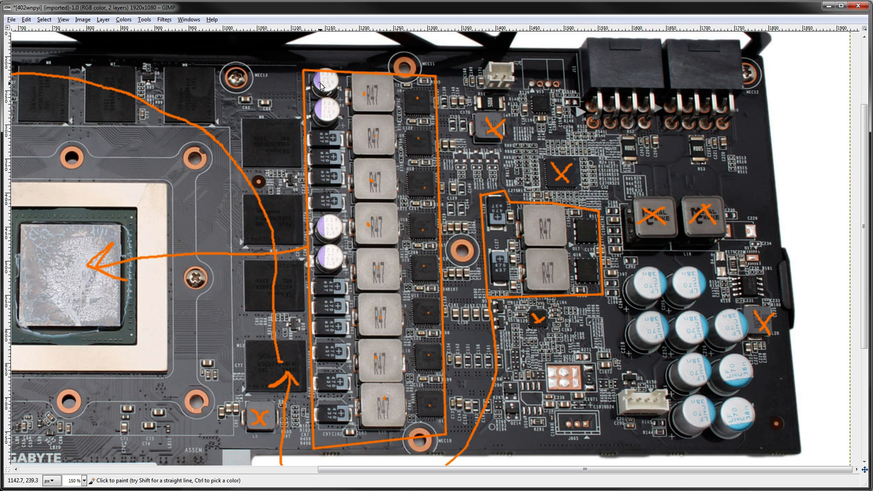
mouse_move(322, 86)
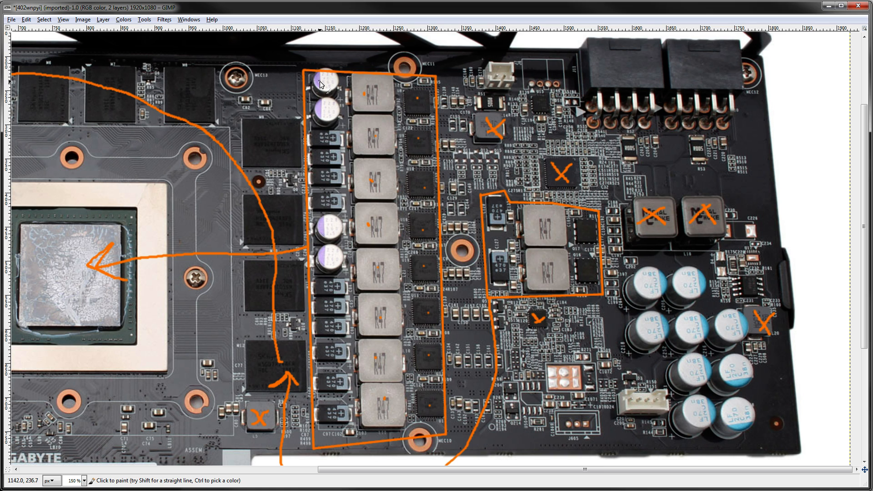
mouse_move(322, 89)
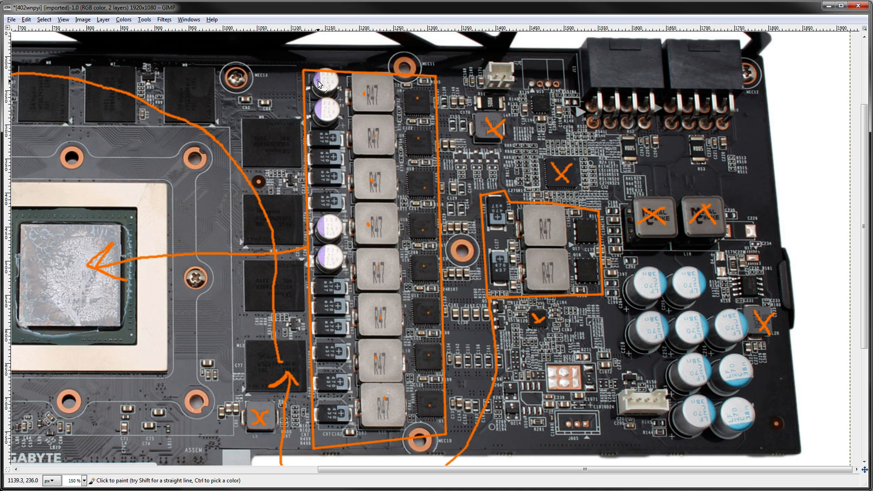
mouse_move(395, 97)
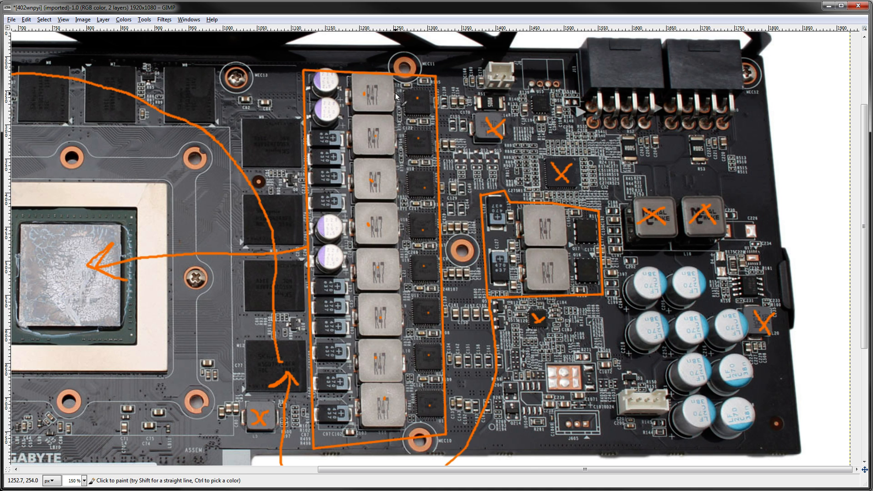
mouse_move(438, 95)
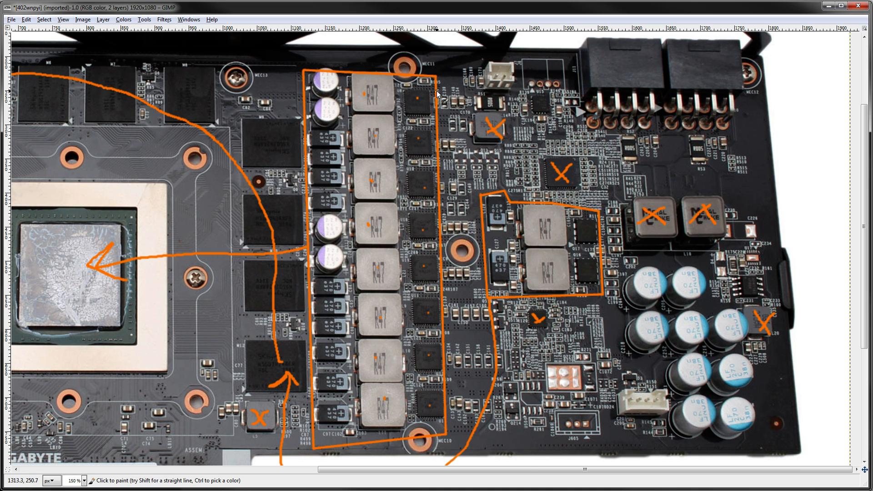
mouse_move(451, 101)
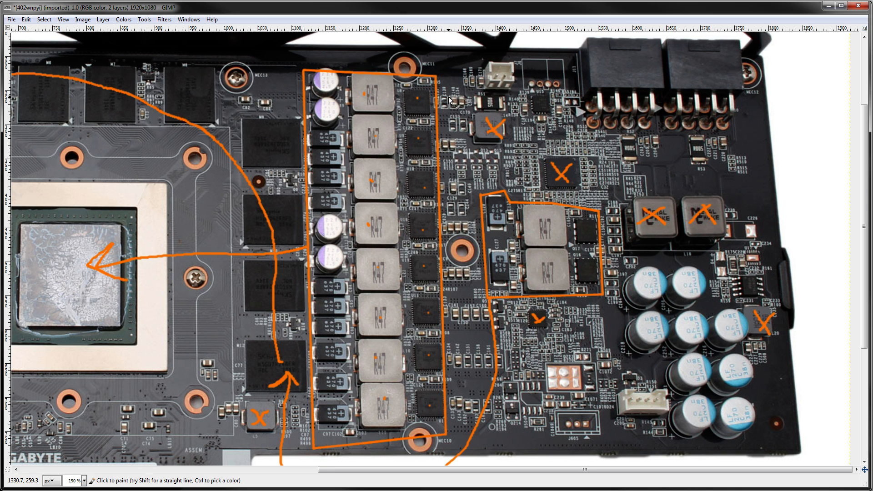
mouse_move(431, 162)
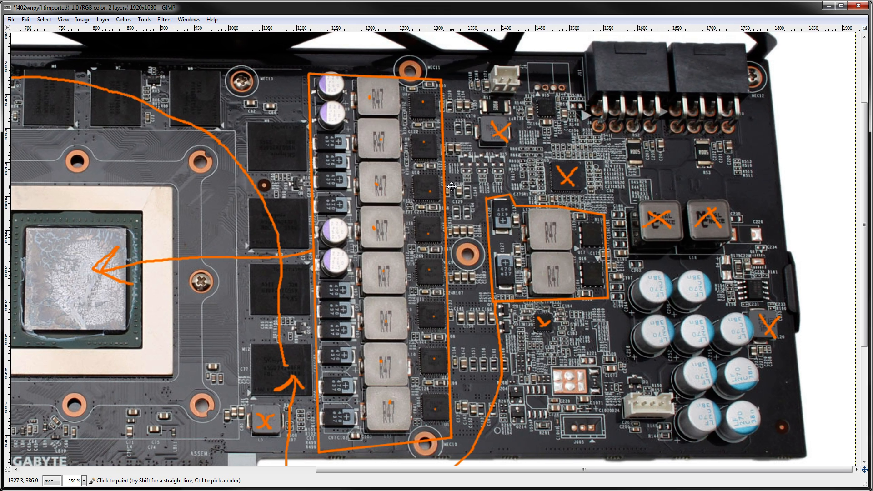
mouse_move(526, 110)
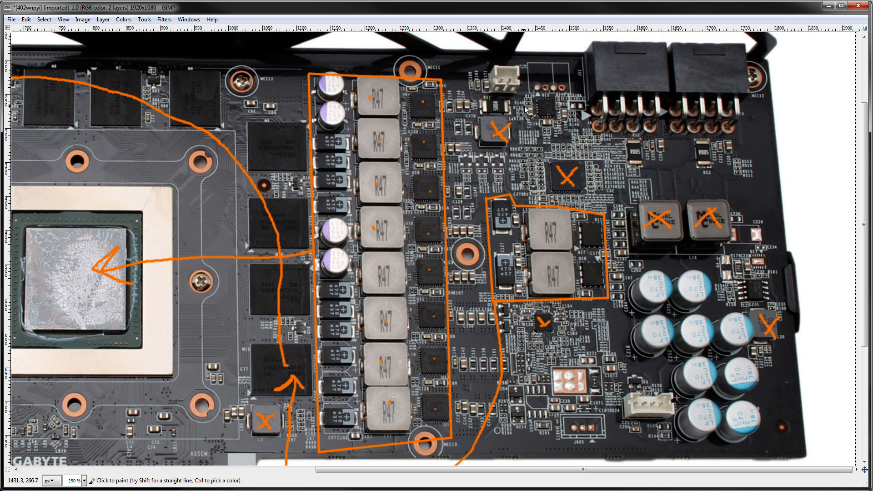
mouse_move(465, 152)
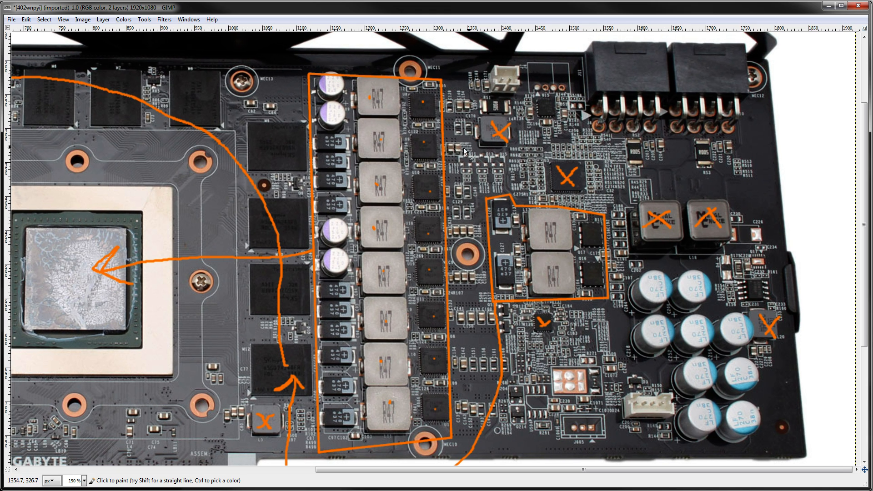
mouse_move(393, 67)
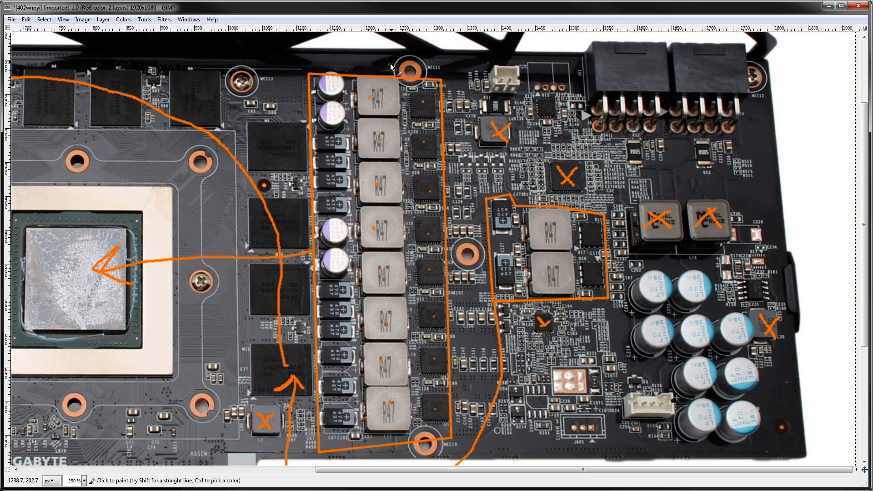
mouse_move(406, 405)
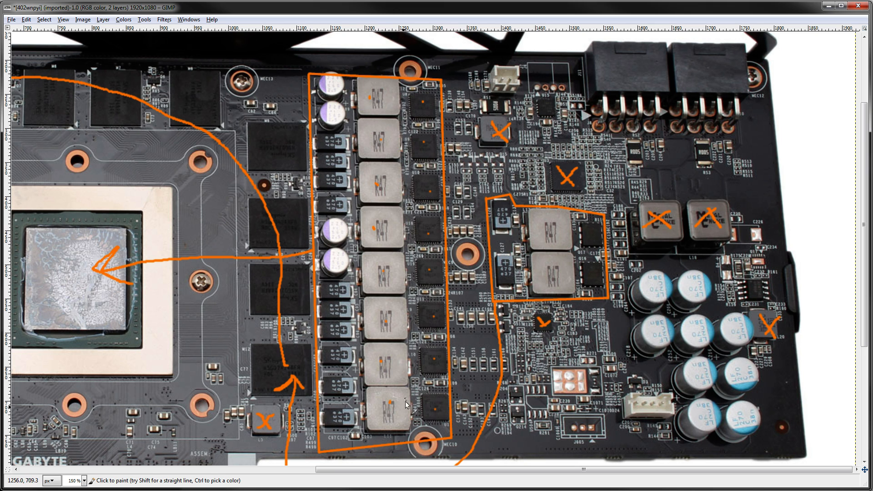
mouse_move(249, 139)
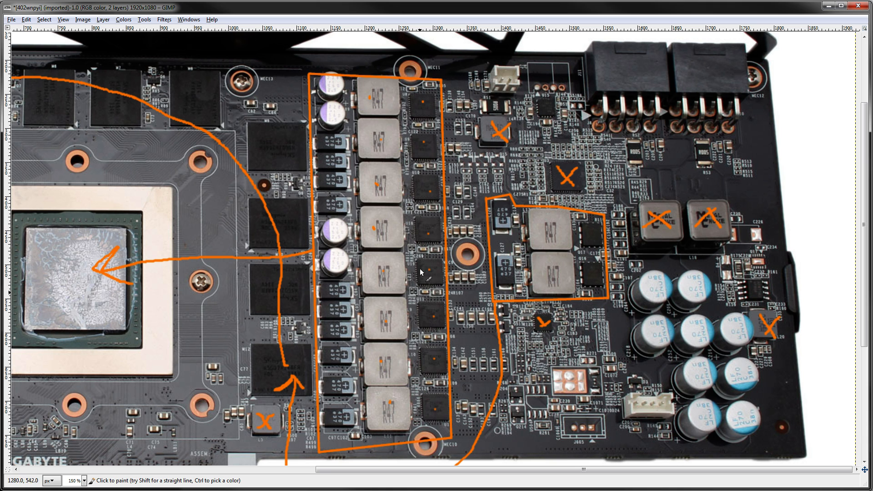
mouse_move(448, 211)
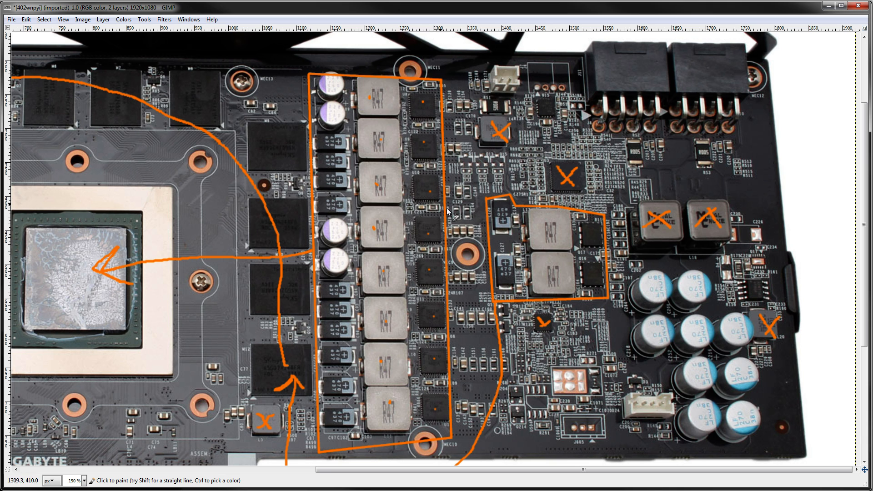
mouse_move(462, 362)
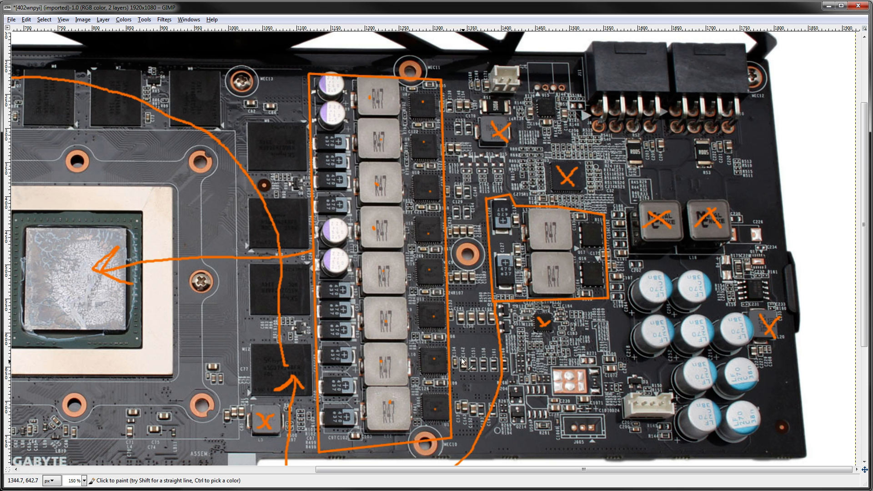
mouse_move(461, 111)
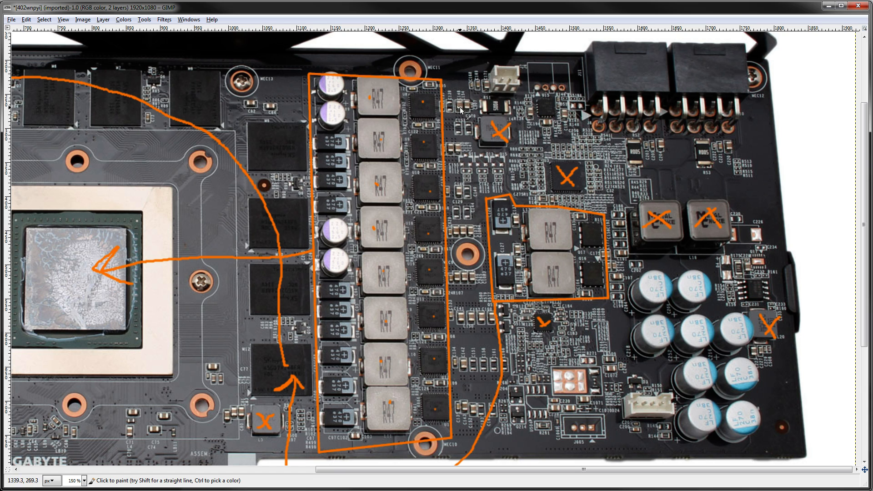
mouse_move(393, 234)
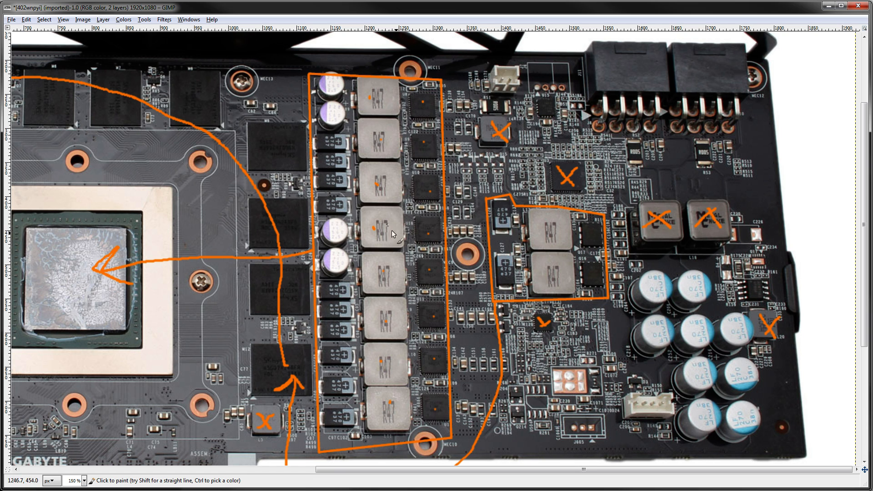
mouse_move(425, 288)
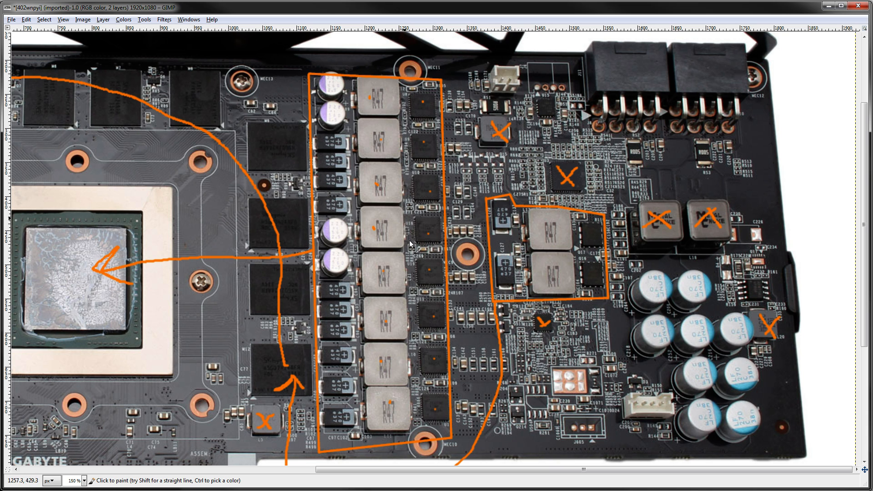
mouse_move(434, 365)
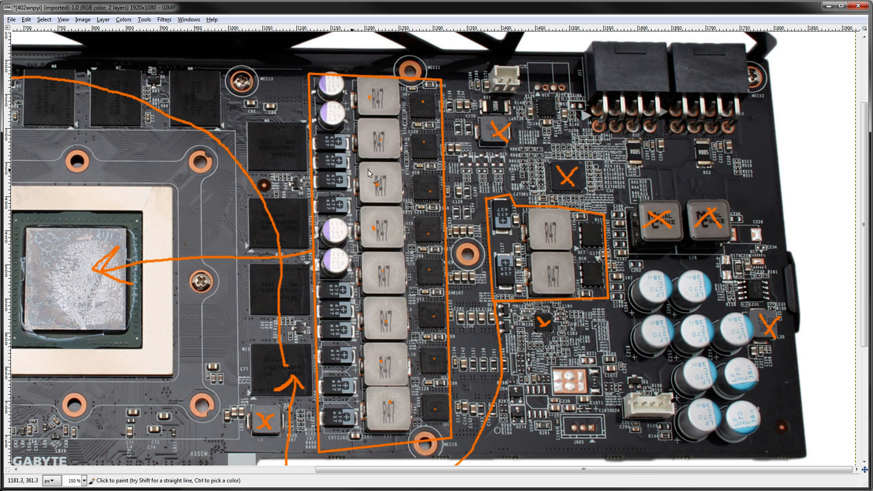
mouse_move(551, 186)
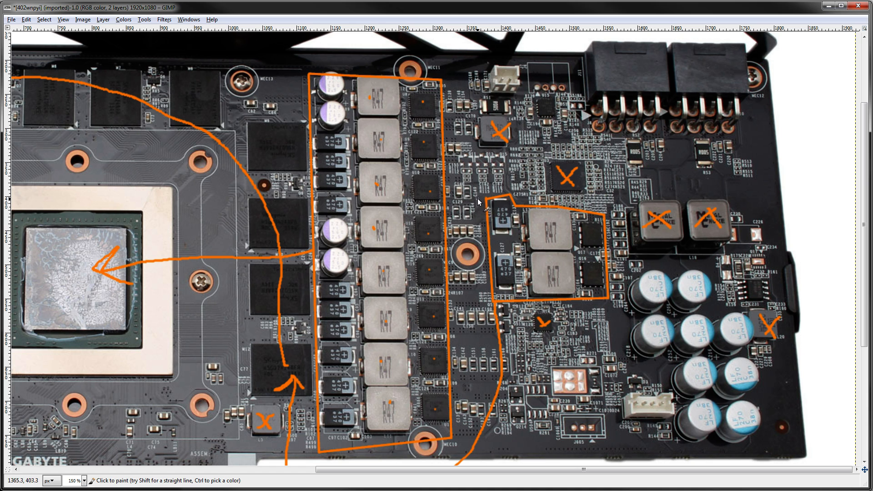
mouse_move(561, 175)
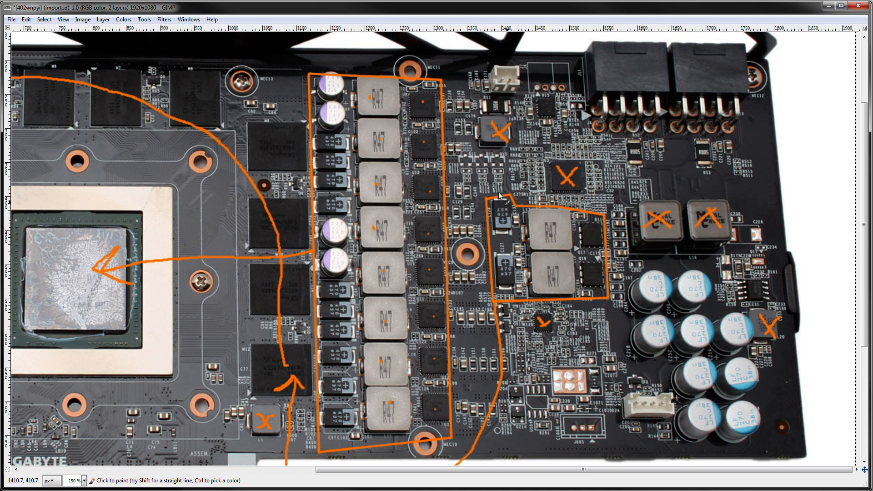
mouse_move(587, 198)
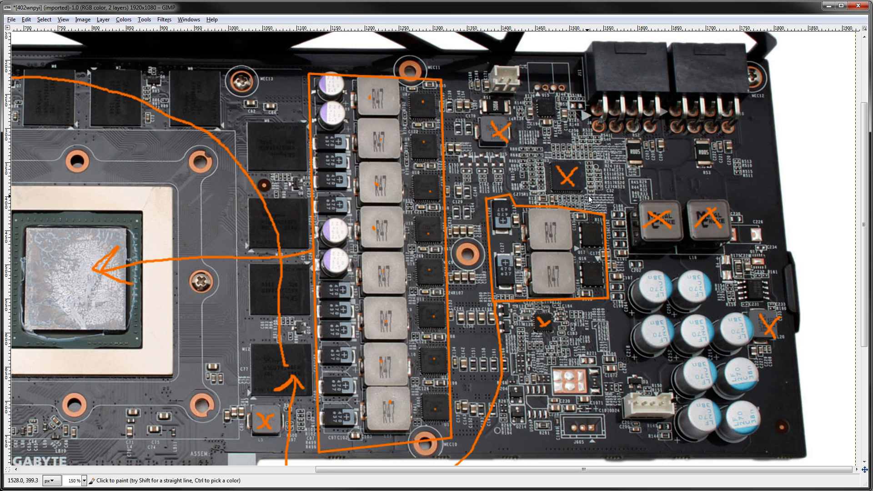
mouse_move(431, 148)
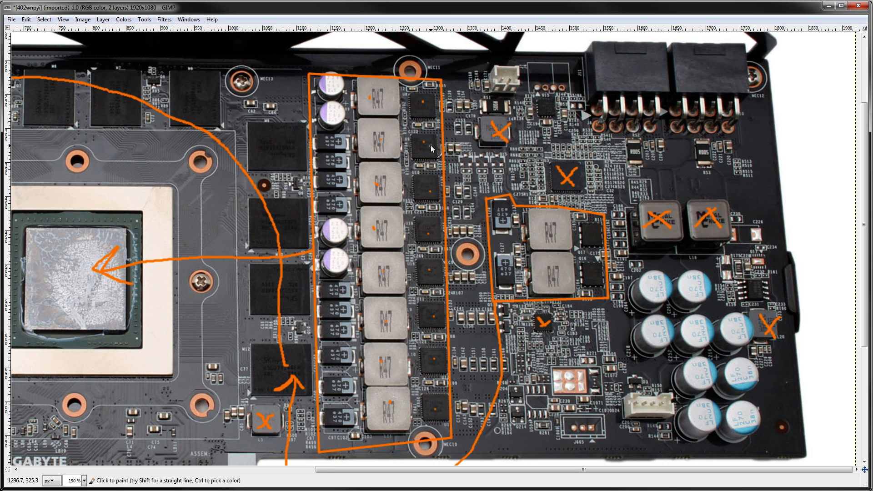
mouse_move(511, 302)
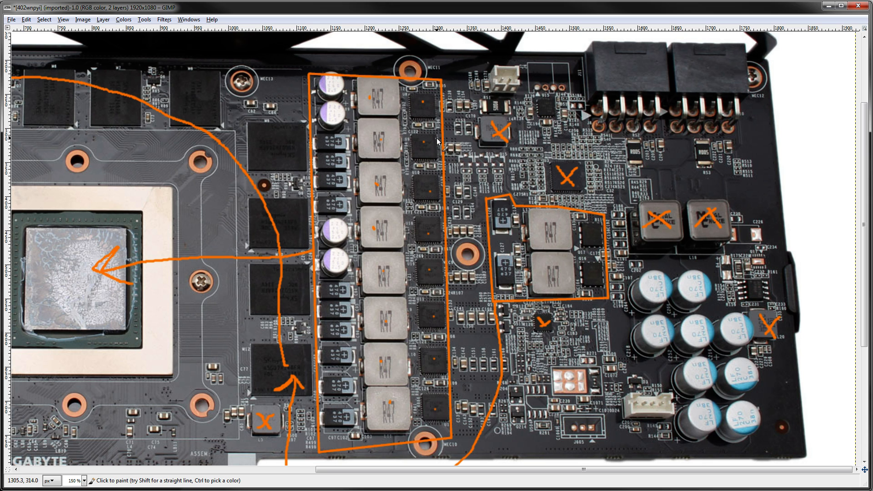
mouse_move(390, 177)
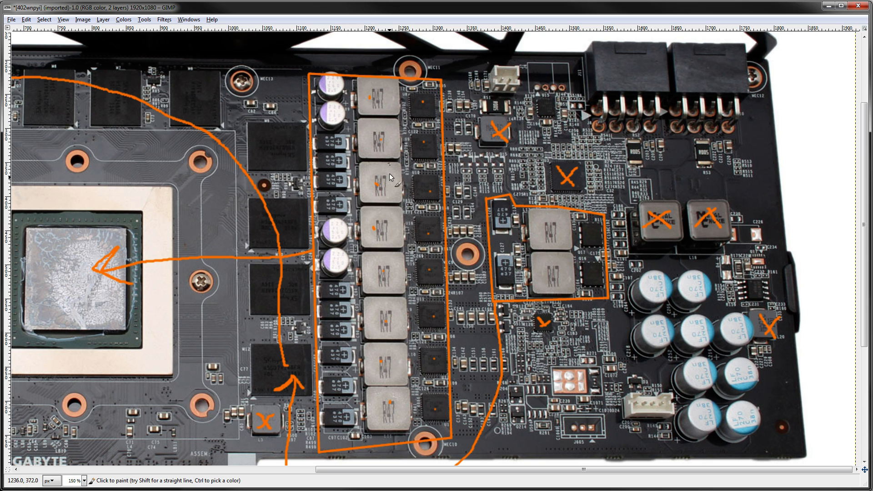
mouse_move(411, 100)
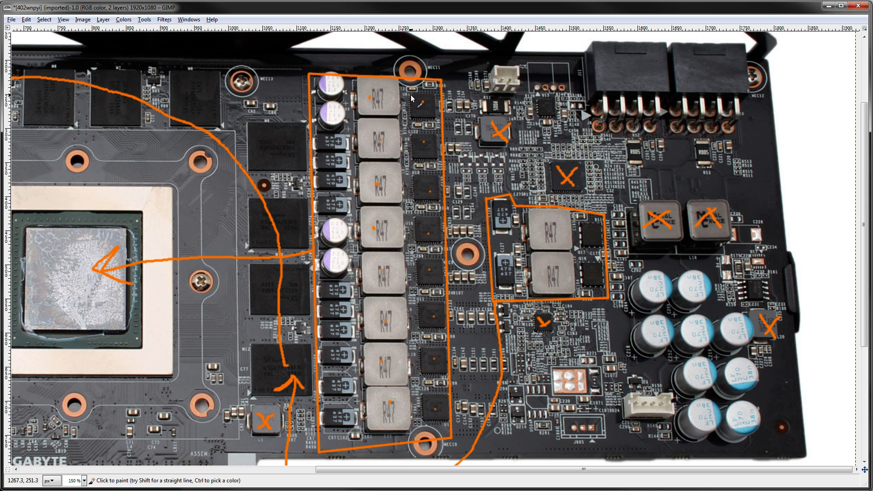
- Cross out the top MOSFET in the right column of the VRM outline in orange
click(420, 106)
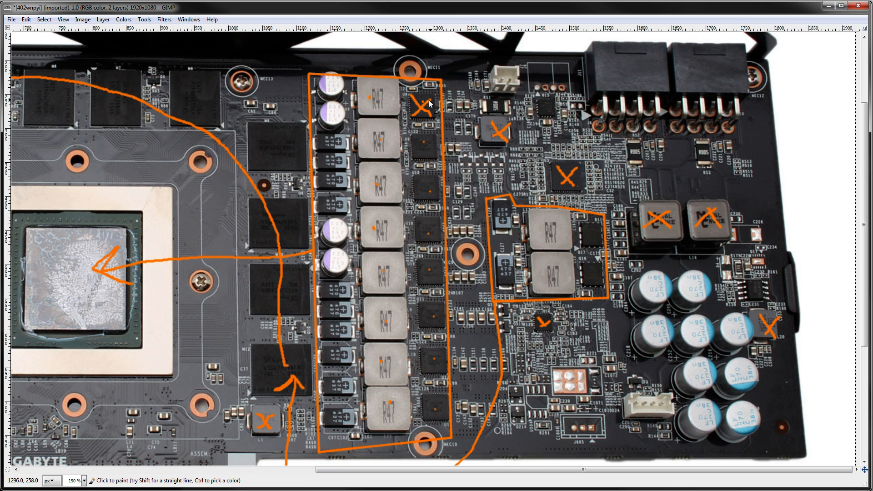
mouse_move(443, 107)
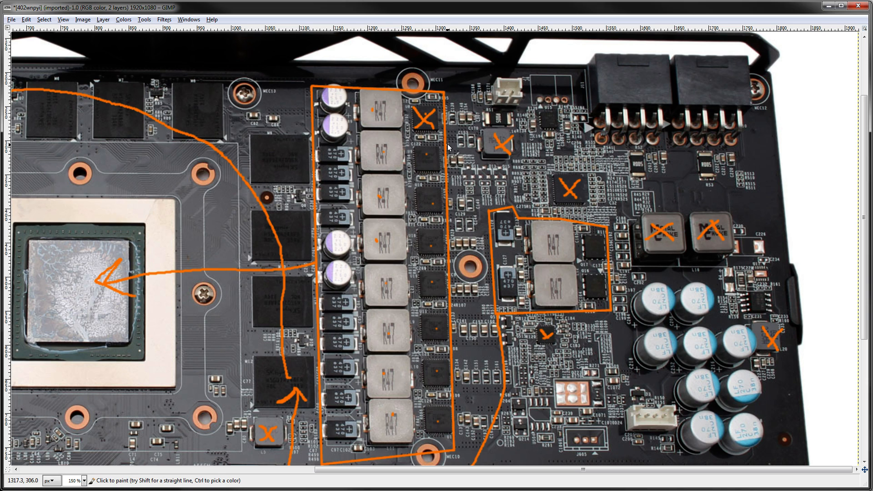
mouse_move(451, 150)
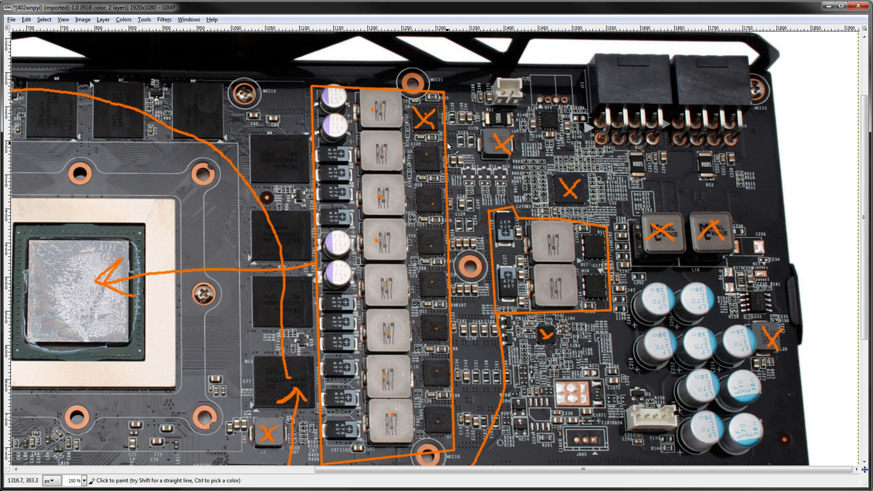
mouse_move(437, 137)
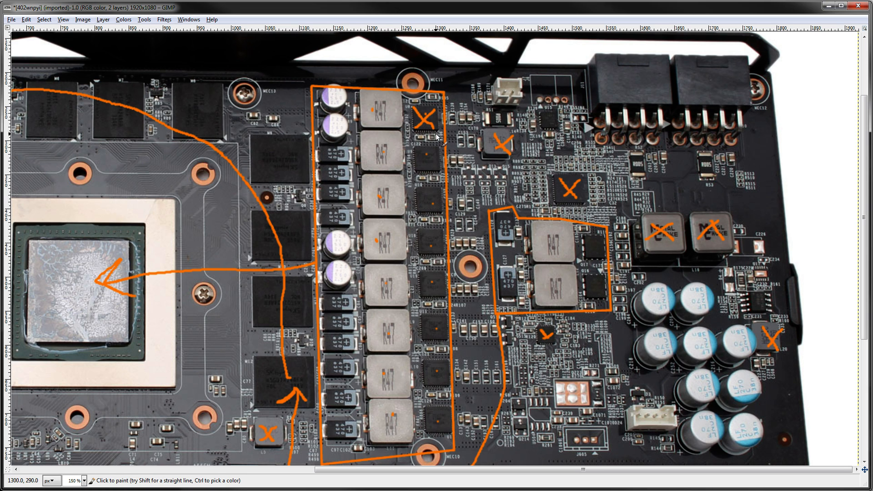
mouse_move(428, 123)
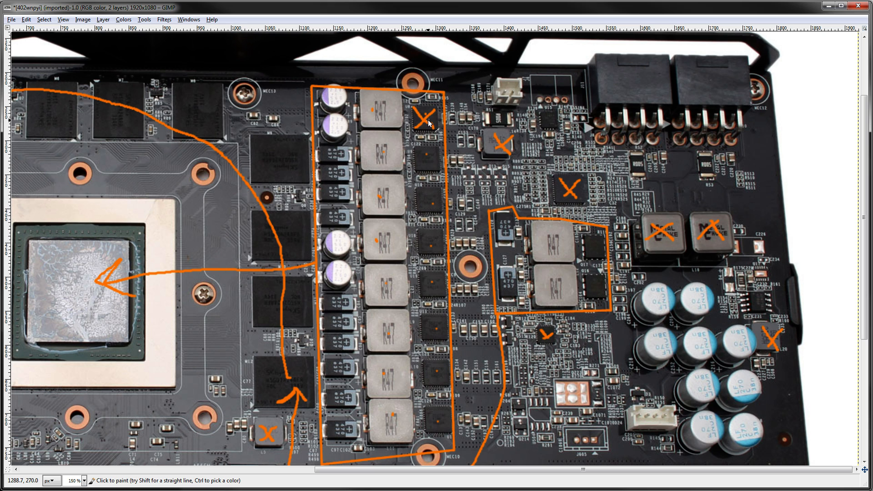
mouse_move(422, 157)
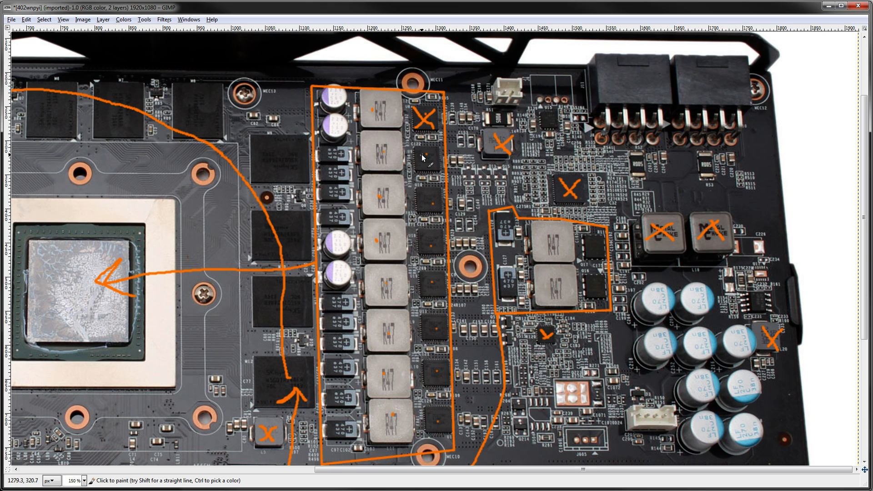
mouse_move(422, 154)
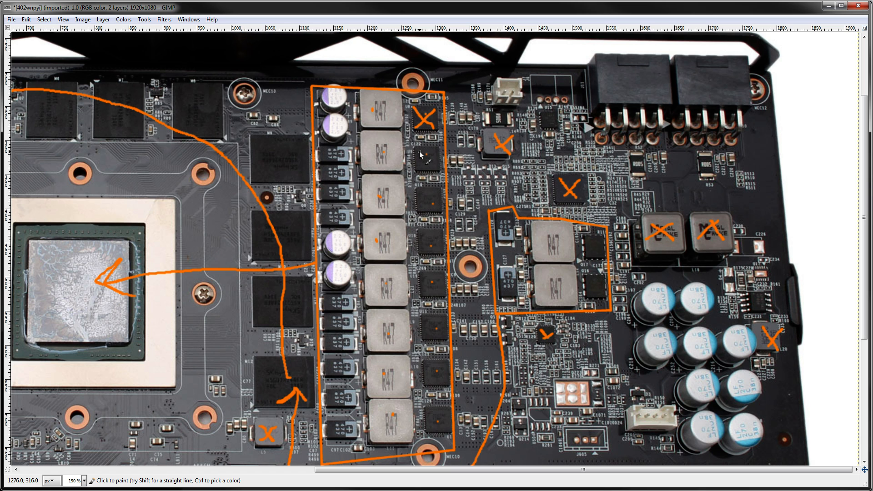
mouse_move(303, 356)
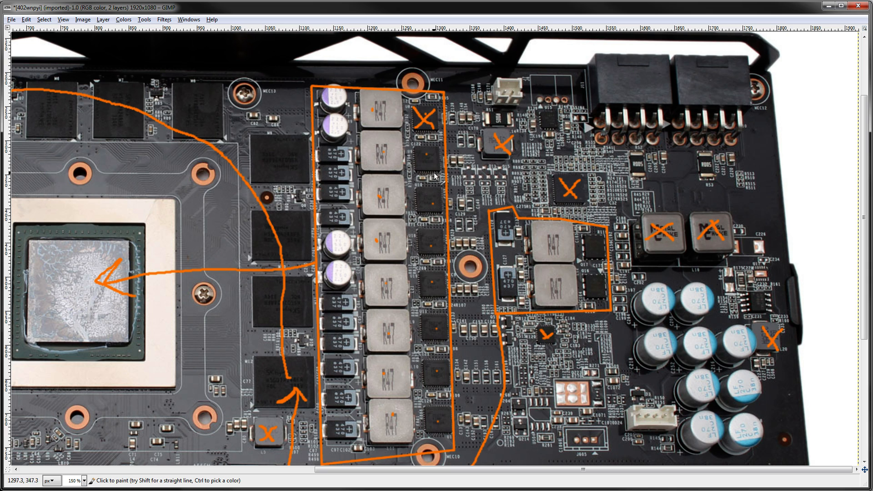
mouse_move(419, 154)
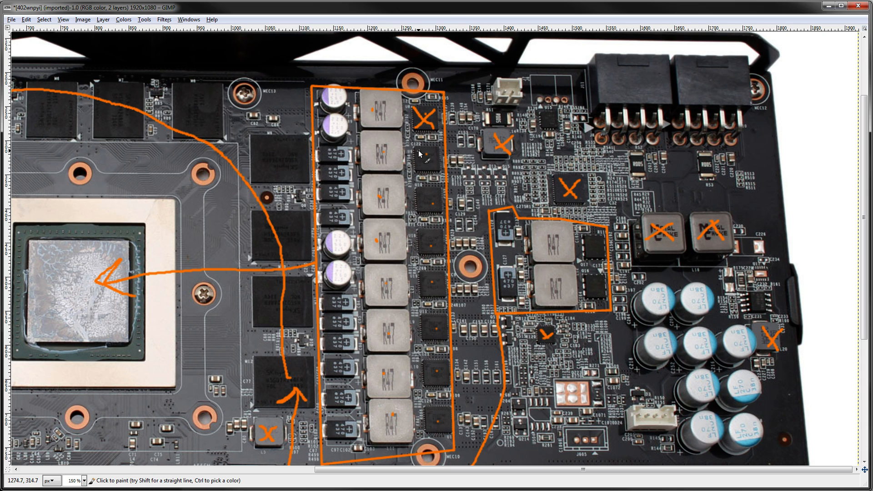
mouse_move(421, 150)
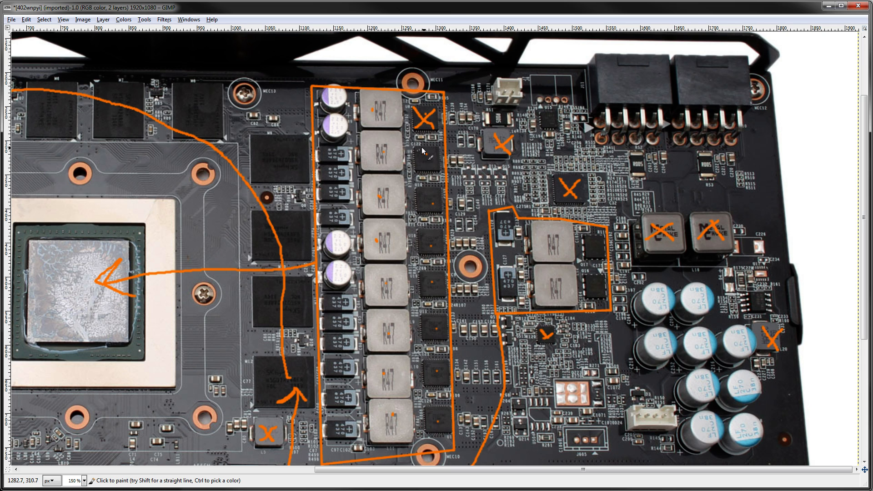
mouse_move(421, 159)
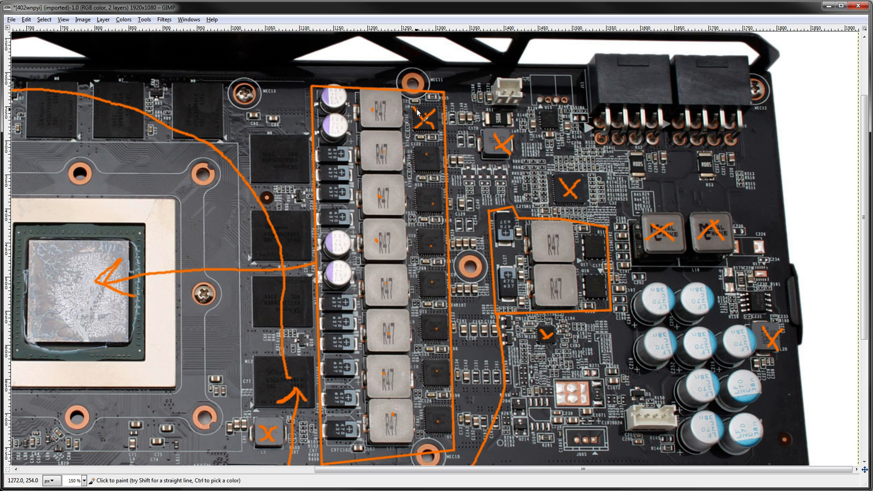
- Scroll the board photo while drawing the ~200A arrow from the VRM column to the GPU core
scroll(down, 3)
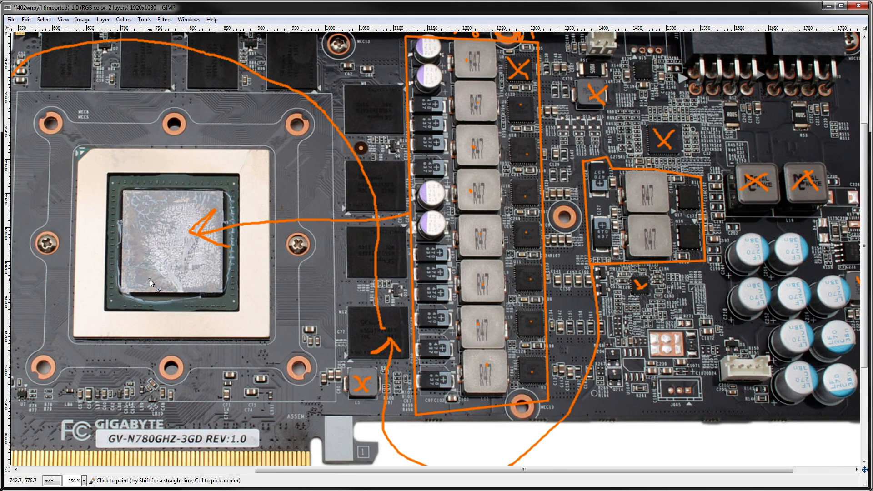
mouse_move(139, 247)
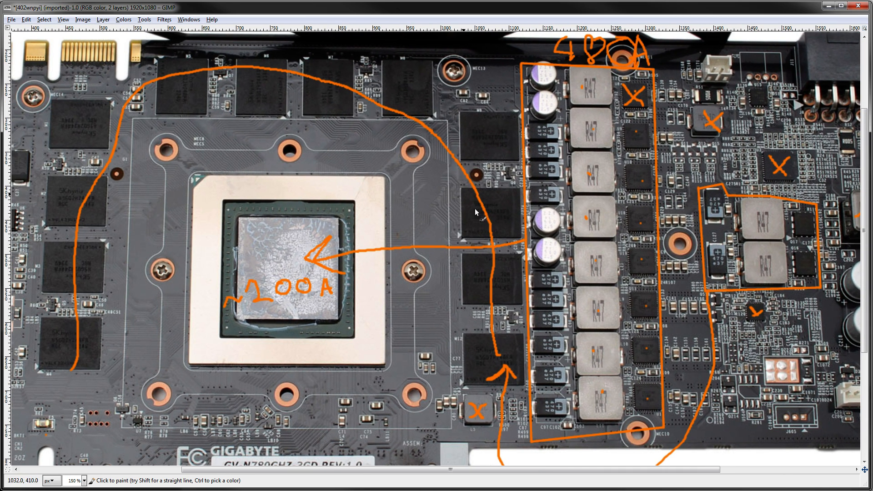
scroll(down, 3)
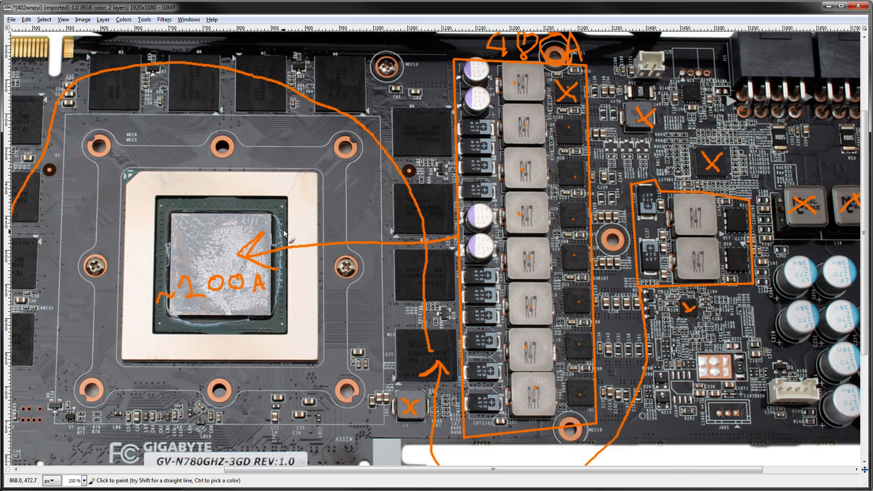
mouse_move(242, 286)
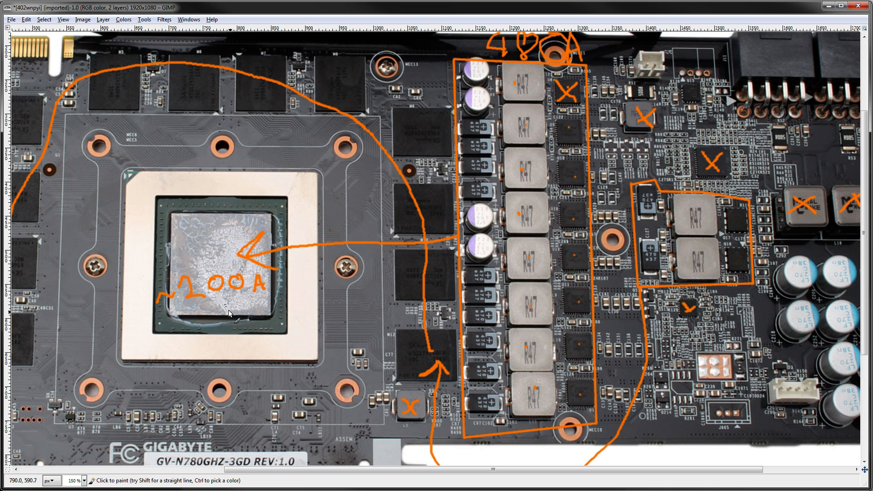
mouse_move(273, 286)
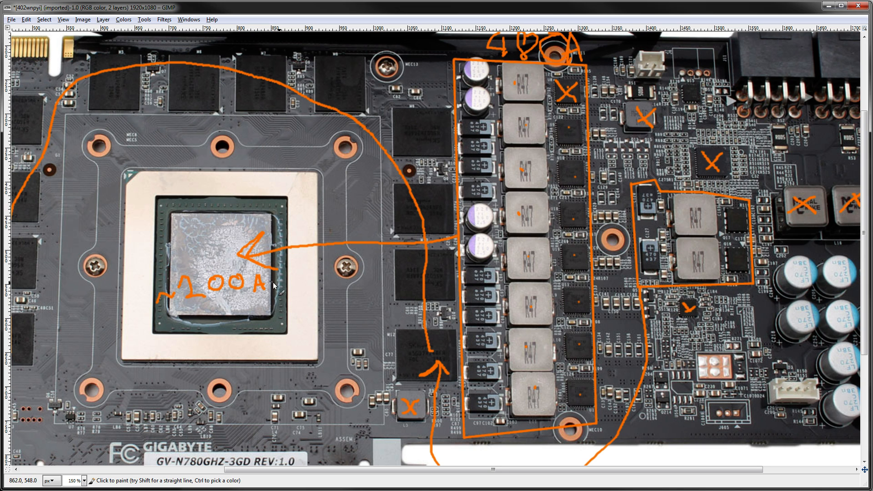
mouse_move(213, 356)
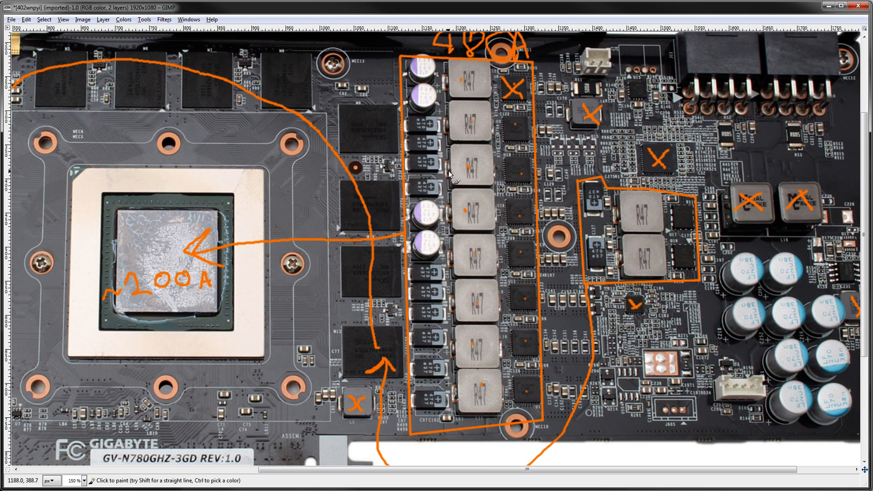
mouse_move(479, 147)
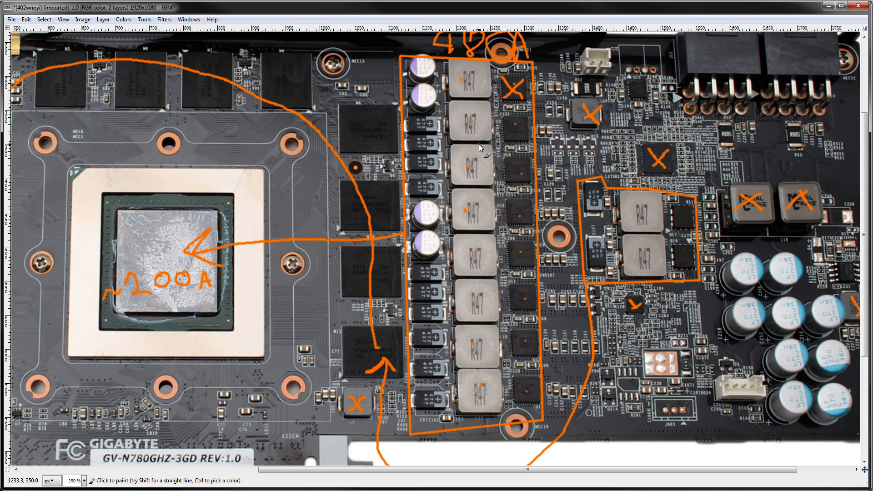
mouse_move(463, 144)
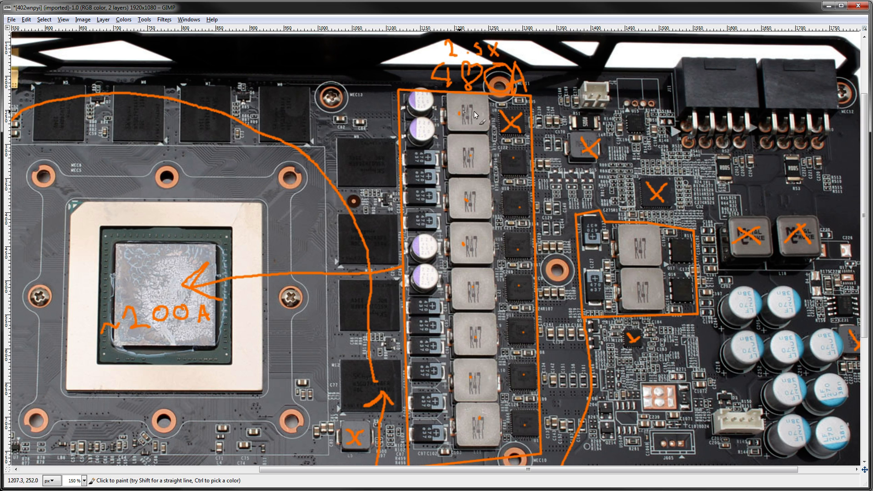
click(470, 50)
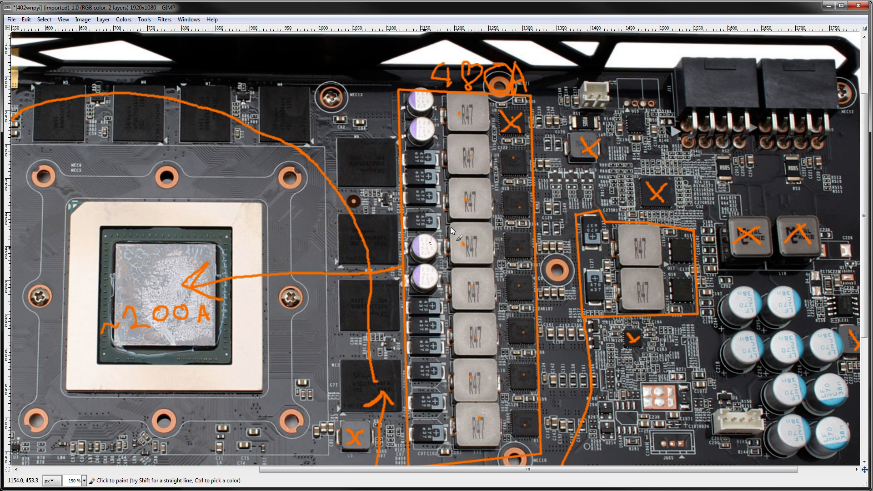
mouse_move(192, 365)
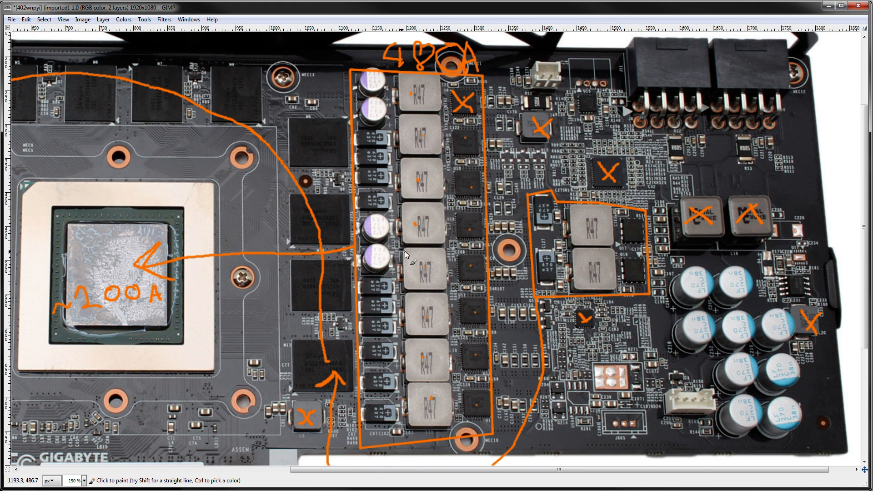
mouse_move(393, 261)
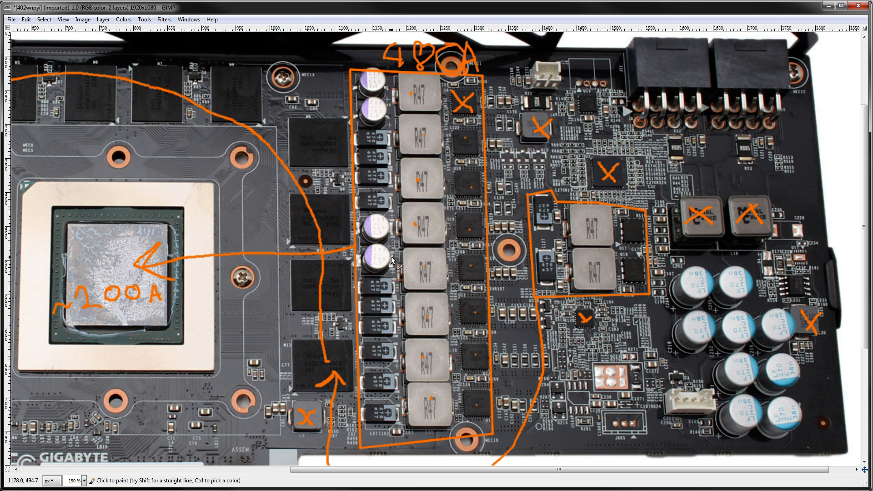
mouse_move(470, 242)
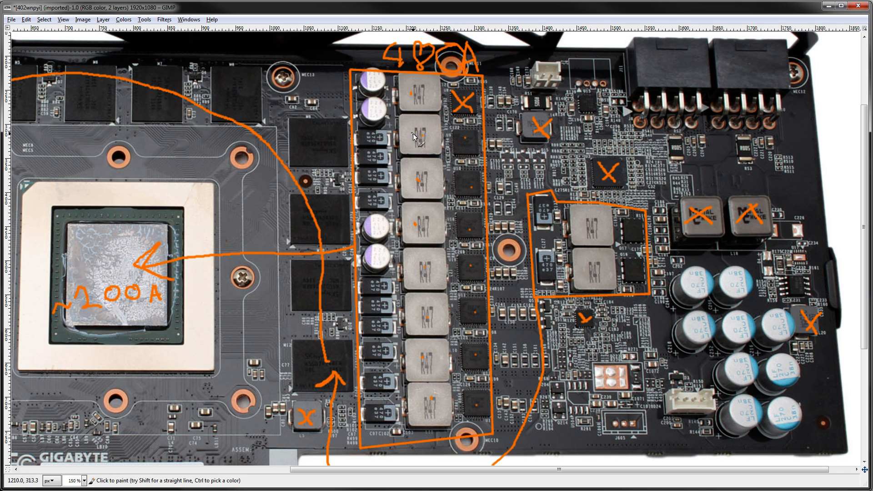
mouse_move(405, 137)
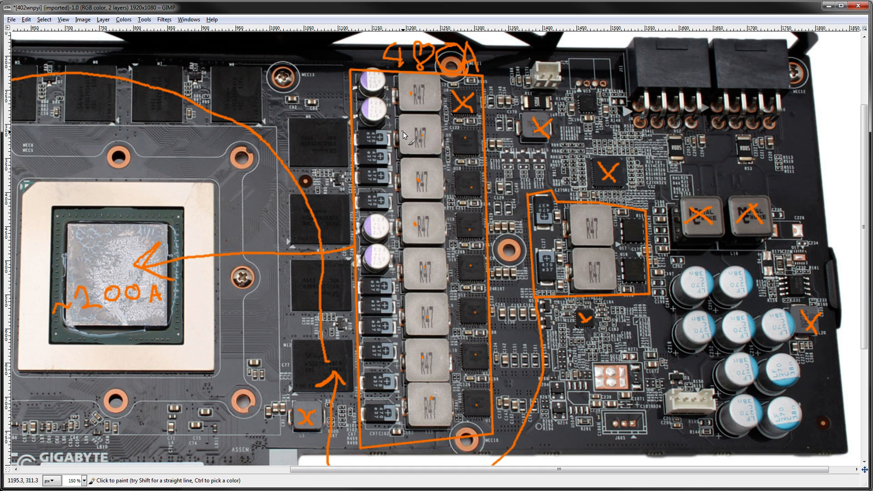
mouse_move(423, 228)
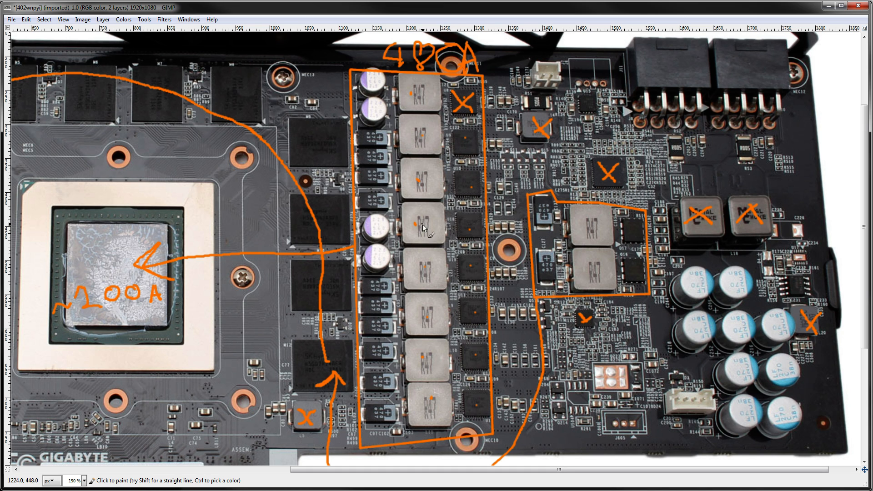
mouse_move(404, 231)
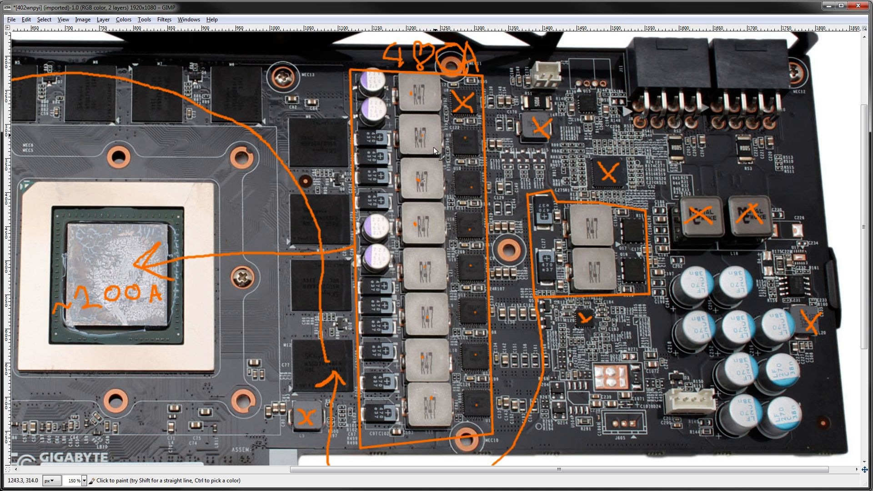
mouse_move(421, 133)
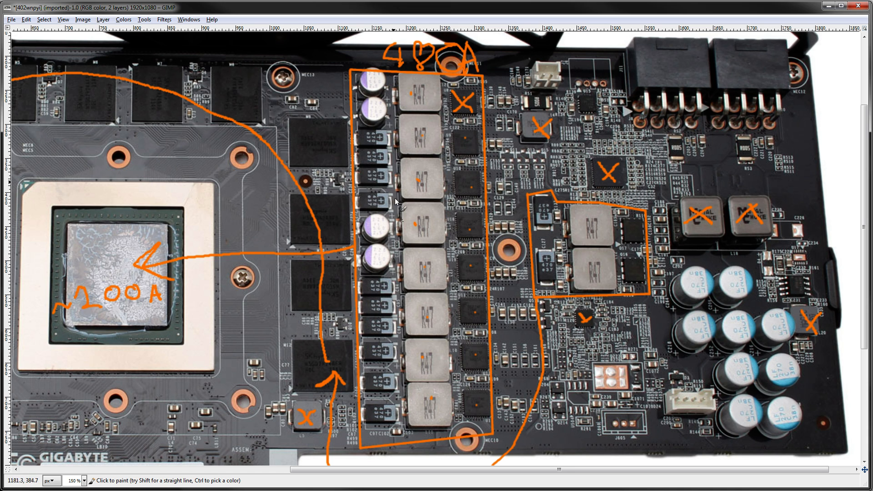
mouse_move(457, 184)
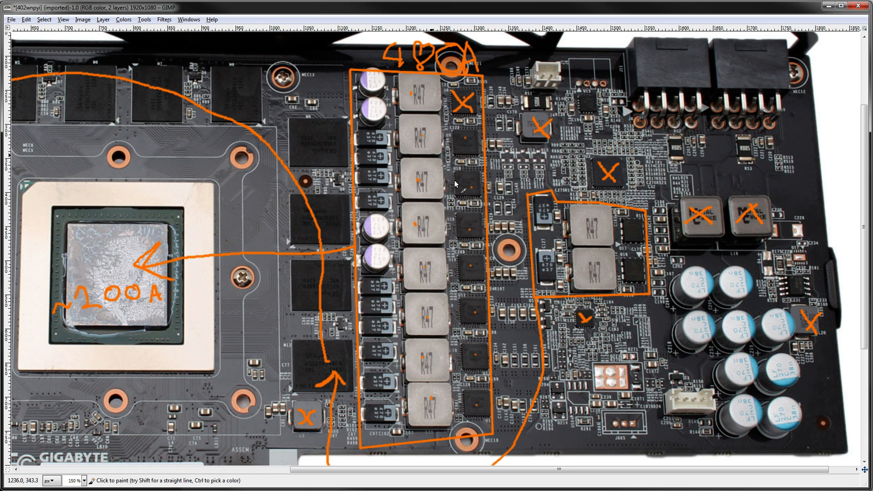
mouse_move(455, 130)
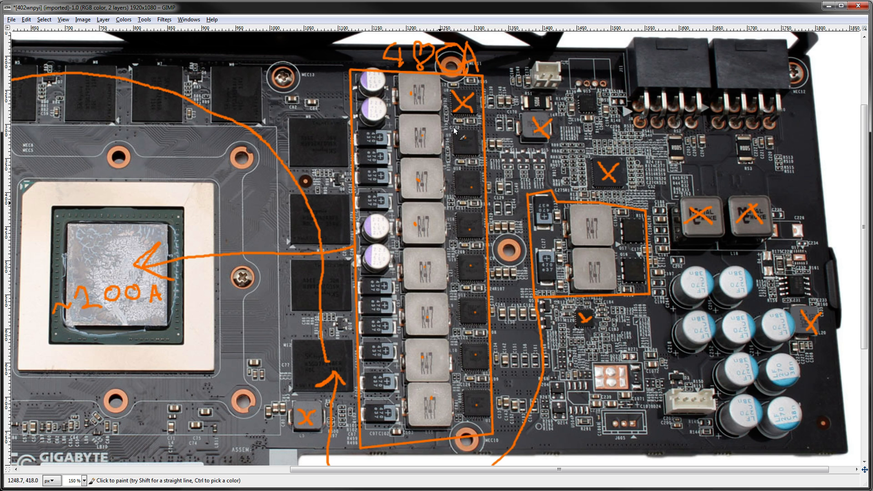
mouse_move(375, 118)
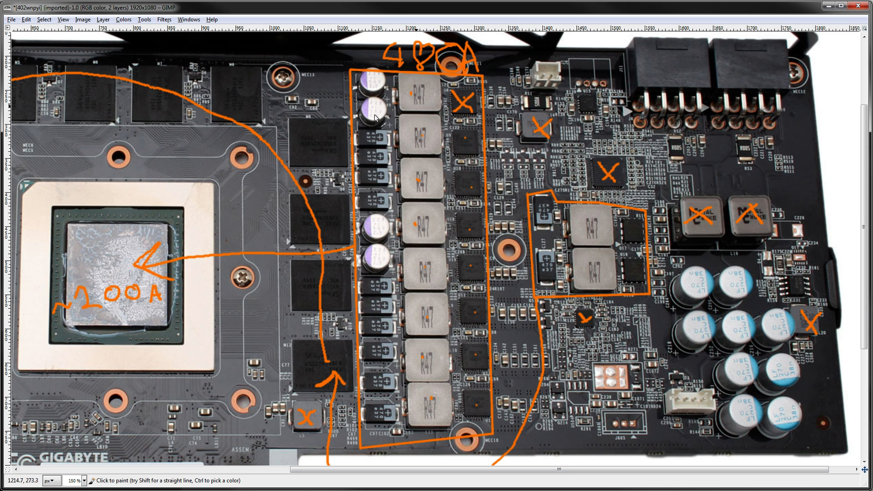
mouse_move(405, 226)
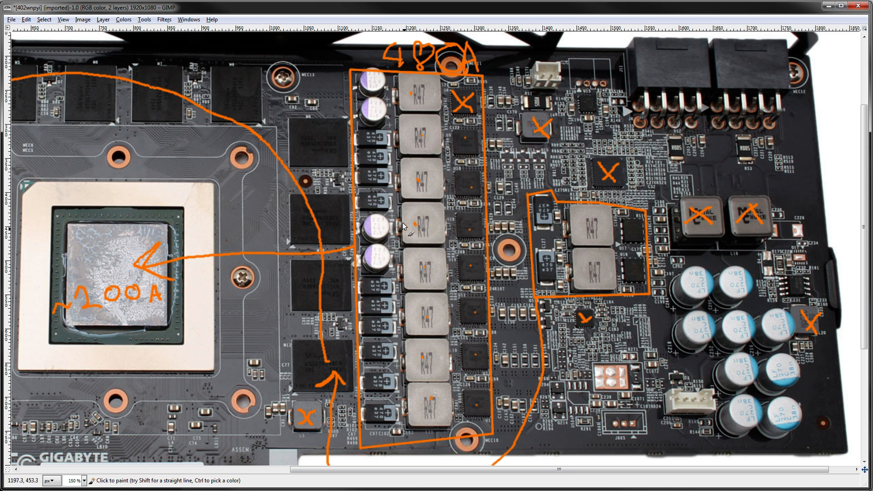
mouse_move(448, 223)
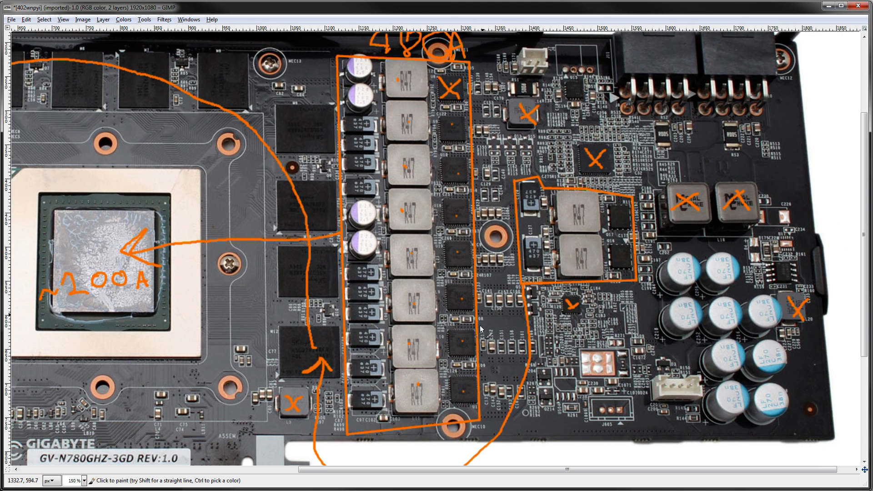
mouse_move(451, 388)
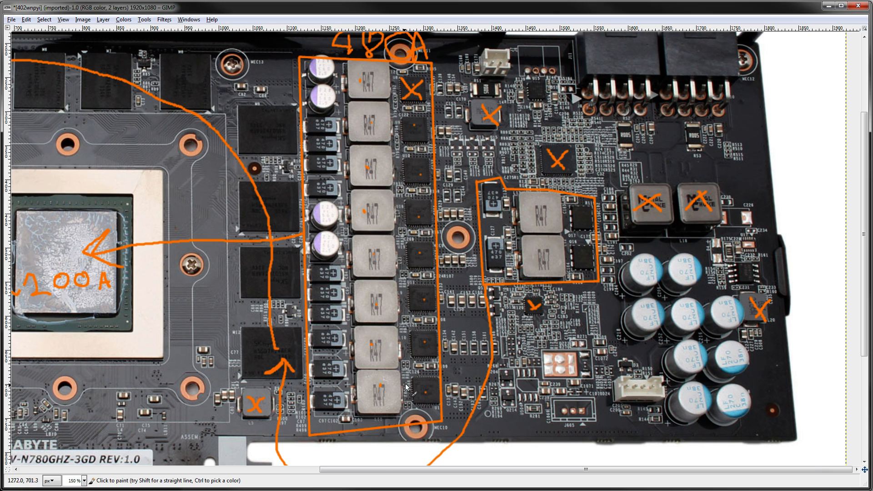
mouse_move(548, 280)
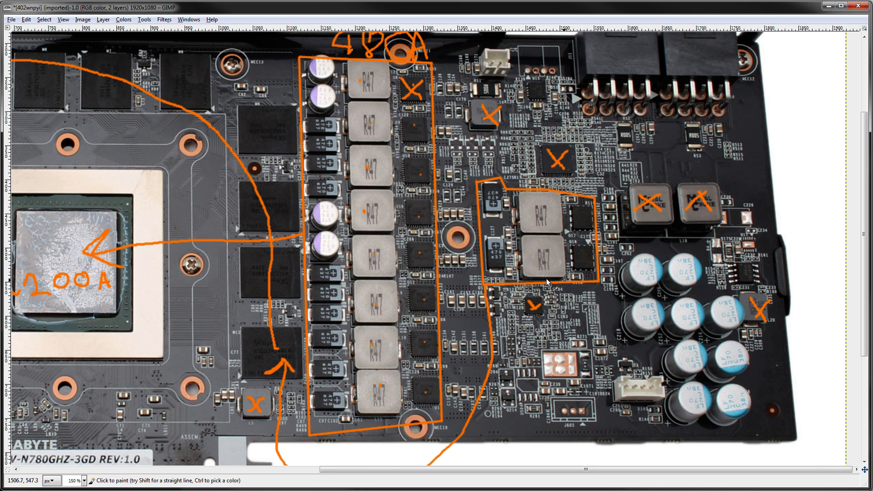
mouse_move(532, 226)
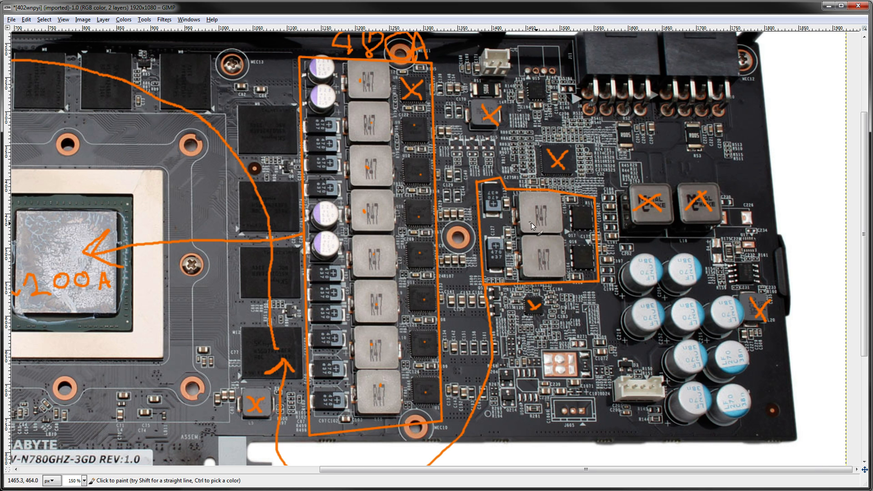
mouse_move(493, 209)
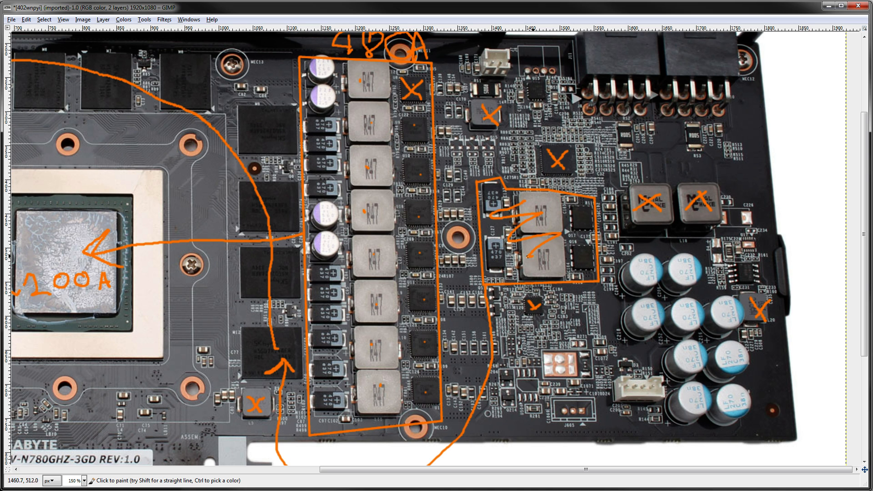
- Scroll up to the right-hand VRM box after scribbling zigzags over its two R47 chokes
scroll(up, 3)
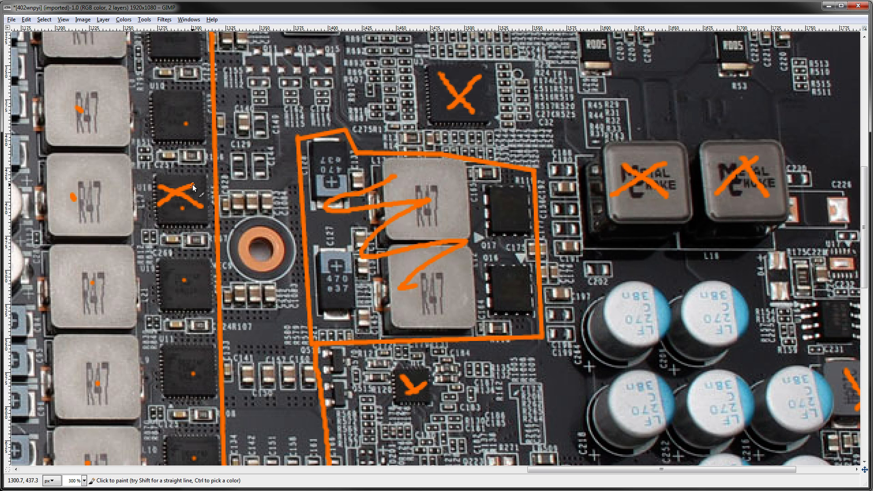
mouse_move(200, 173)
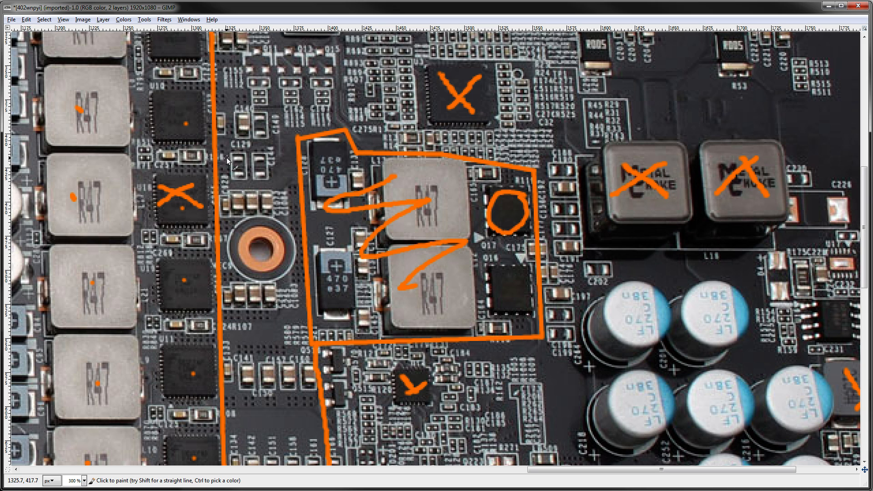
mouse_move(44, 158)
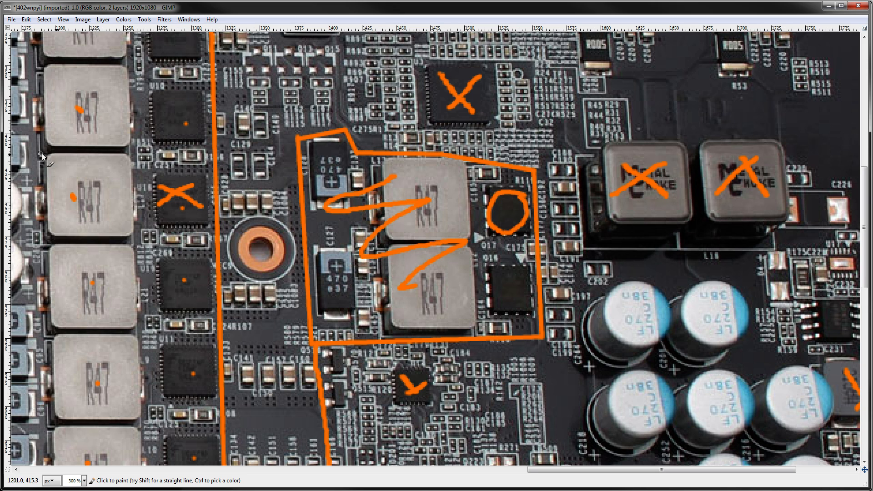
mouse_move(467, 173)
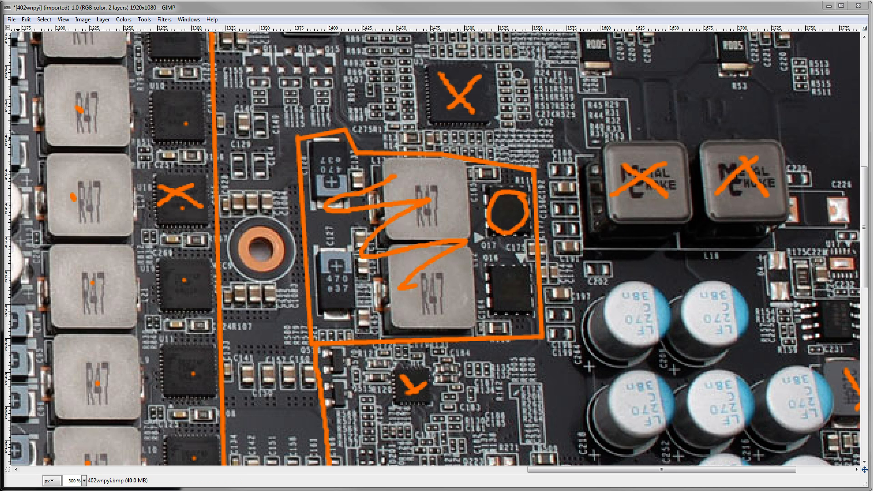
mouse_move(574, 237)
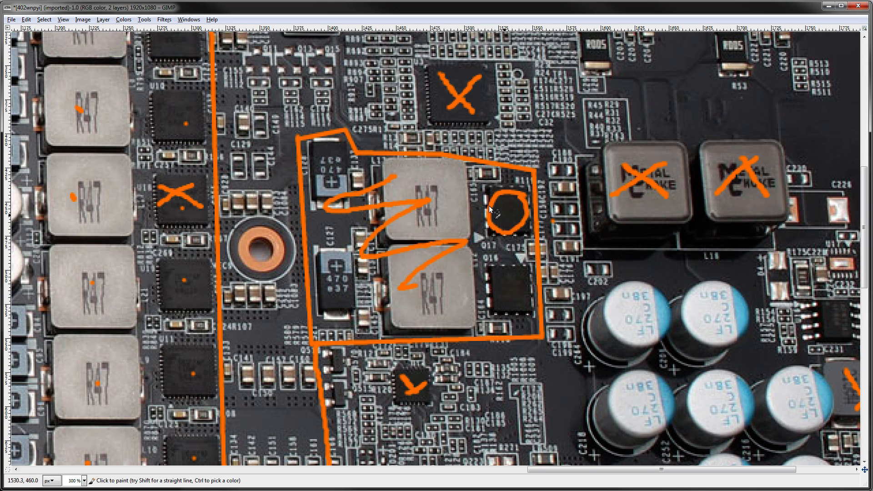
mouse_move(542, 171)
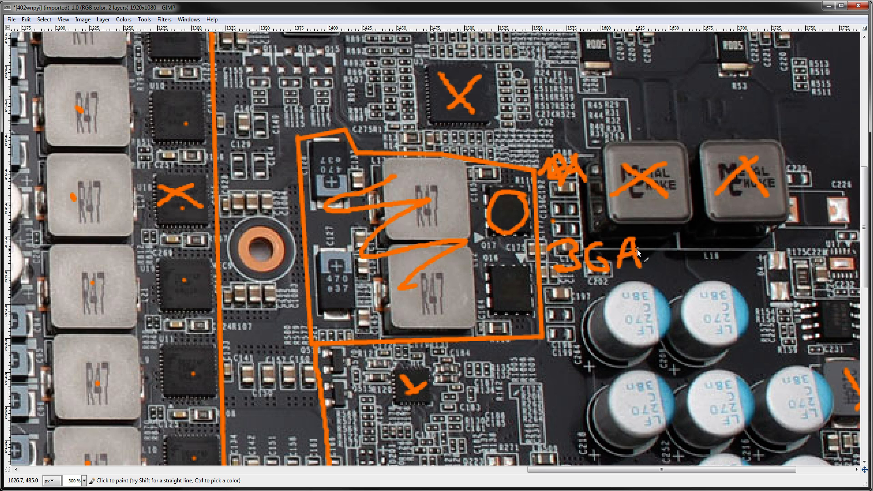
mouse_move(566, 177)
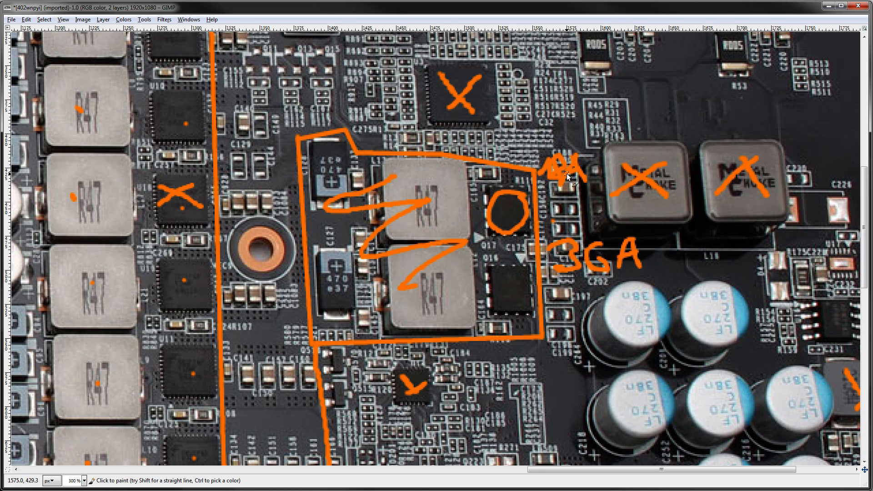
mouse_move(571, 170)
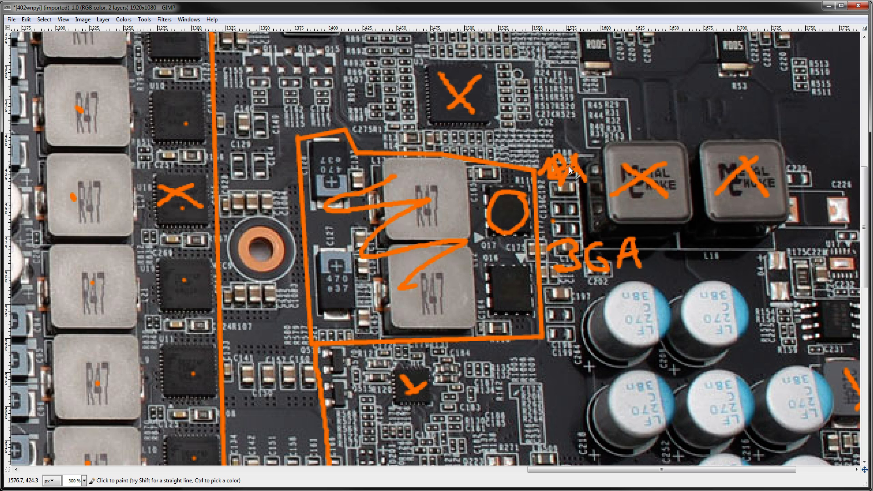
mouse_move(562, 155)
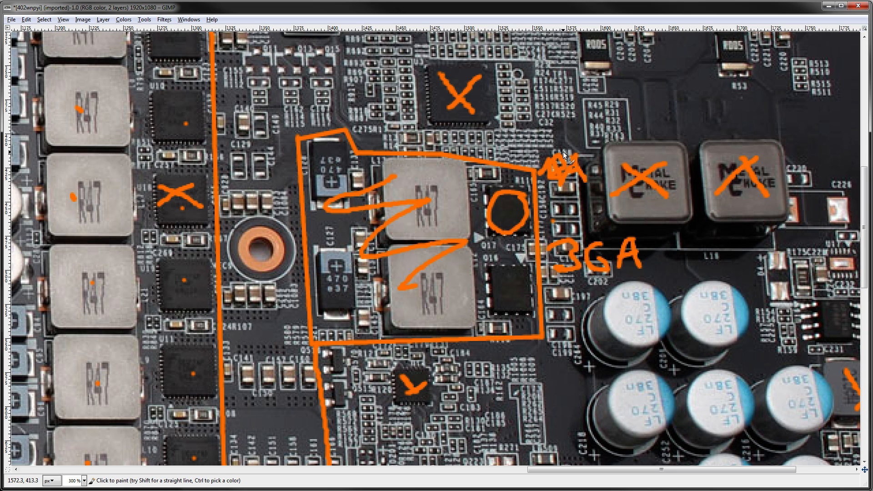
mouse_move(556, 158)
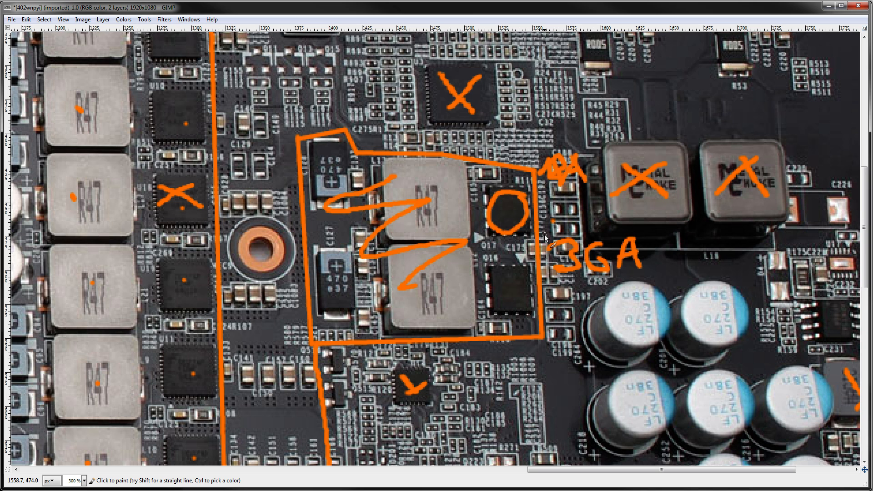
mouse_move(503, 195)
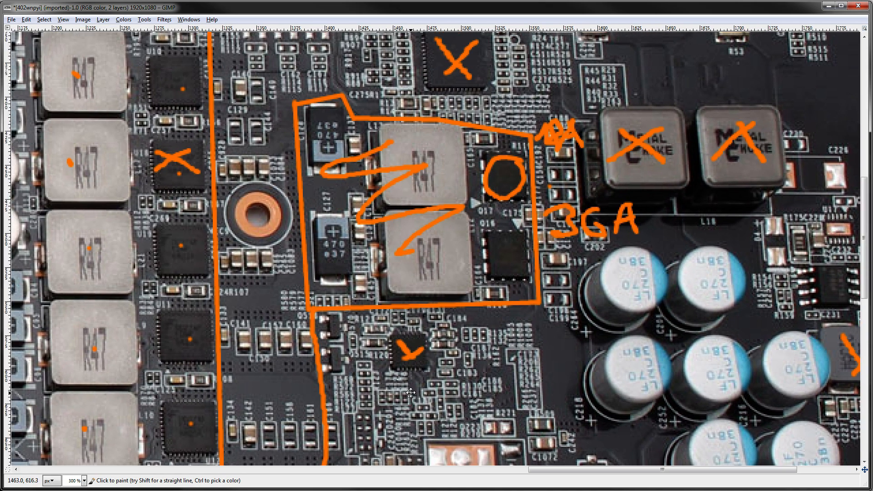
- Scroll the photo while handwriting the 3GA label and the arrow down to the lower chip
scroll(down, 3)
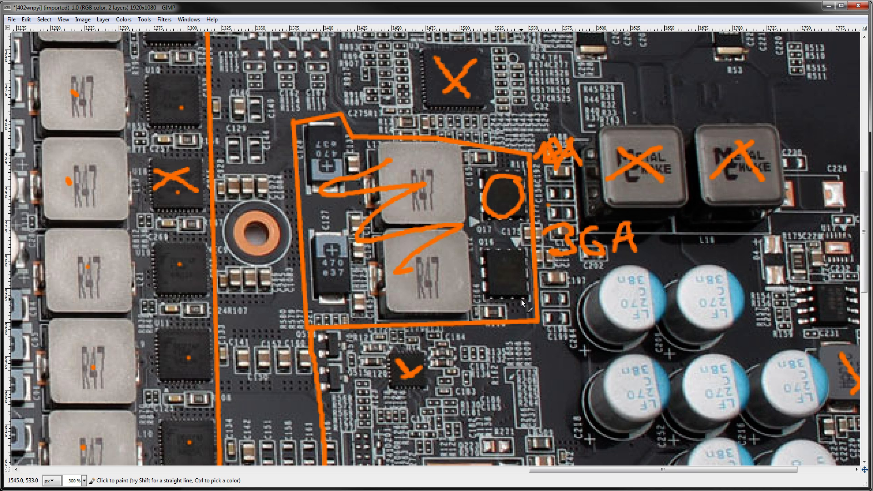
mouse_move(411, 359)
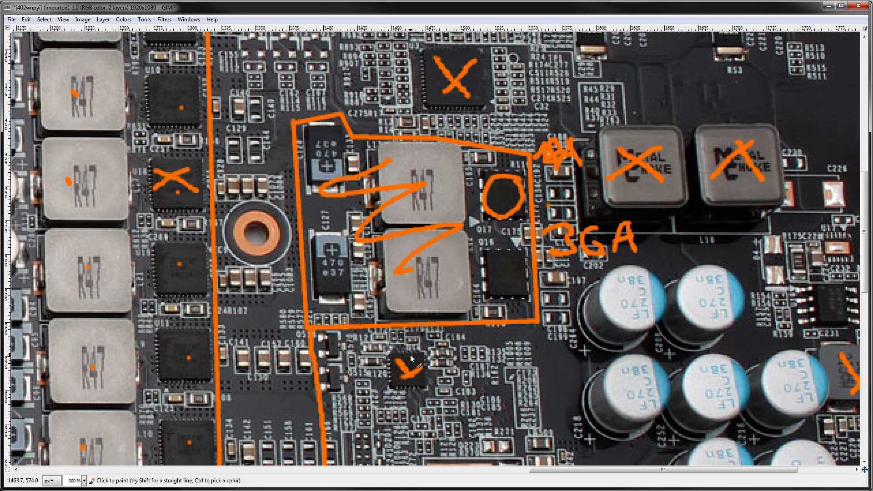
mouse_move(483, 299)
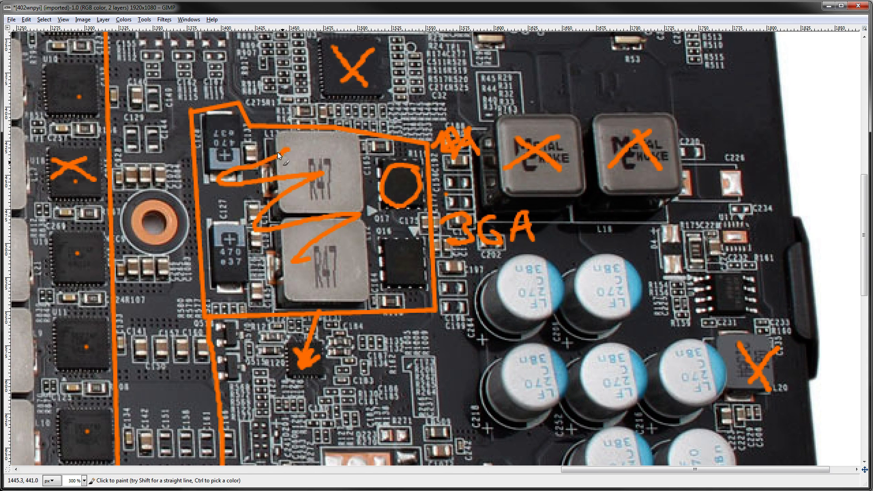
mouse_move(551, 239)
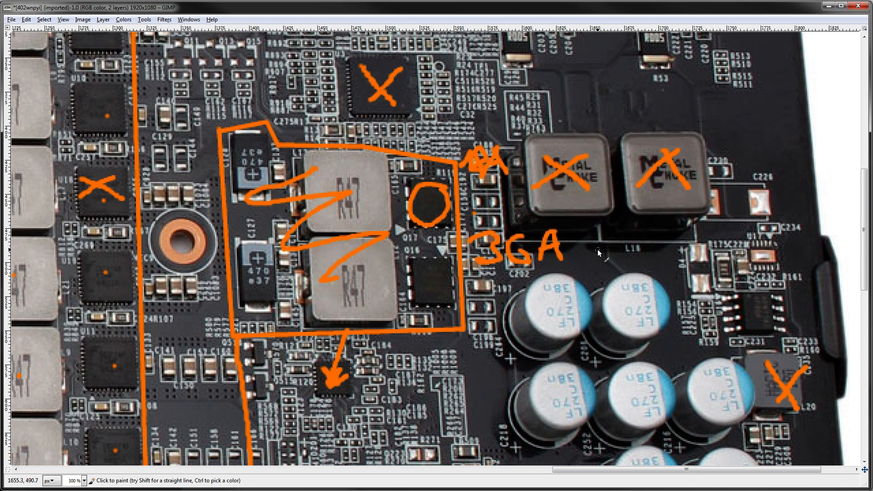
mouse_move(598, 254)
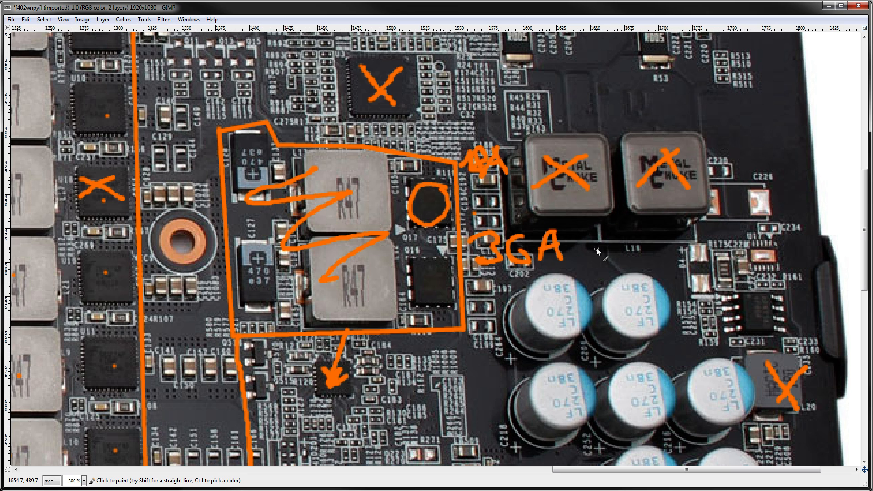
mouse_move(598, 252)
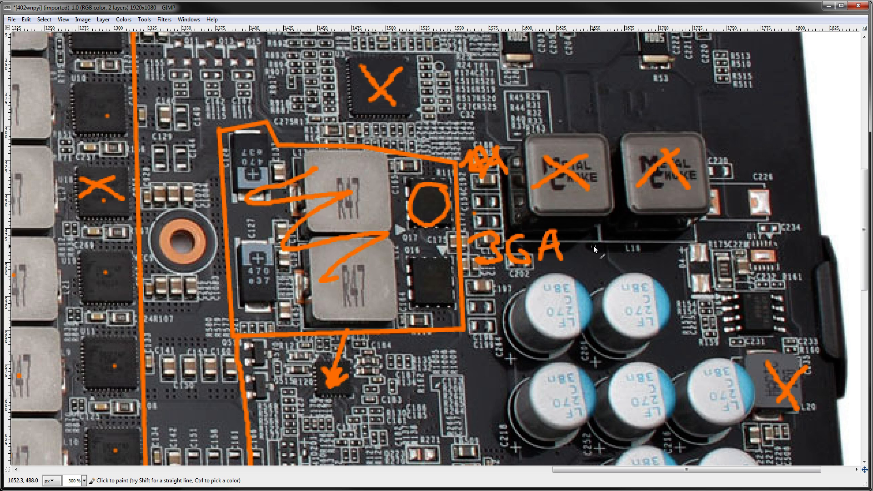
mouse_move(592, 248)
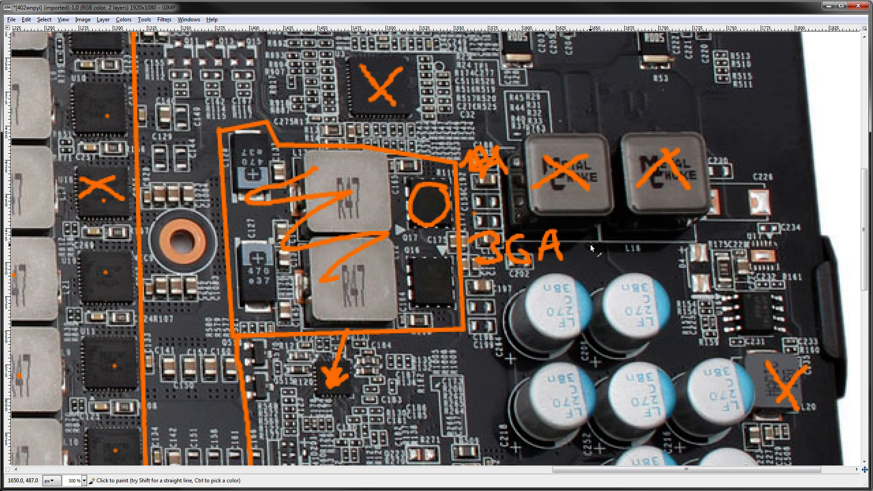
mouse_move(451, 202)
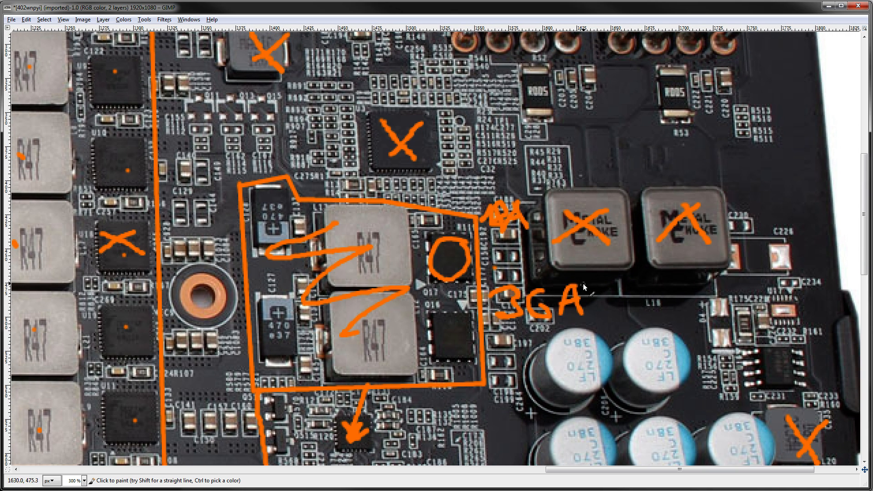
mouse_move(438, 226)
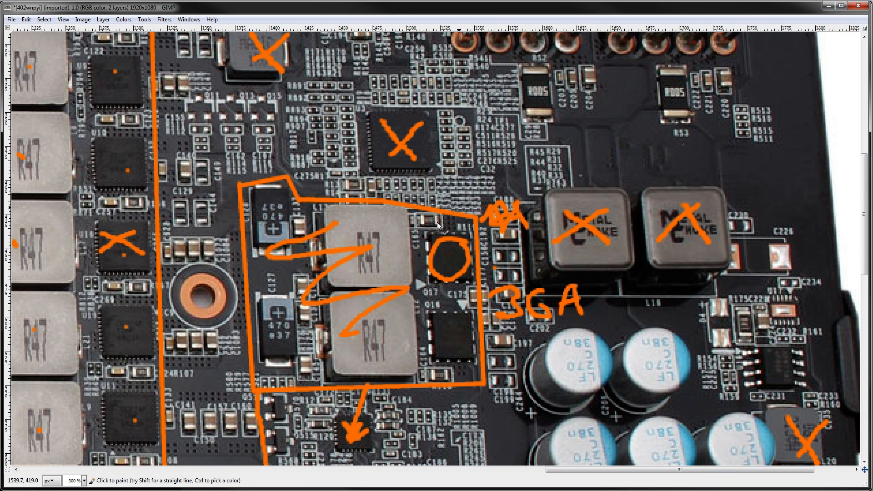
scroll(up, 3)
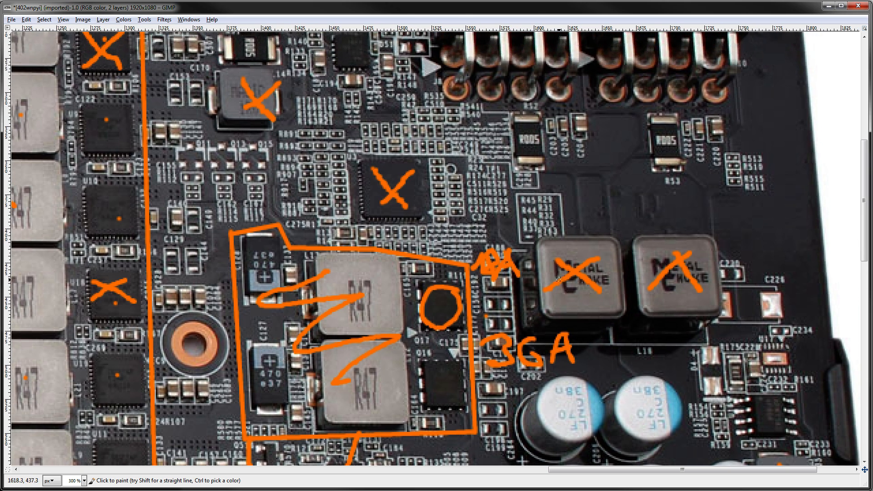
mouse_move(506, 199)
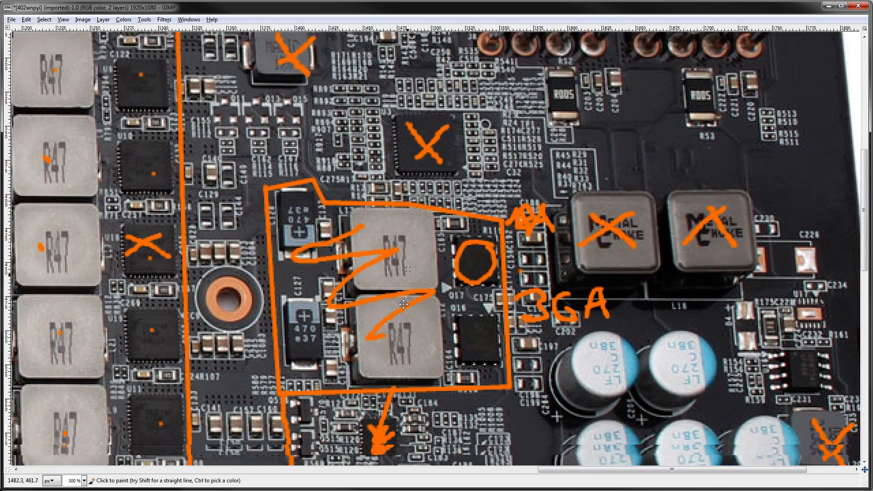
scroll(down, 3)
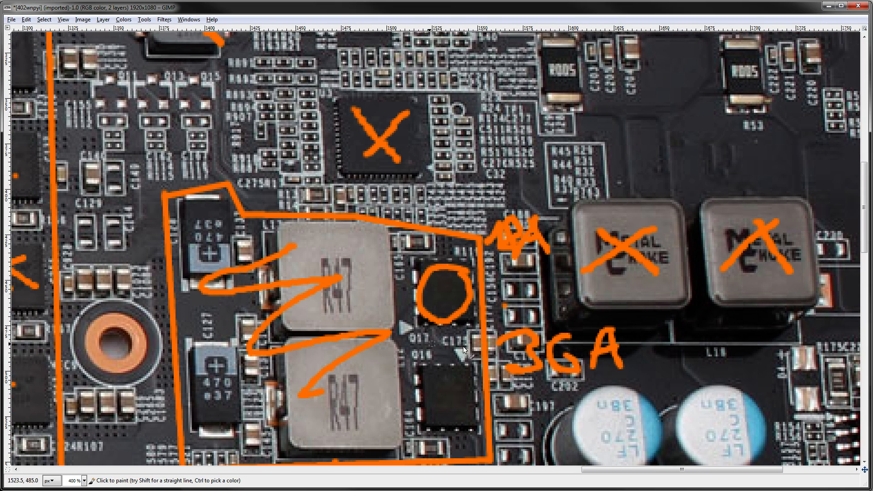
mouse_move(498, 309)
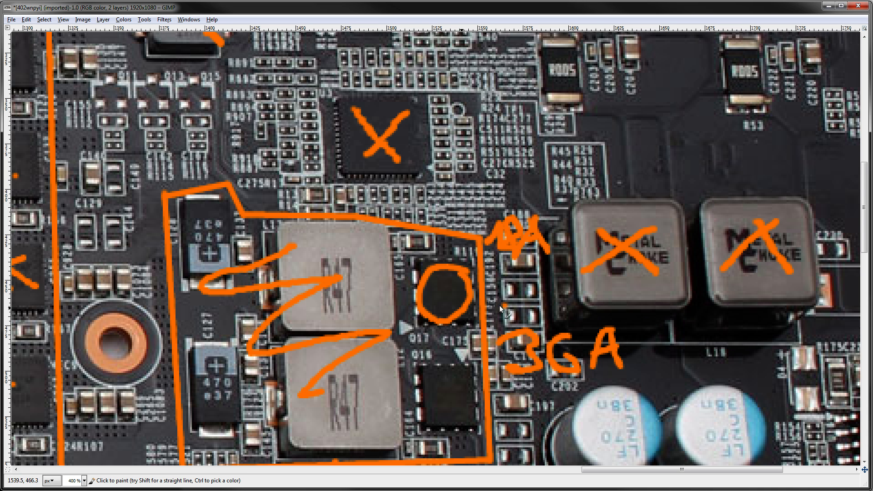
mouse_move(577, 393)
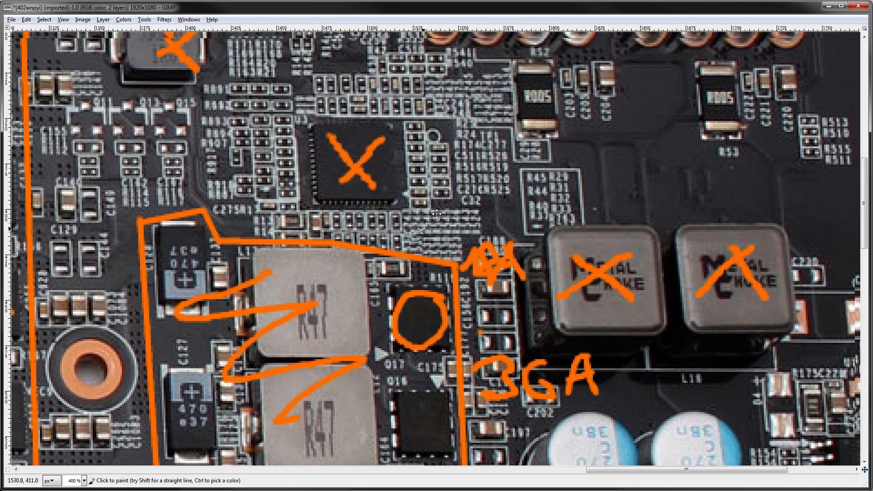
scroll(down, 3)
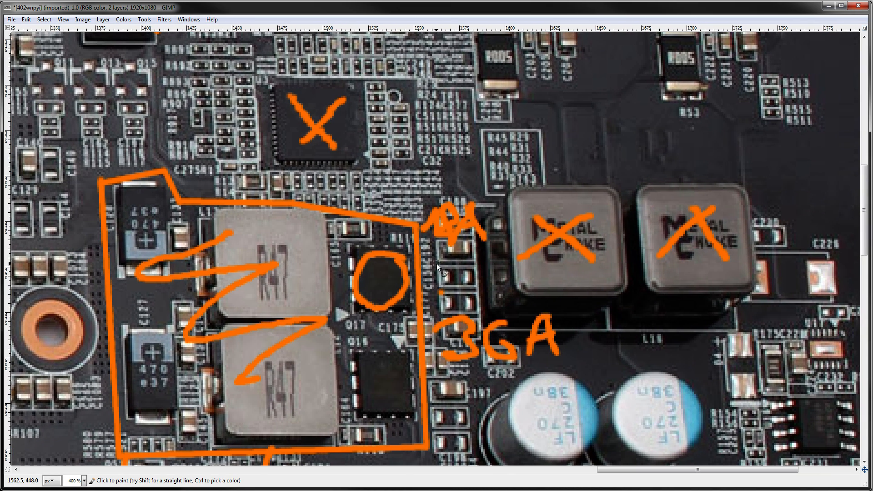
mouse_move(435, 262)
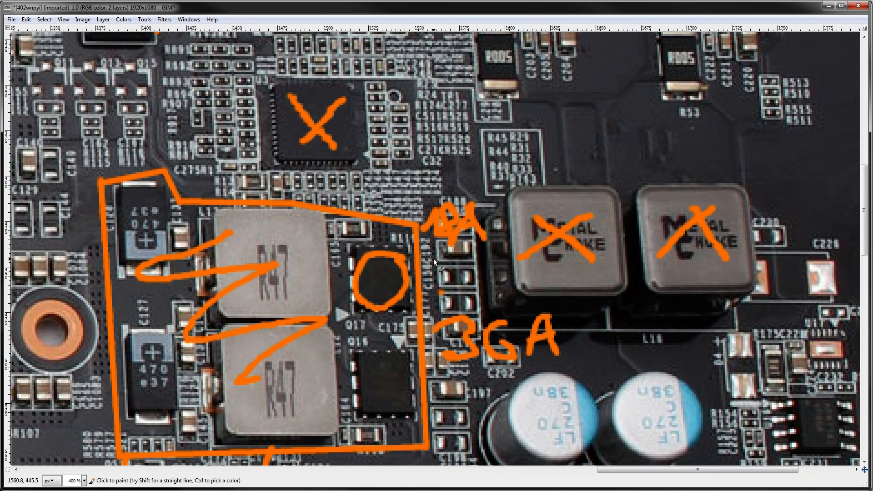
mouse_move(428, 260)
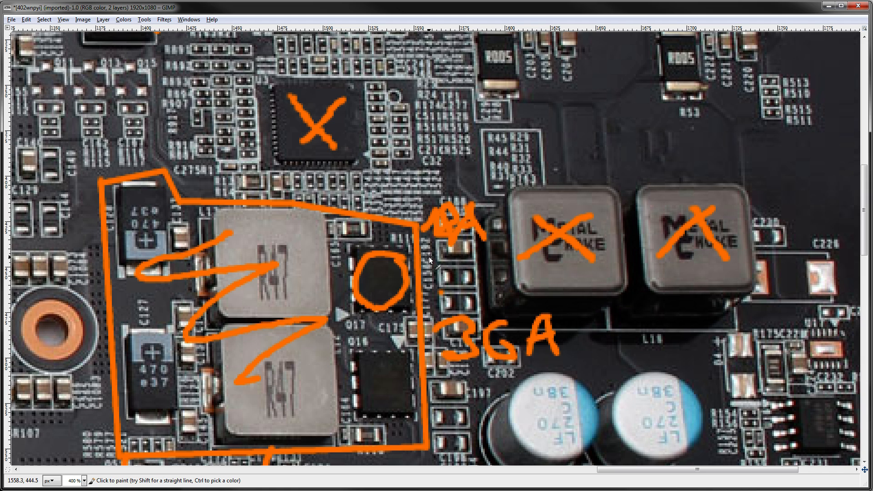
mouse_move(344, 252)
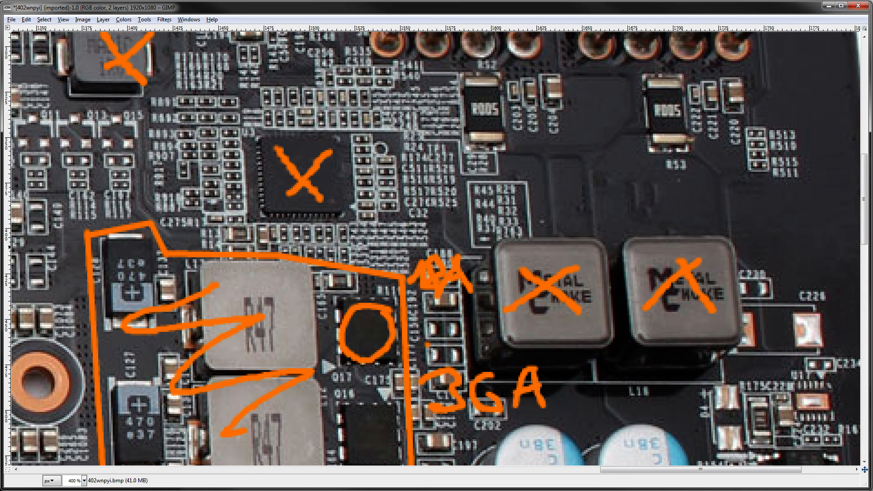
mouse_move(424, 144)
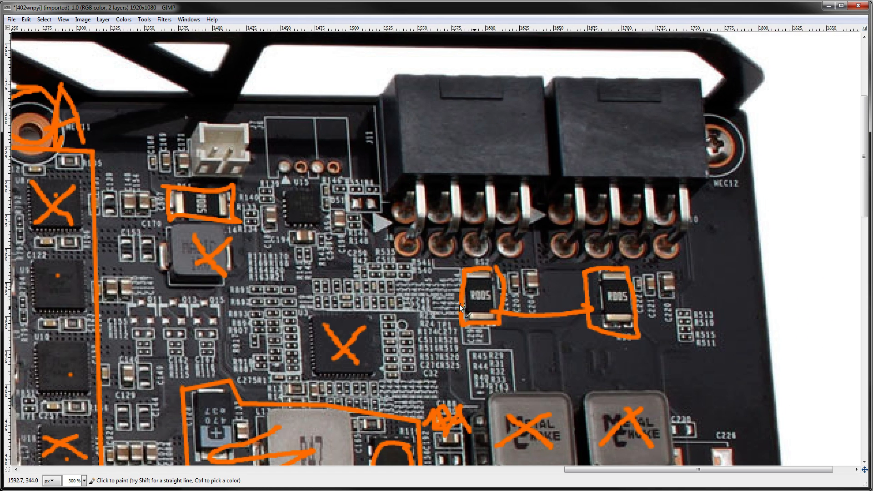
- Scroll up to the R005 shunt resistors near the power connectors for boxing
scroll(up, 3)
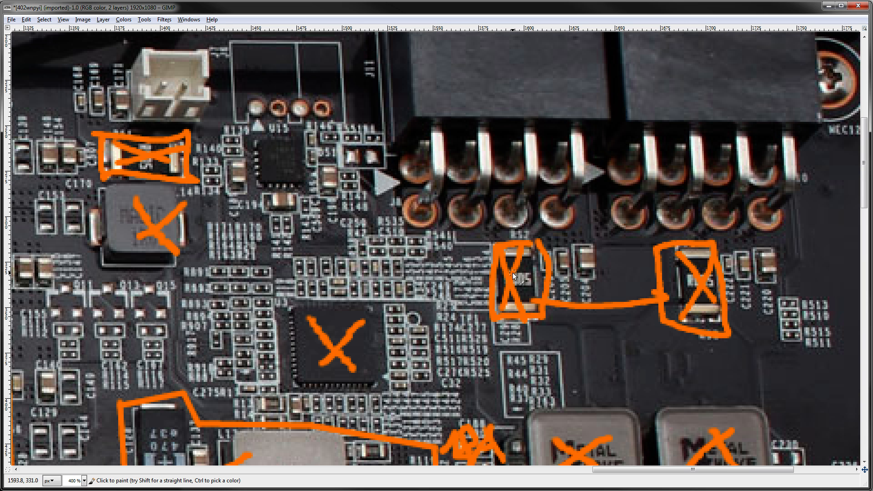
mouse_move(440, 228)
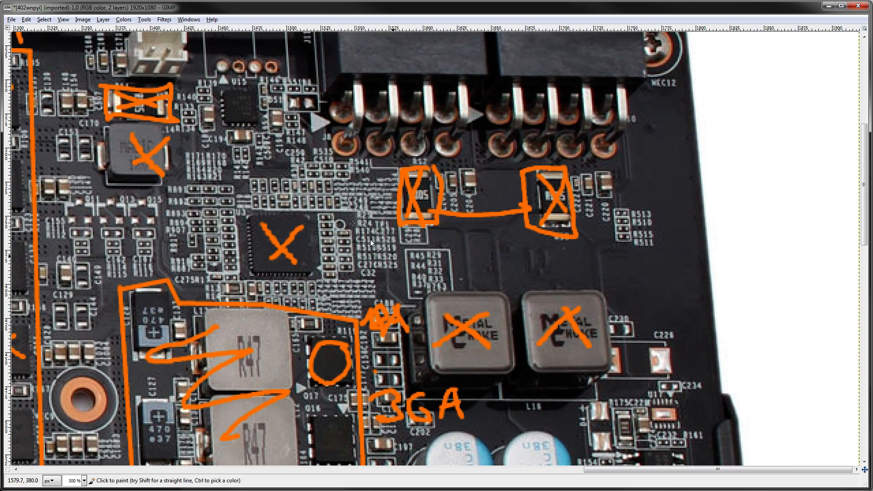
mouse_move(334, 344)
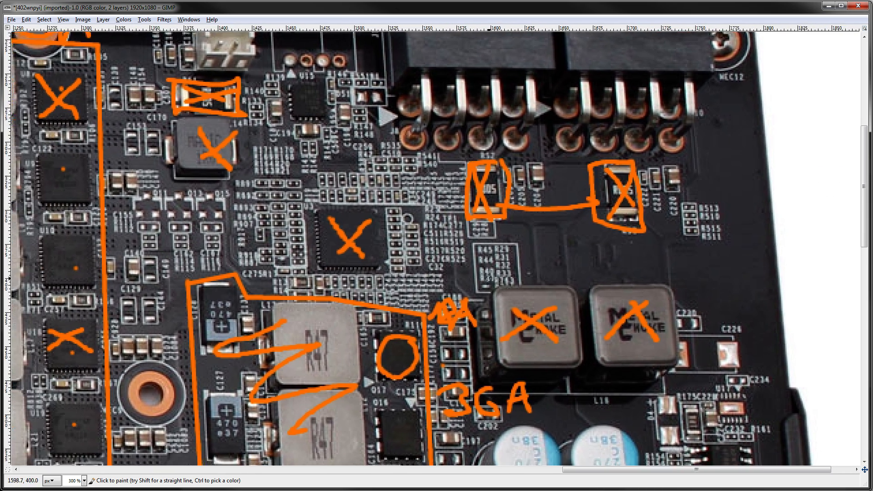
mouse_move(310, 170)
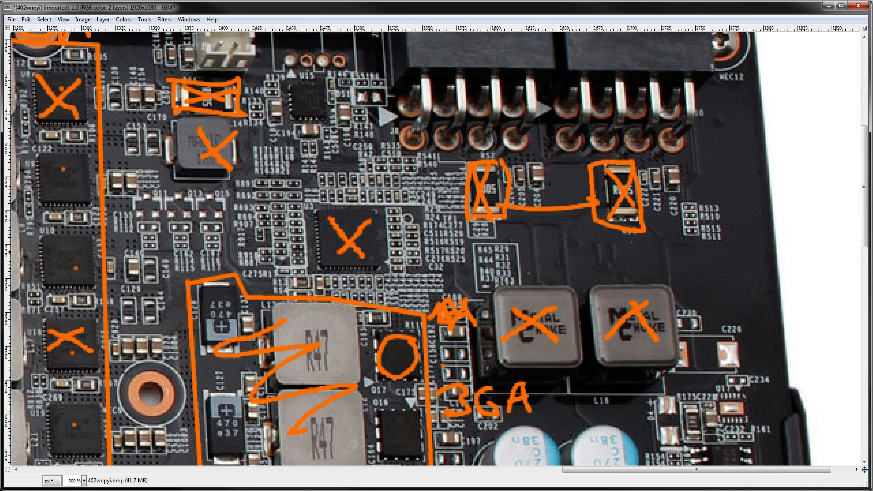
mouse_move(556, 195)
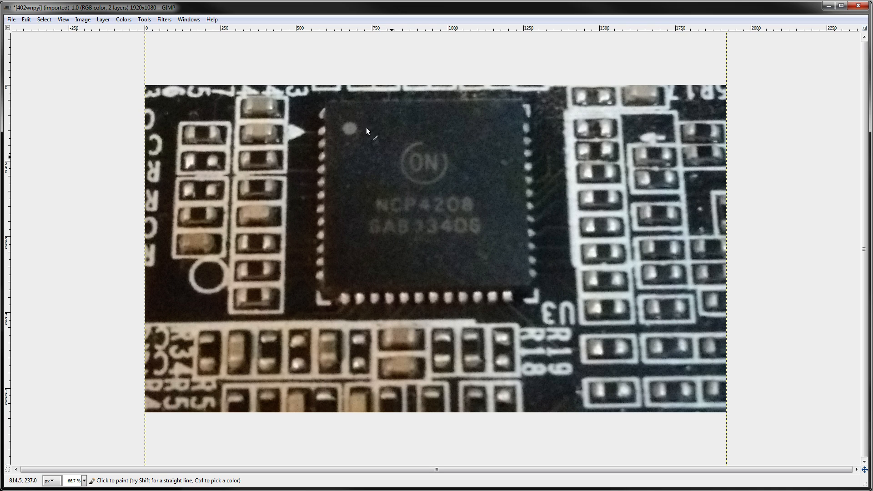
mouse_move(602, 181)
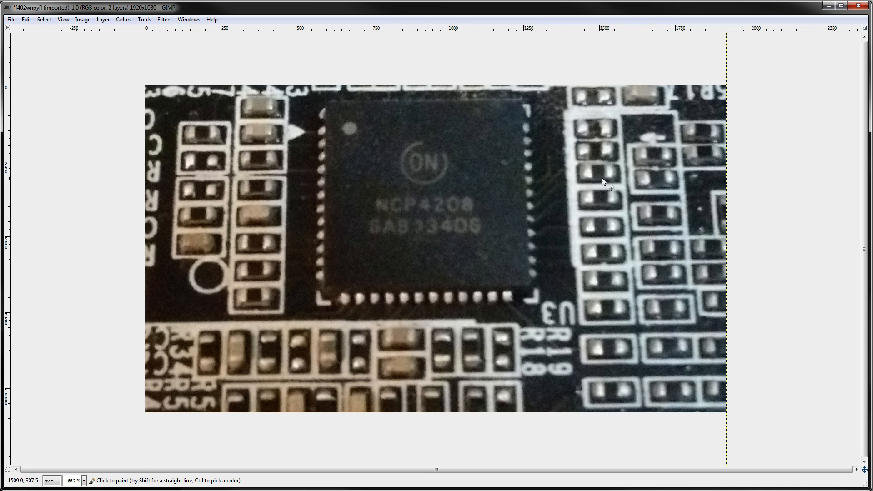
mouse_move(493, 170)
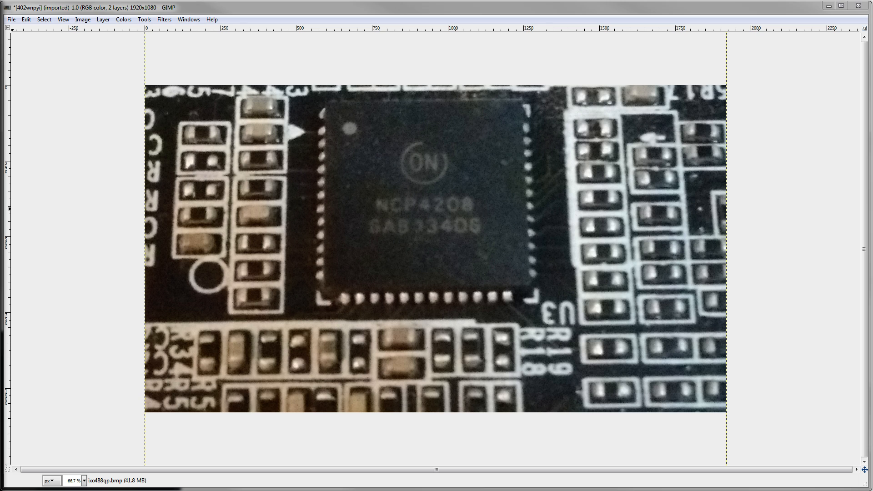
mouse_move(264, 273)
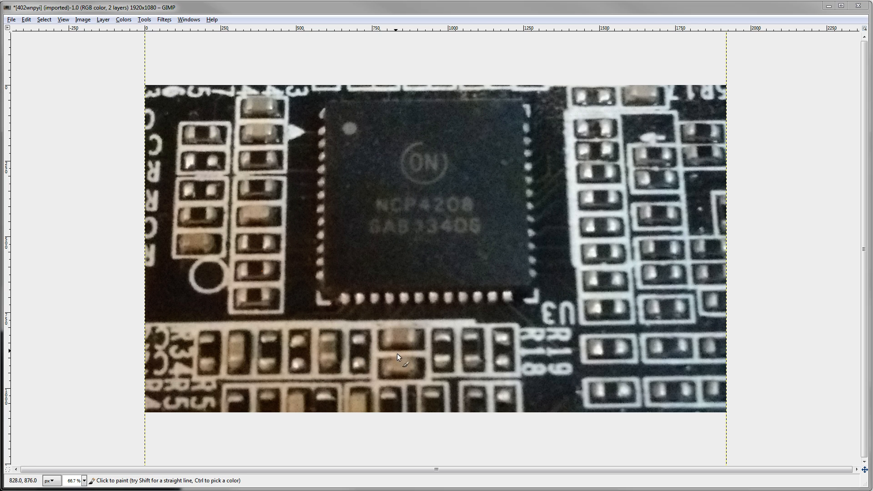
mouse_move(347, 305)
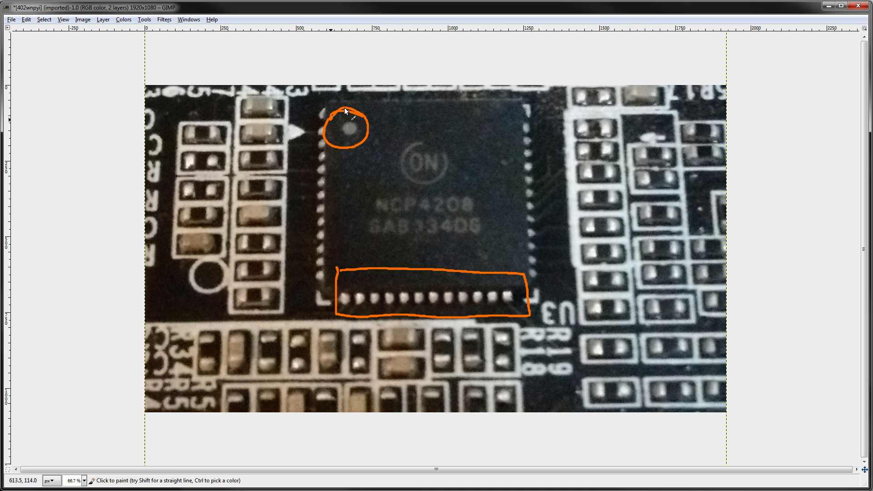
- Retrace the orange circle around the NCP4208 pin-1 corner dot to thicken it
drag(345, 110, 357, 150)
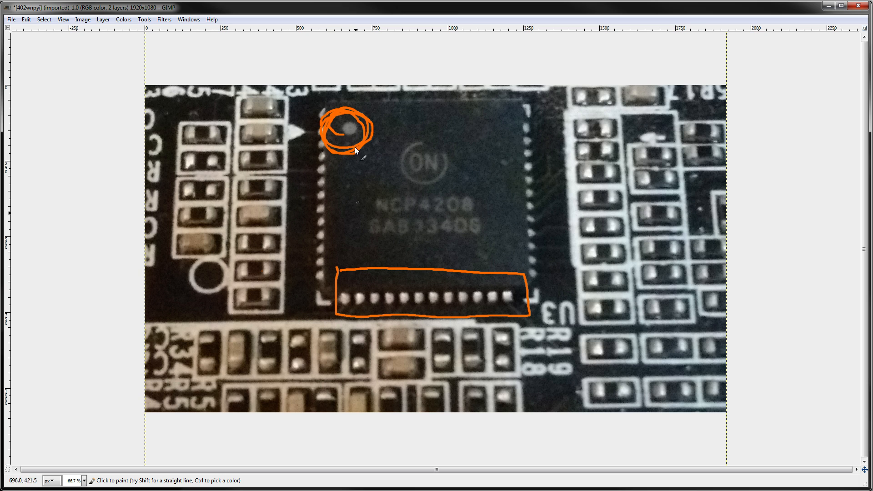
mouse_move(319, 302)
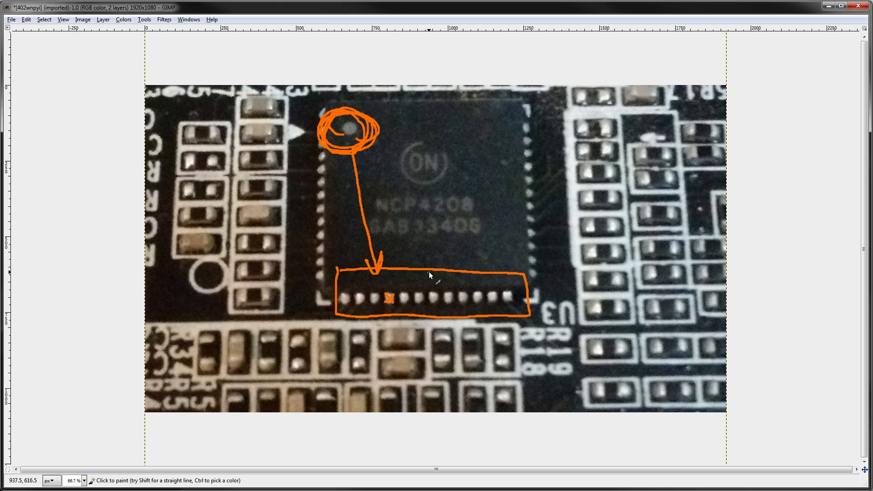
mouse_move(199, 267)
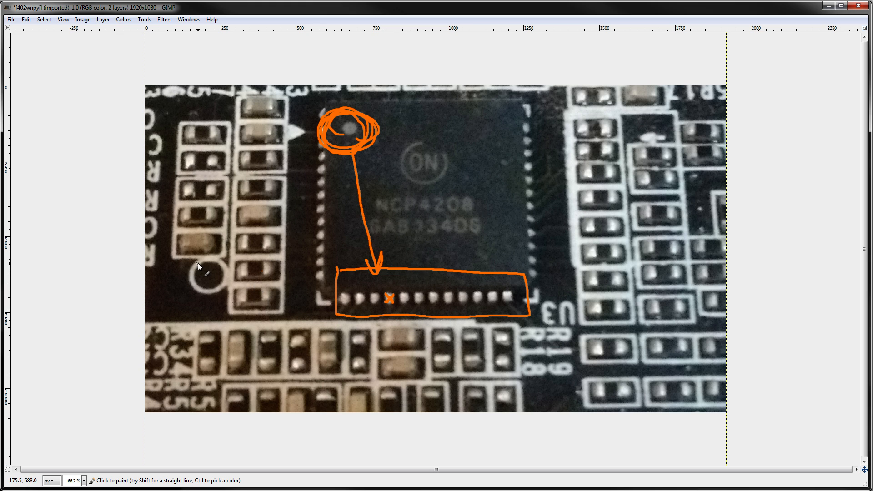
mouse_move(739, 317)
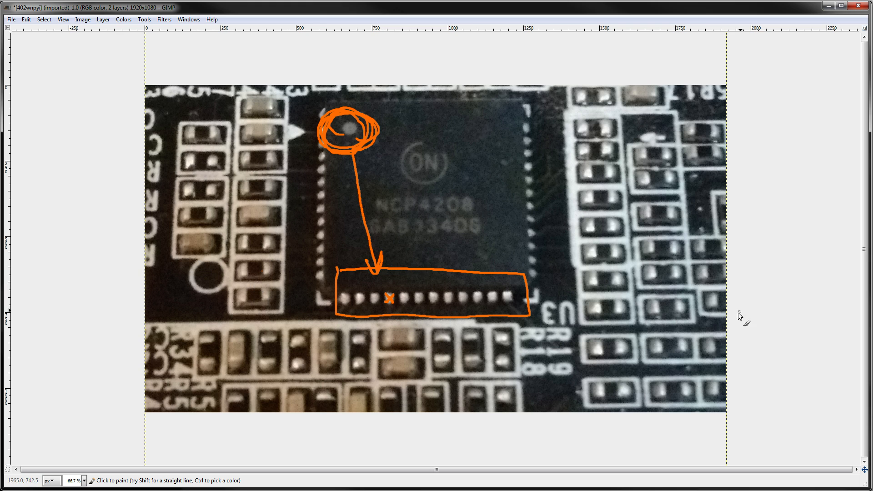
mouse_move(520, 255)
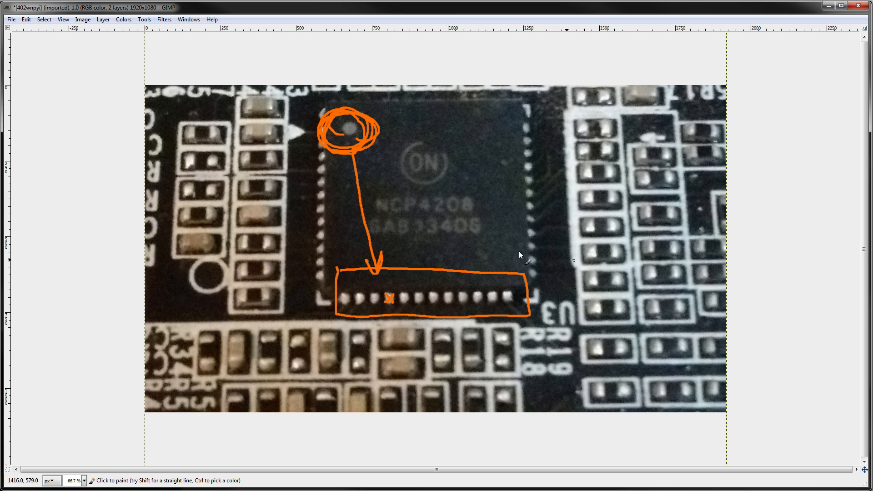
mouse_move(659, 281)
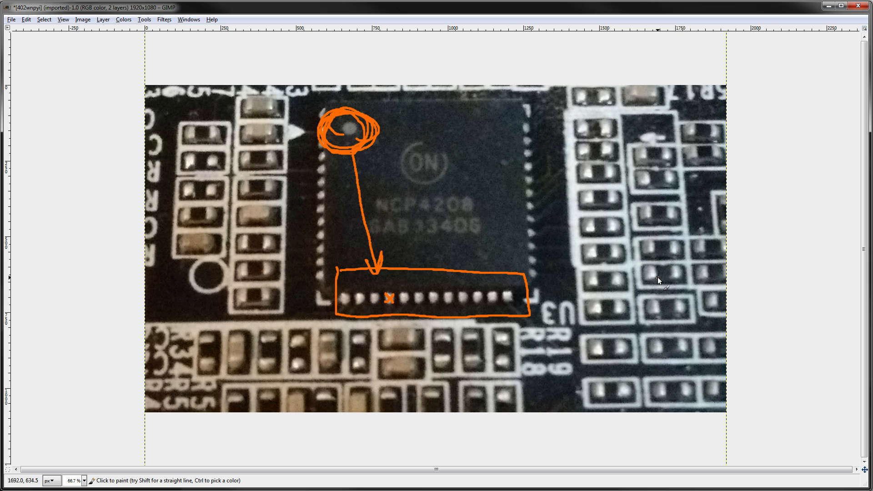
mouse_move(594, 242)
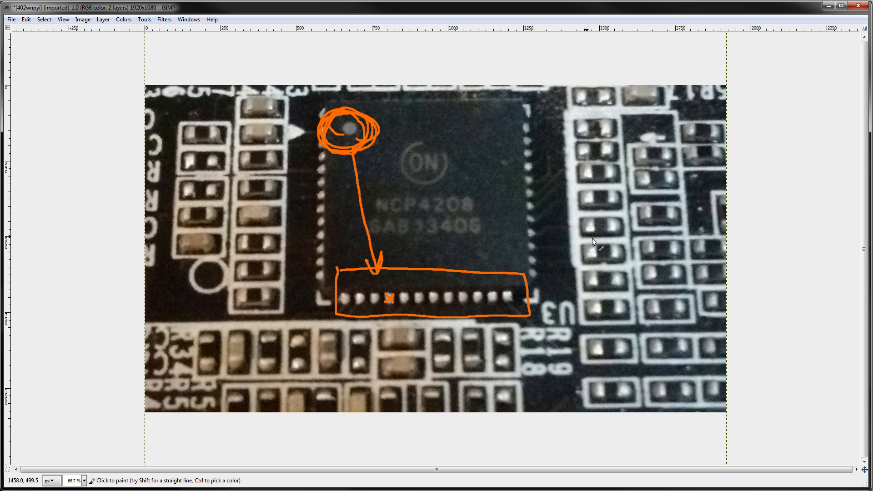
mouse_move(449, 205)
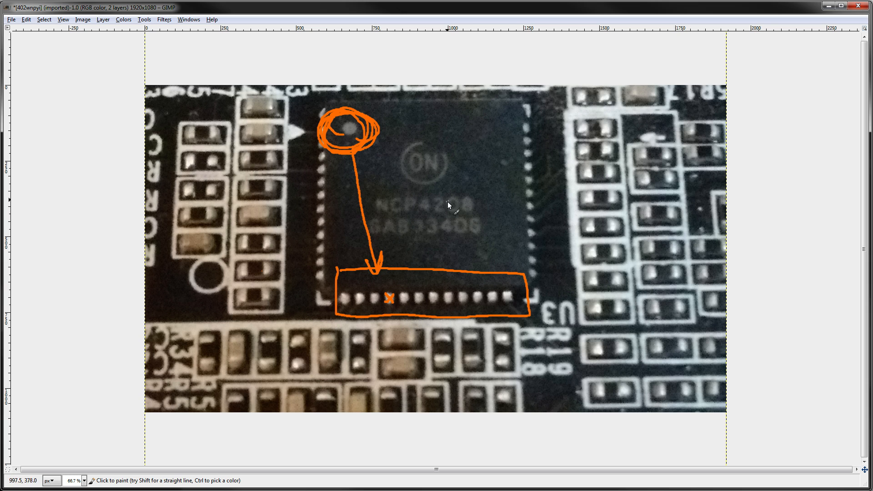
mouse_move(446, 188)
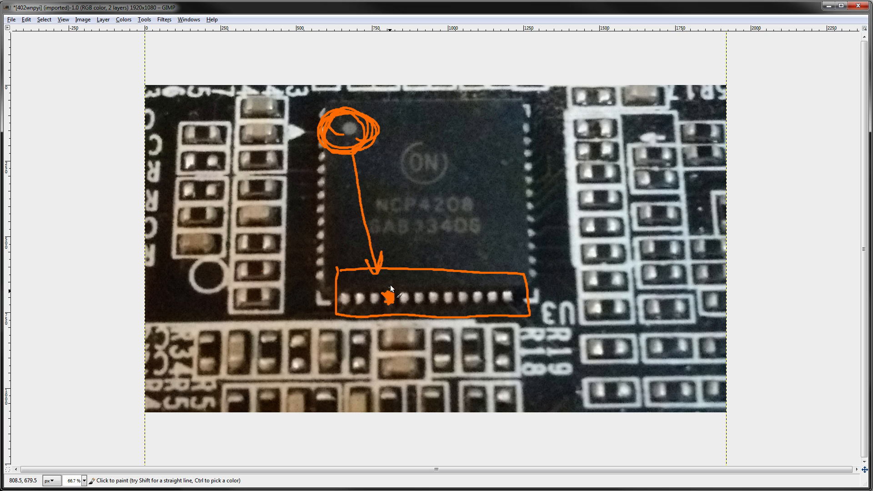
mouse_move(648, 264)
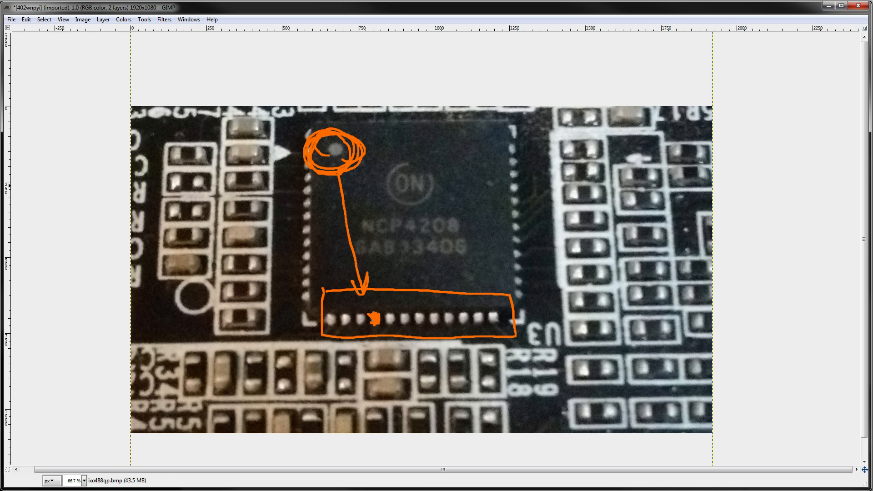
mouse_move(508, 206)
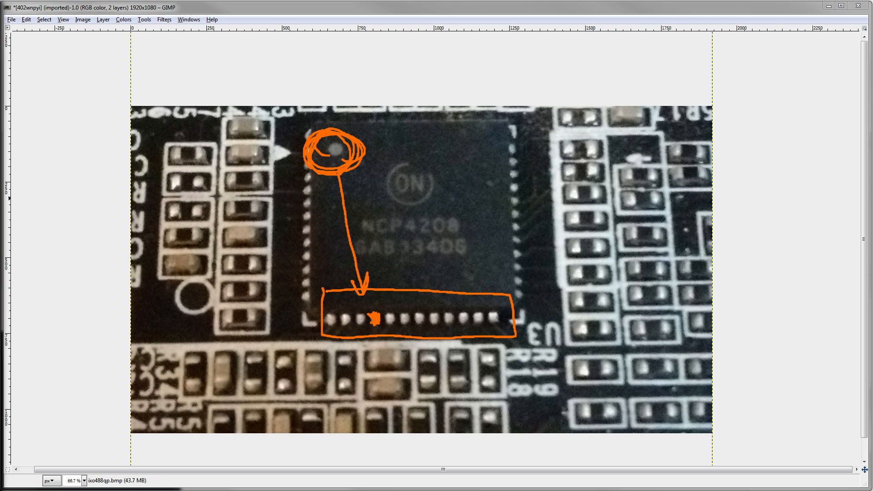
mouse_move(443, 200)
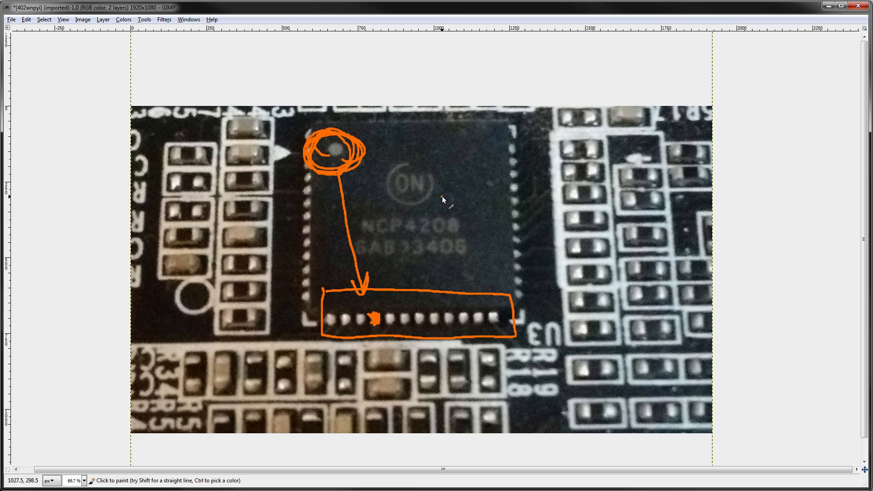
mouse_move(411, 196)
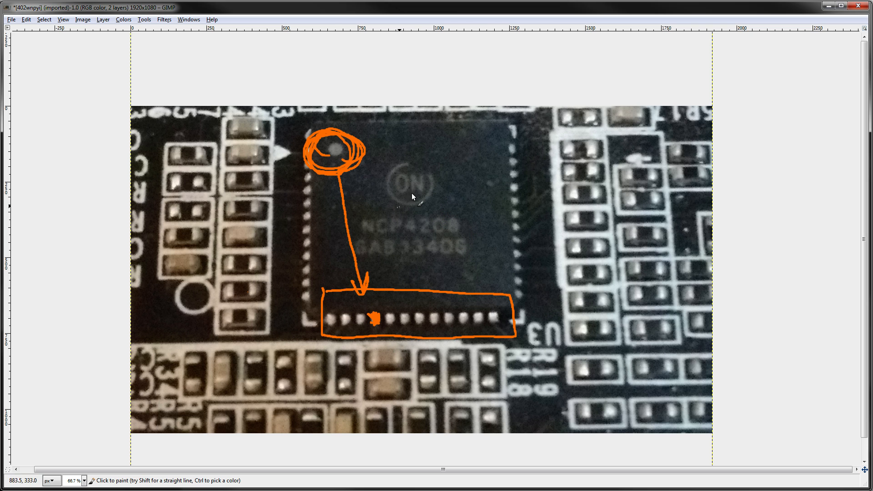
mouse_move(477, 277)
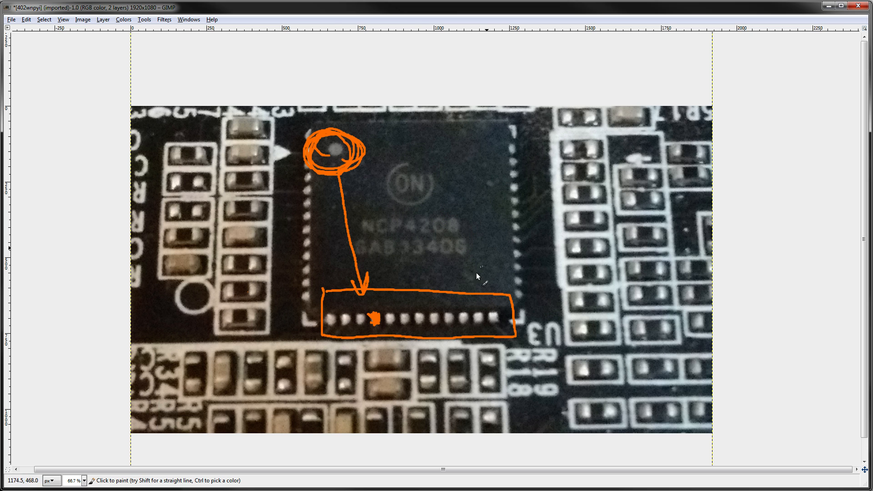
mouse_move(583, 273)
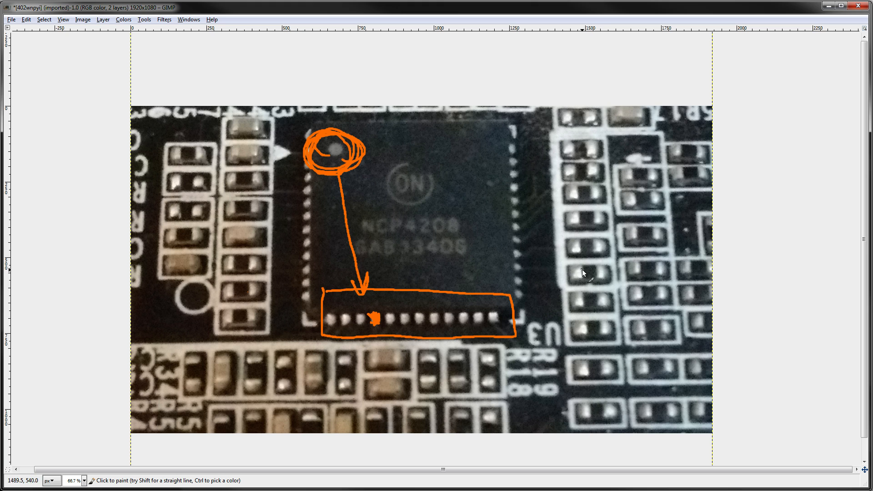
mouse_move(425, 140)
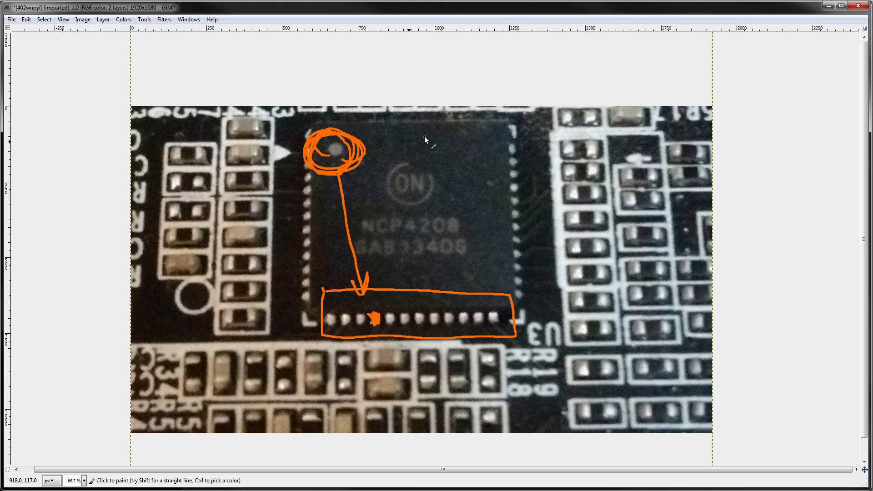
mouse_move(565, 194)
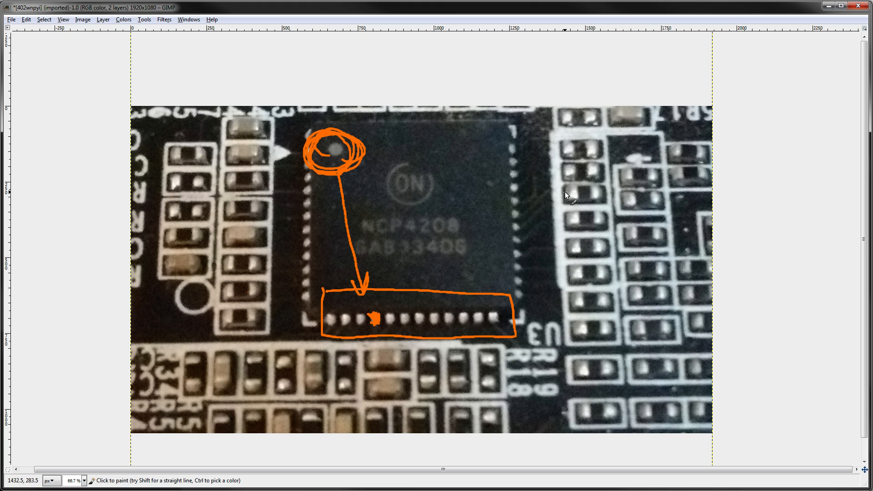
mouse_move(444, 218)
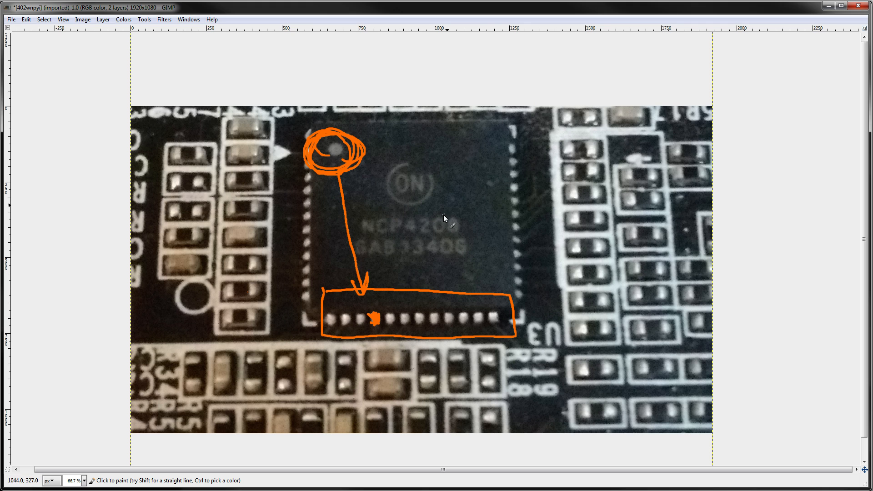
mouse_move(393, 190)
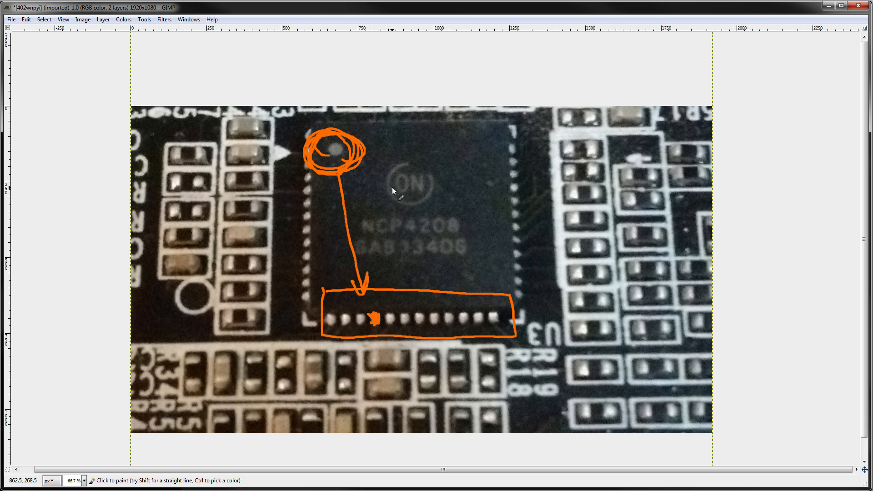
mouse_move(346, 162)
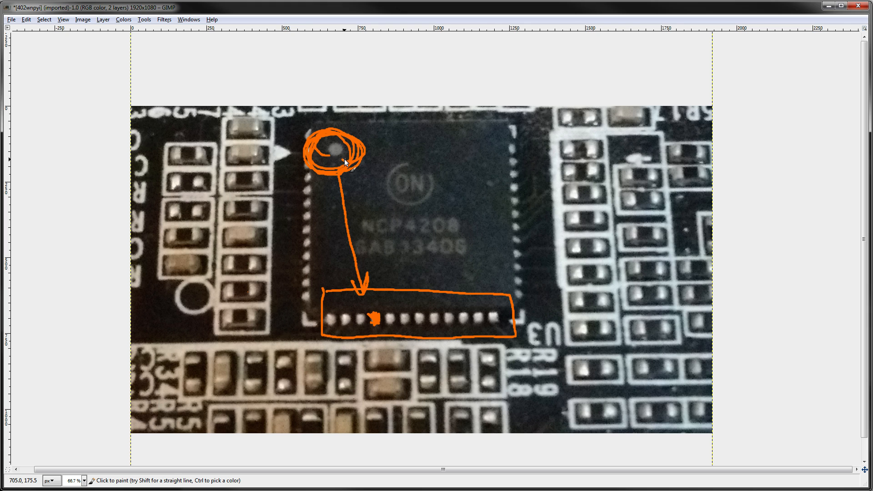
mouse_move(298, 133)
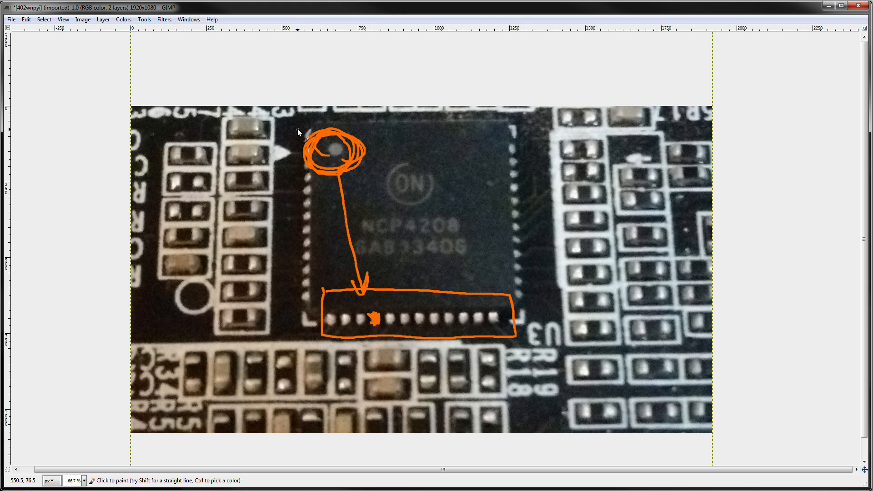
mouse_move(294, 129)
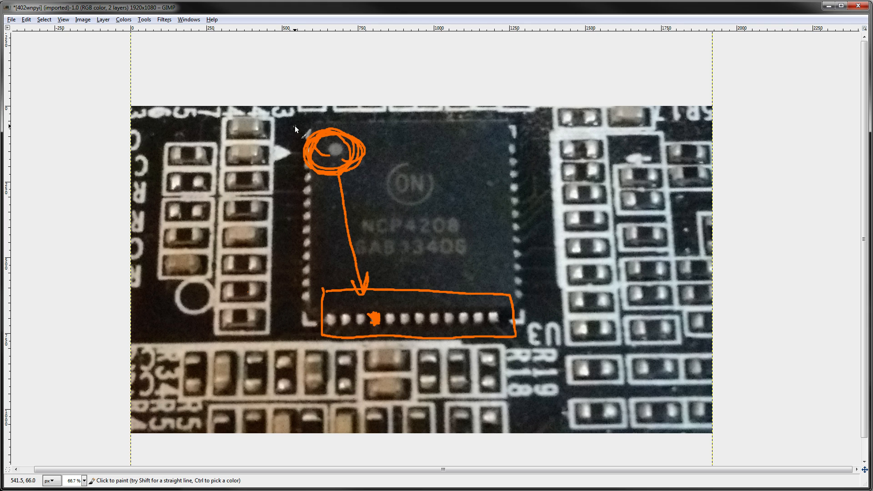
mouse_move(295, 125)
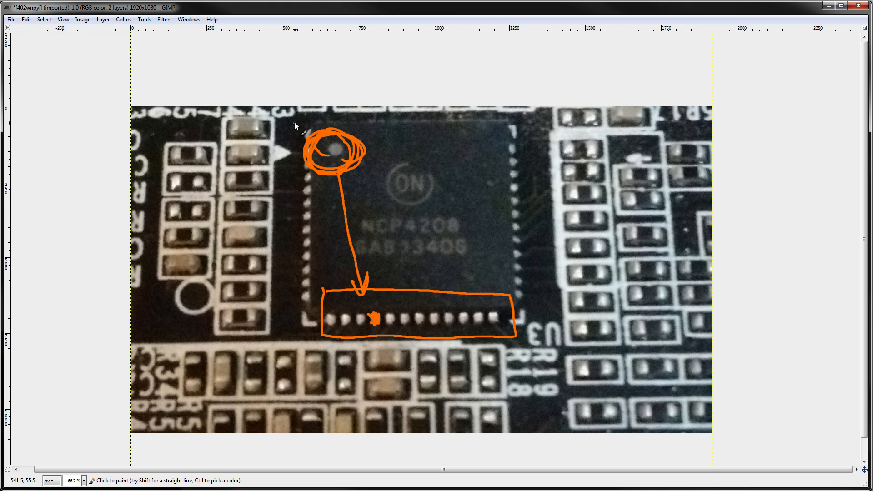
mouse_move(524, 167)
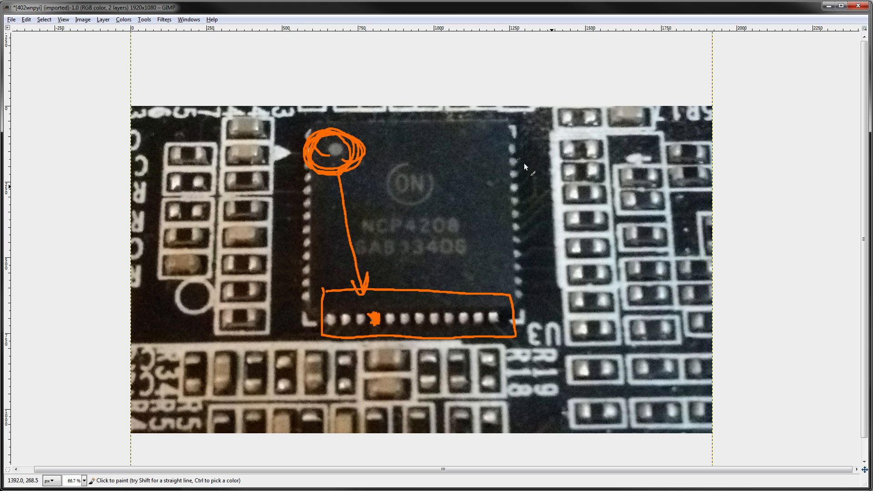
mouse_move(459, 157)
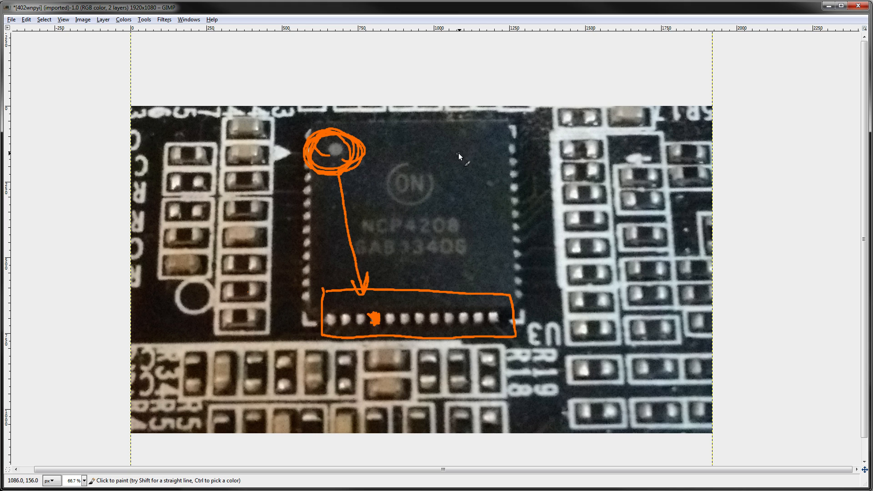
mouse_move(492, 174)
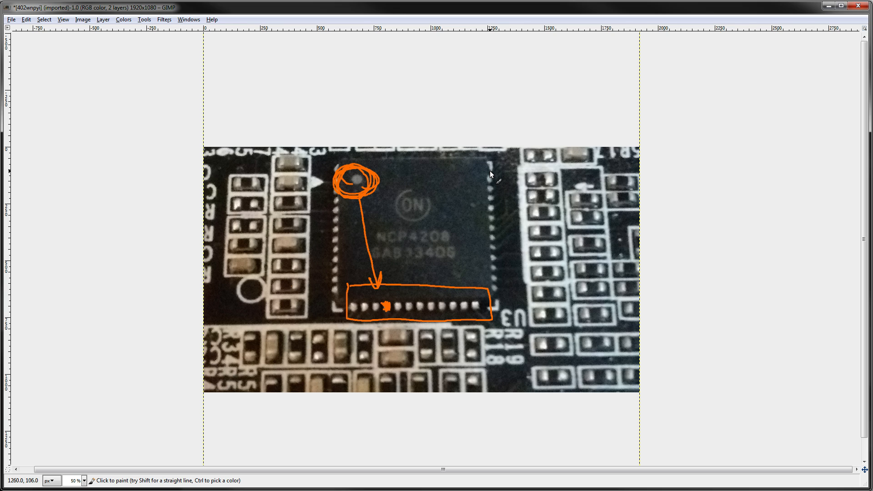
mouse_move(492, 173)
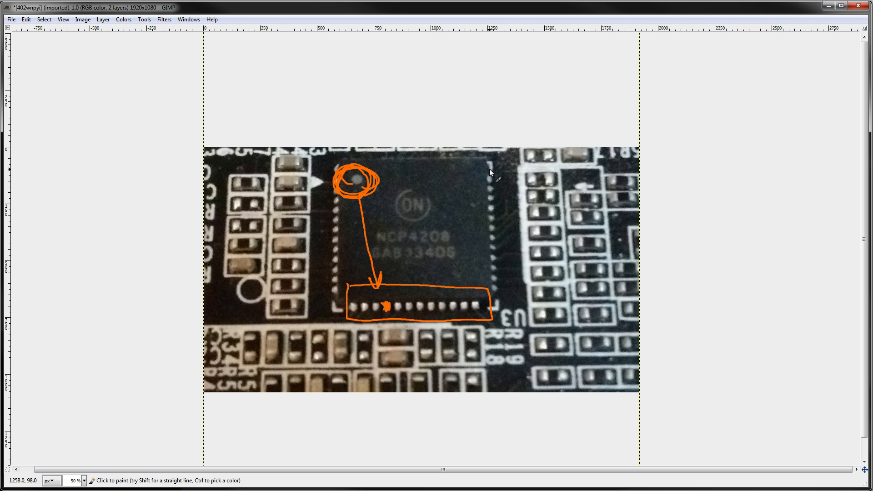
mouse_move(314, 108)
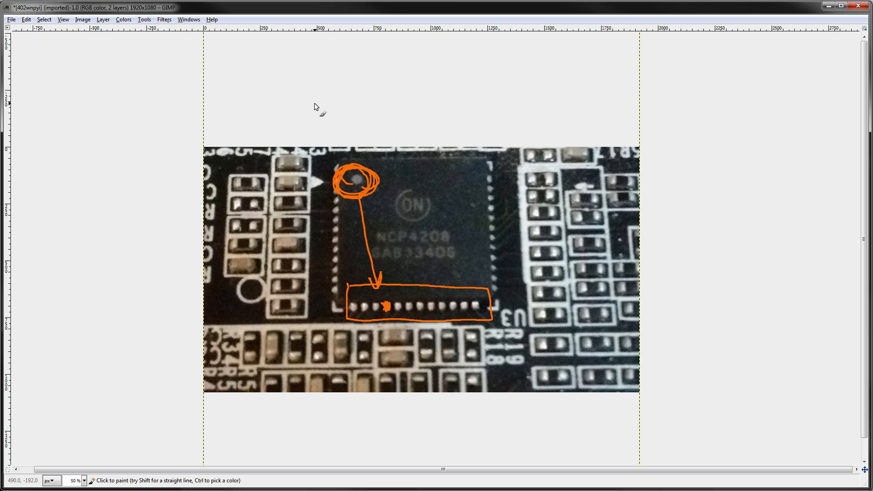
mouse_move(517, 148)
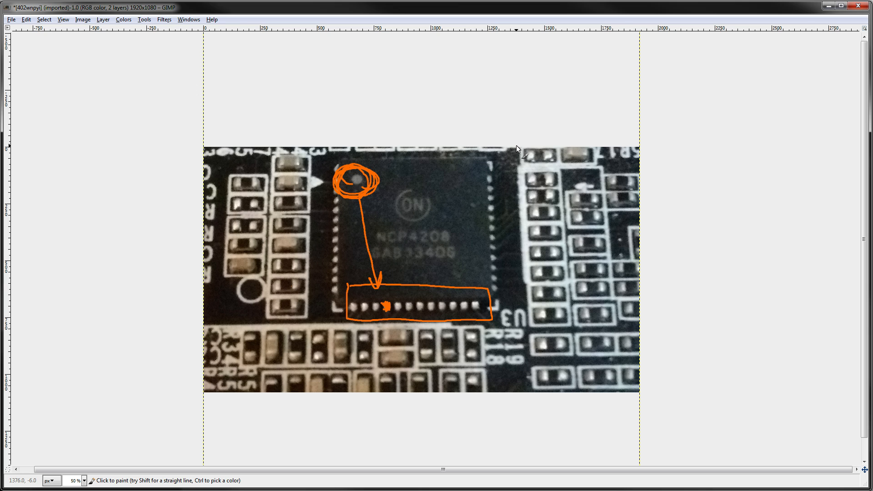
mouse_move(530, 137)
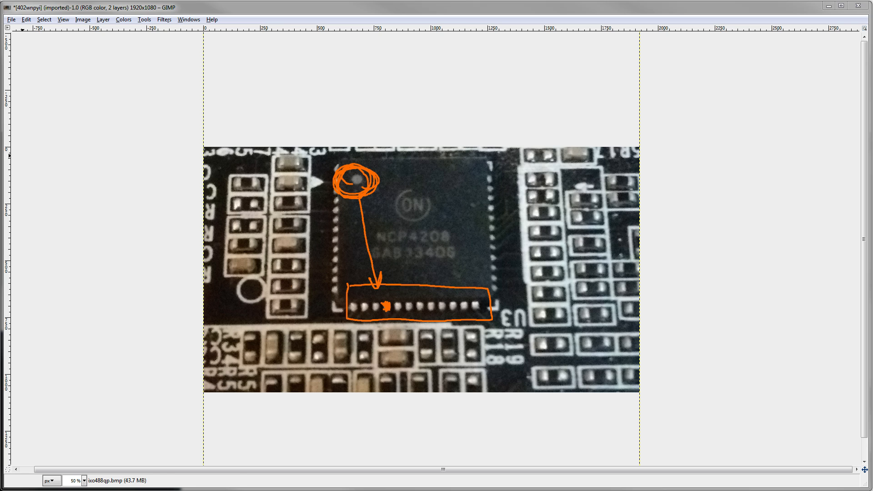
mouse_move(451, 252)
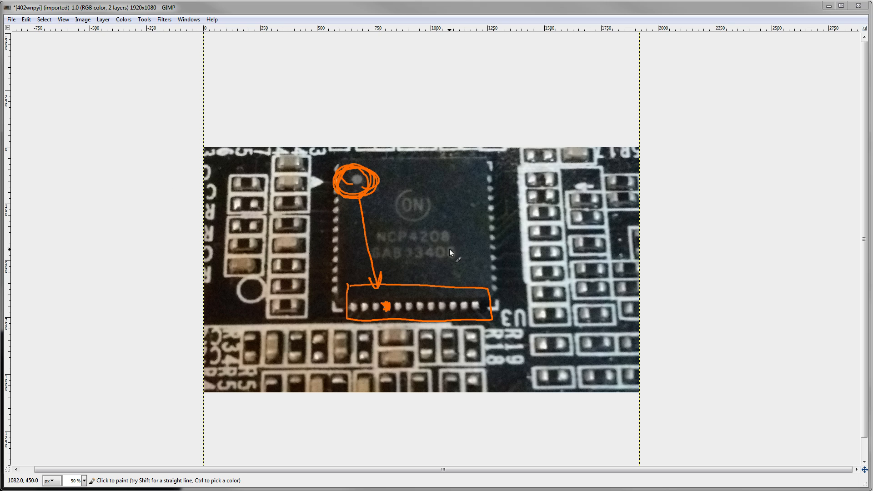
mouse_move(460, 240)
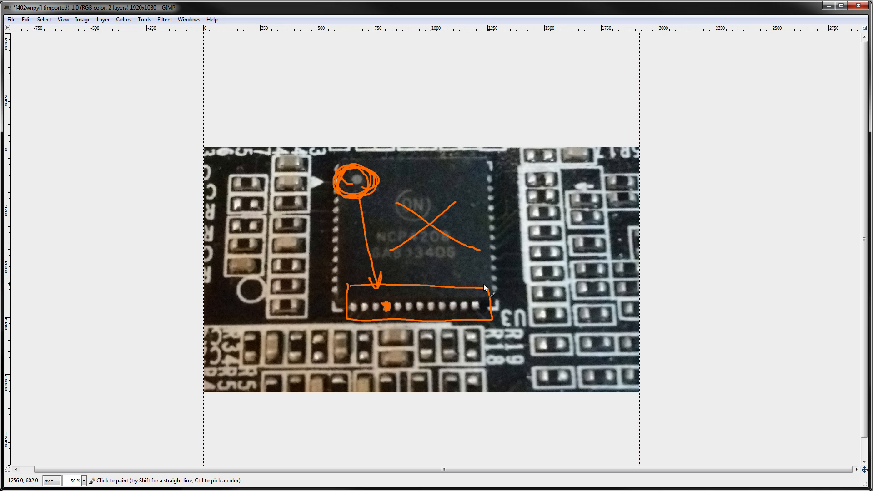
mouse_move(228, 286)
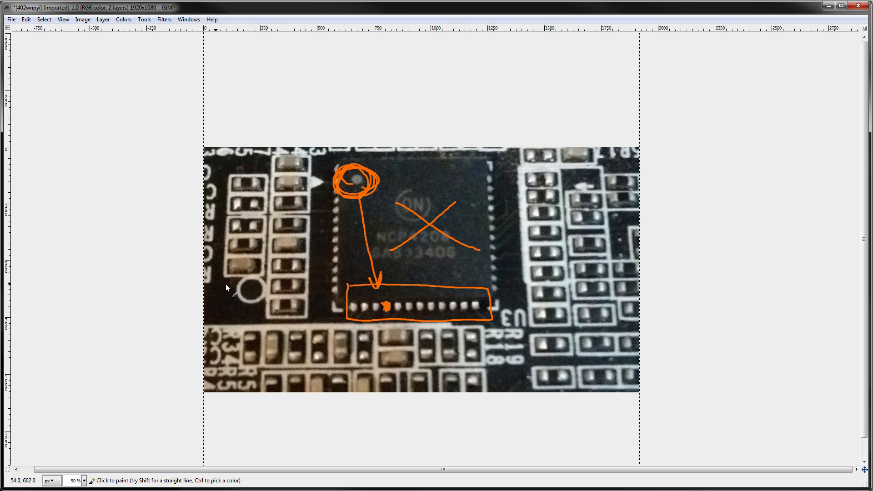
mouse_move(502, 203)
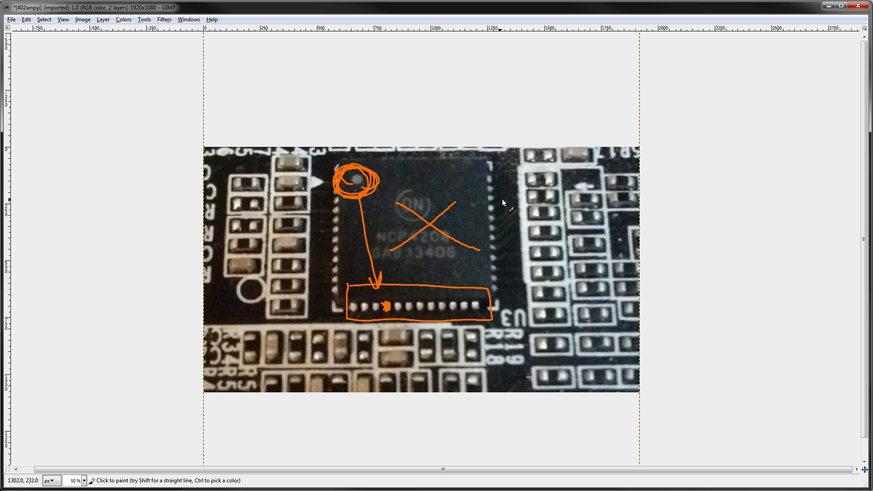
mouse_move(496, 194)
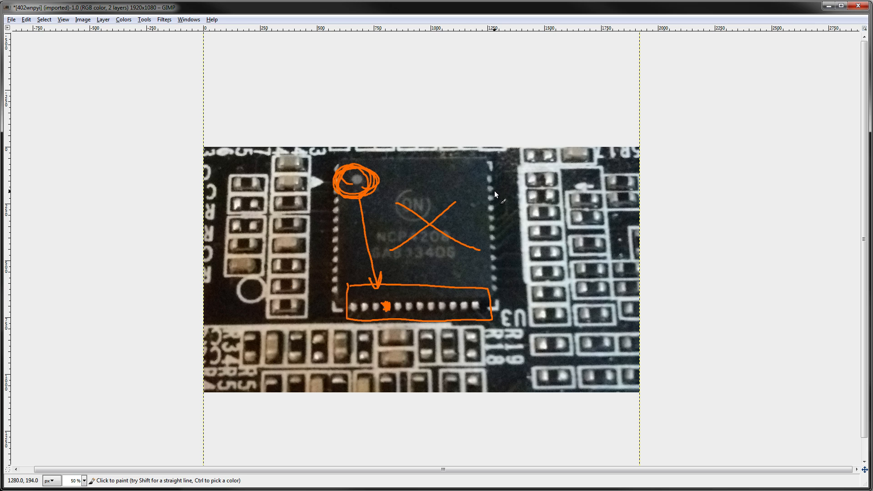
mouse_move(499, 195)
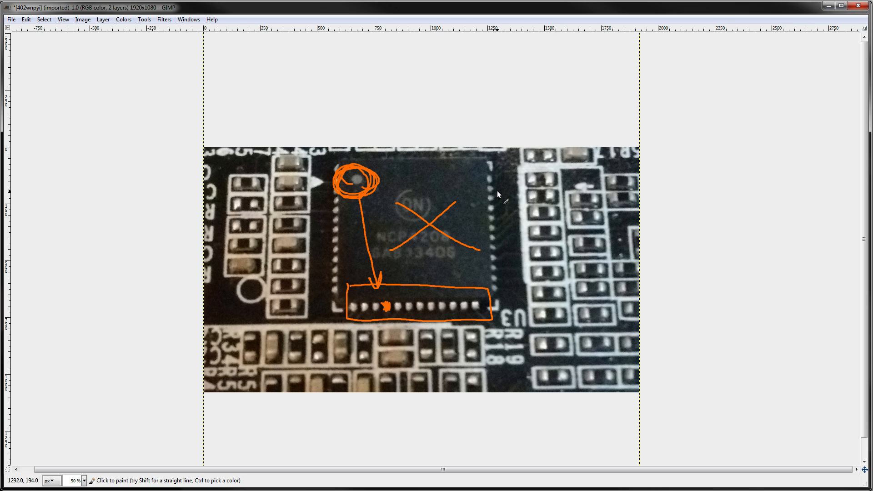
mouse_move(469, 169)
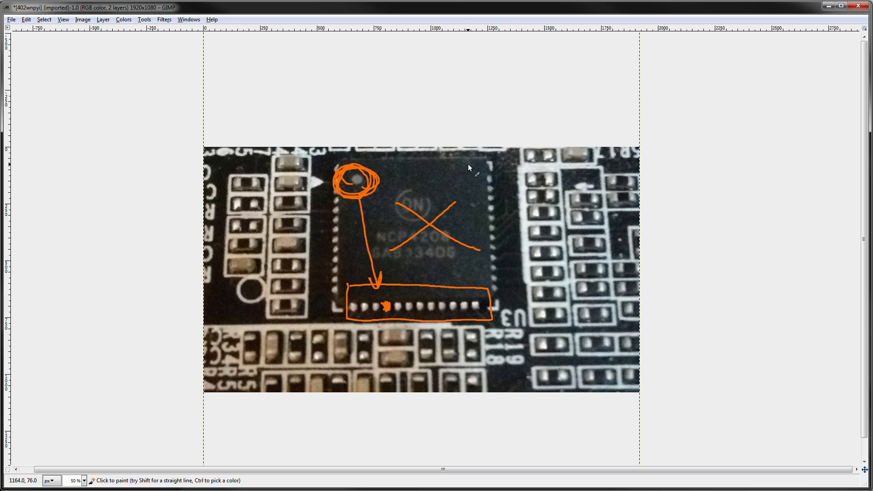
mouse_move(445, 191)
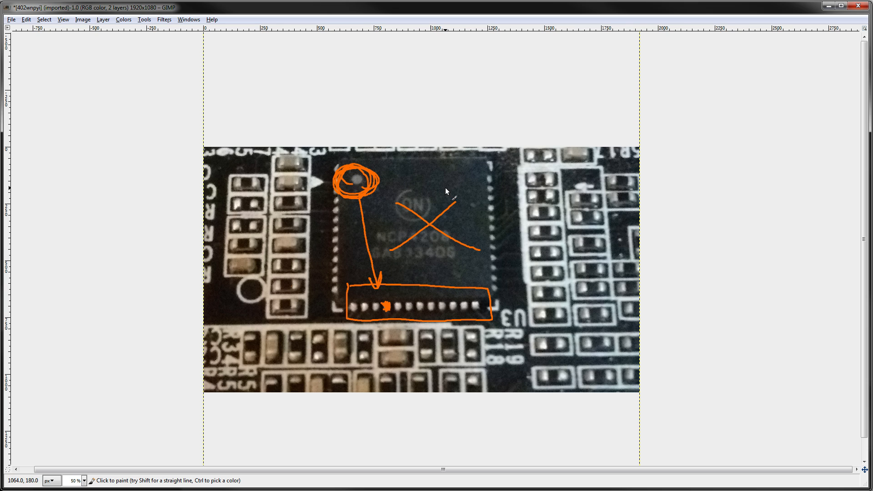
mouse_move(495, 242)
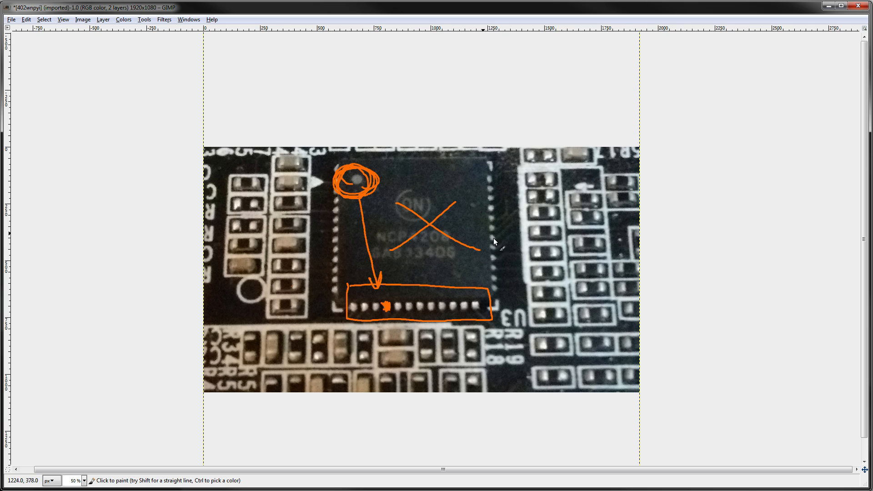
mouse_move(456, 212)
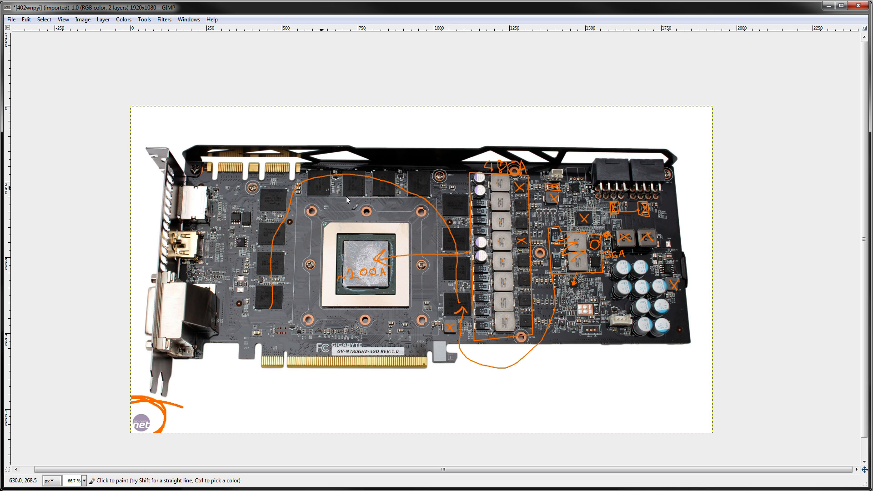
mouse_move(330, 206)
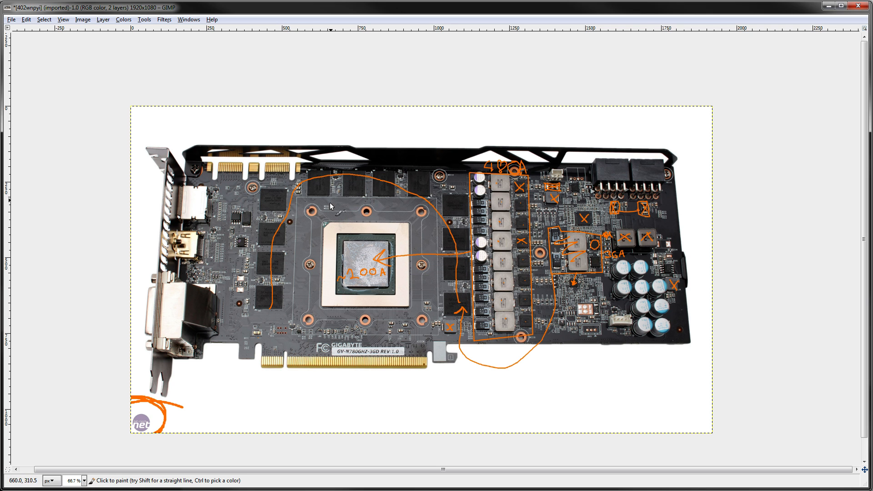
mouse_move(619, 253)
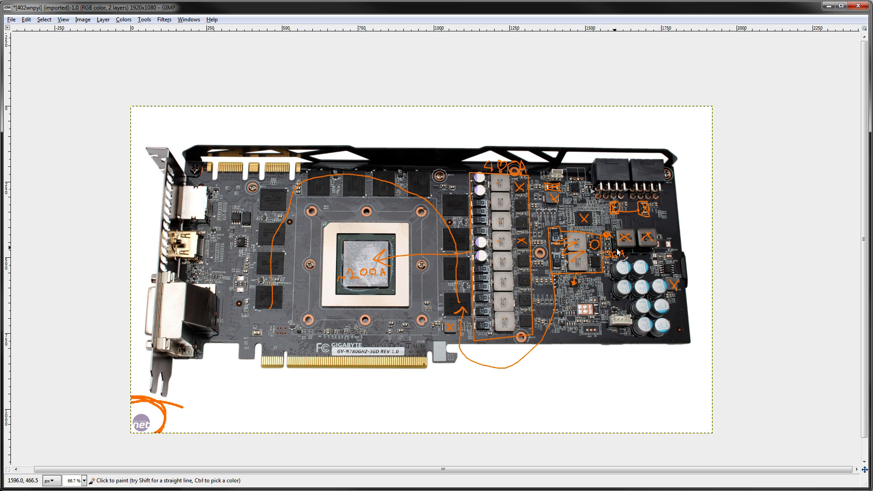
mouse_move(345, 273)
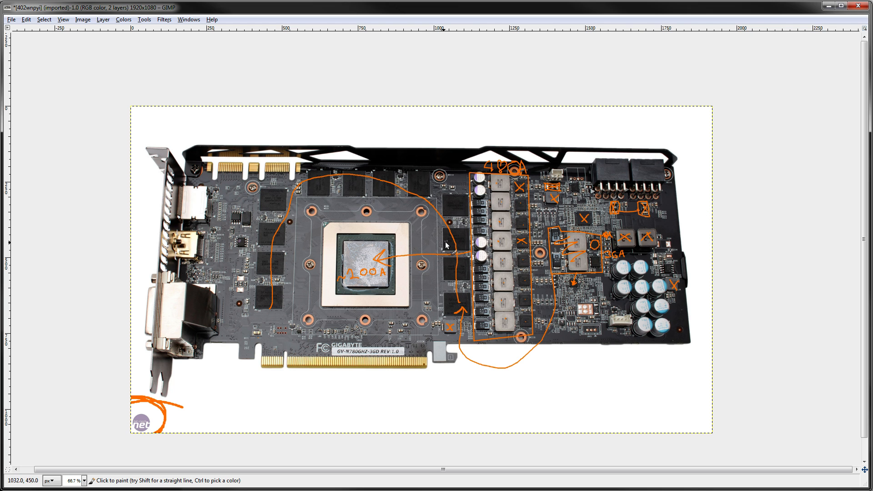
mouse_move(482, 304)
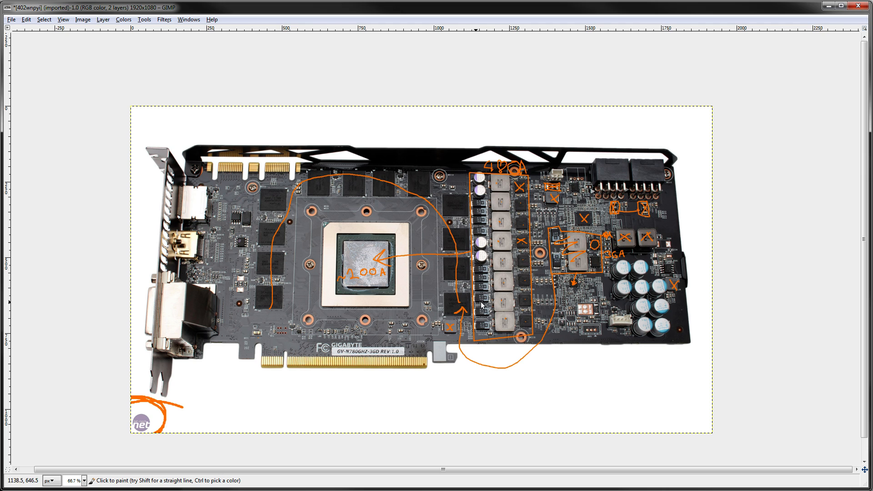
mouse_move(313, 210)
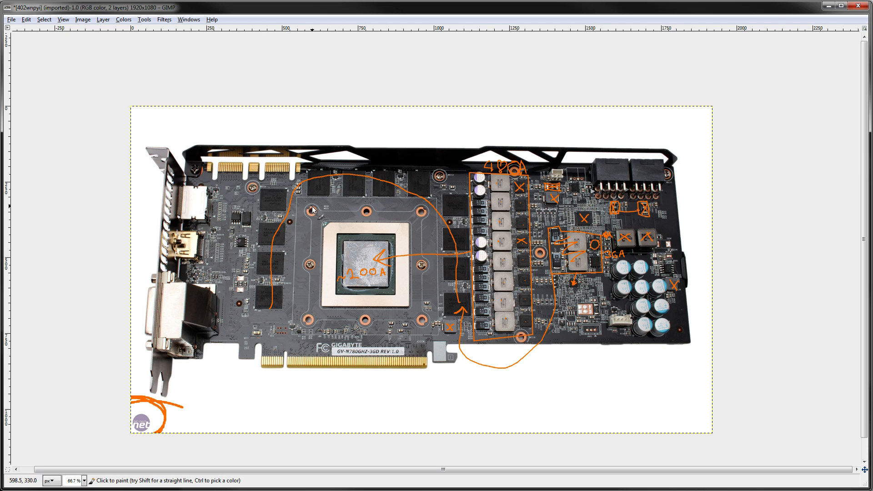
mouse_move(347, 194)
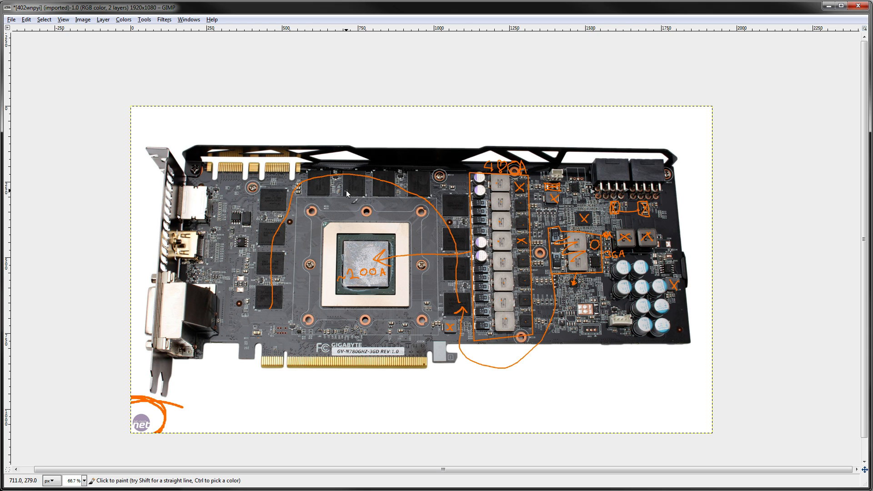
mouse_move(407, 172)
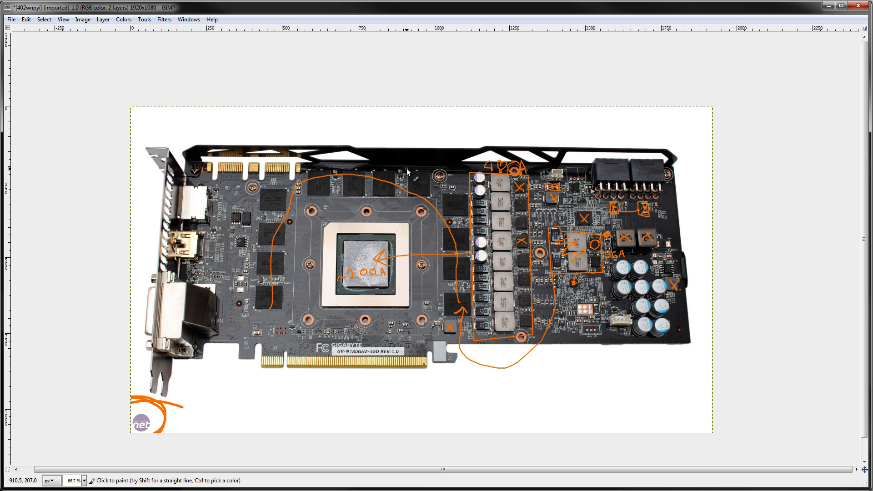
mouse_move(451, 174)
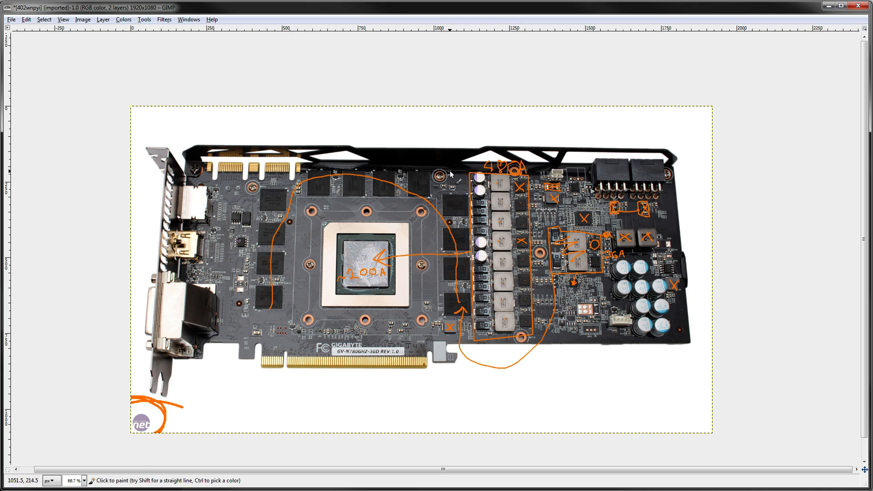